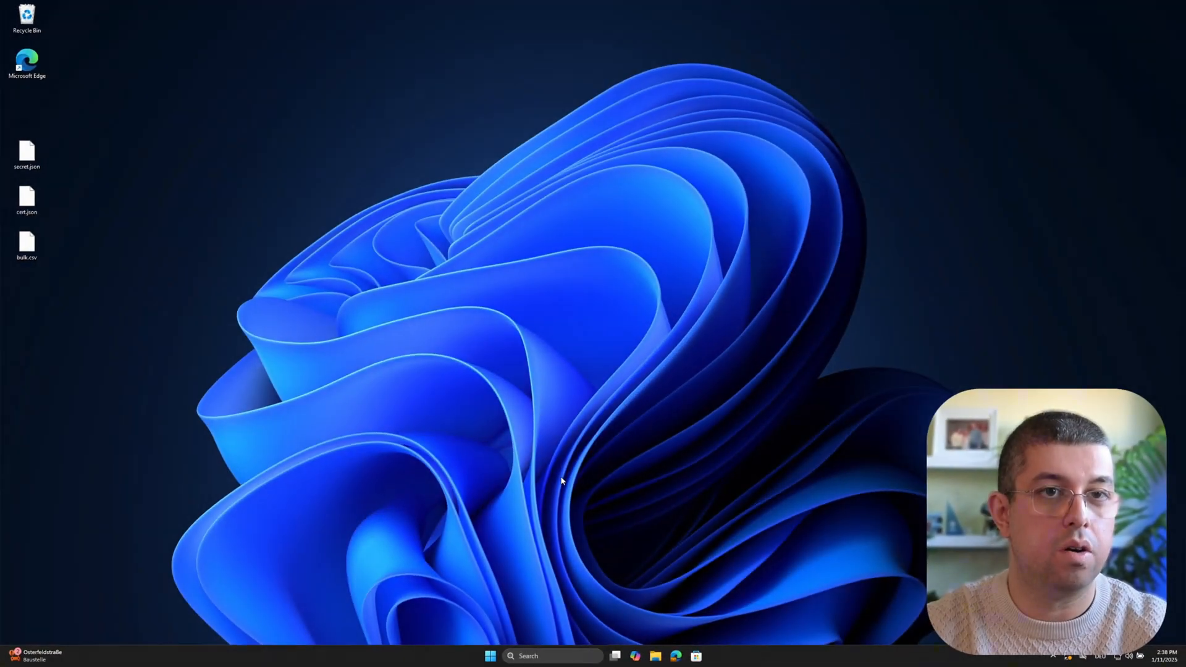
mouse_move(609, 636)
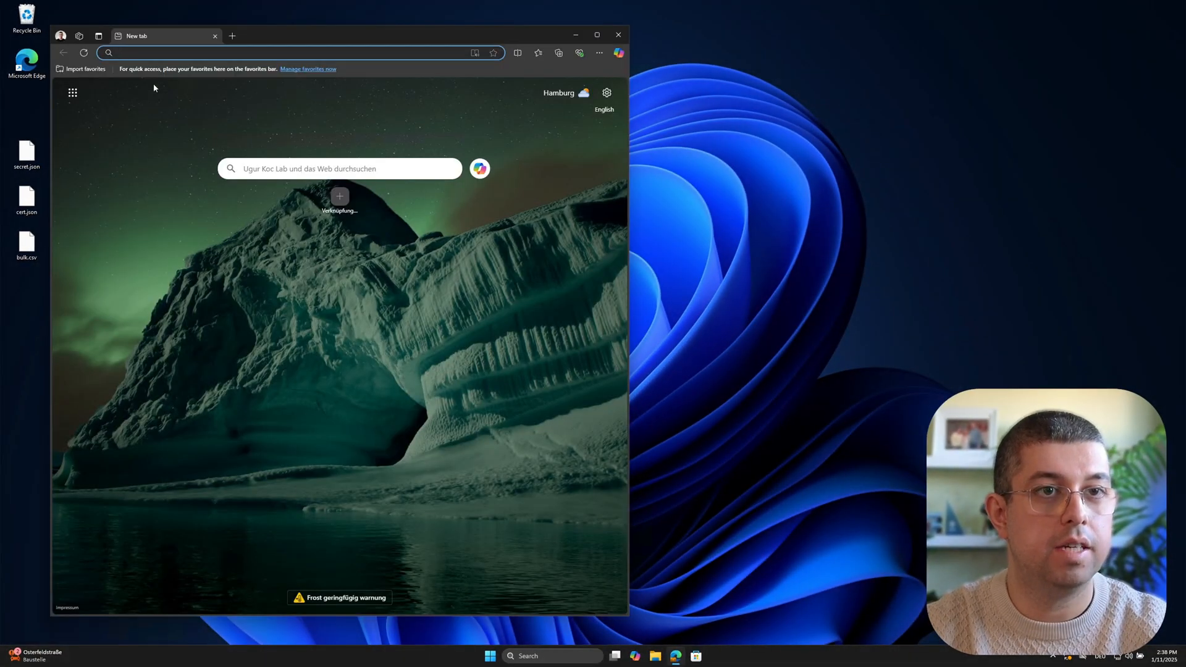
- Go to github.com/ugurkocde/DeviceOffboardingManager and scroll the README down to Quick Start
text(https://github.com/ugurkocde/DeviceOffboardingManager)
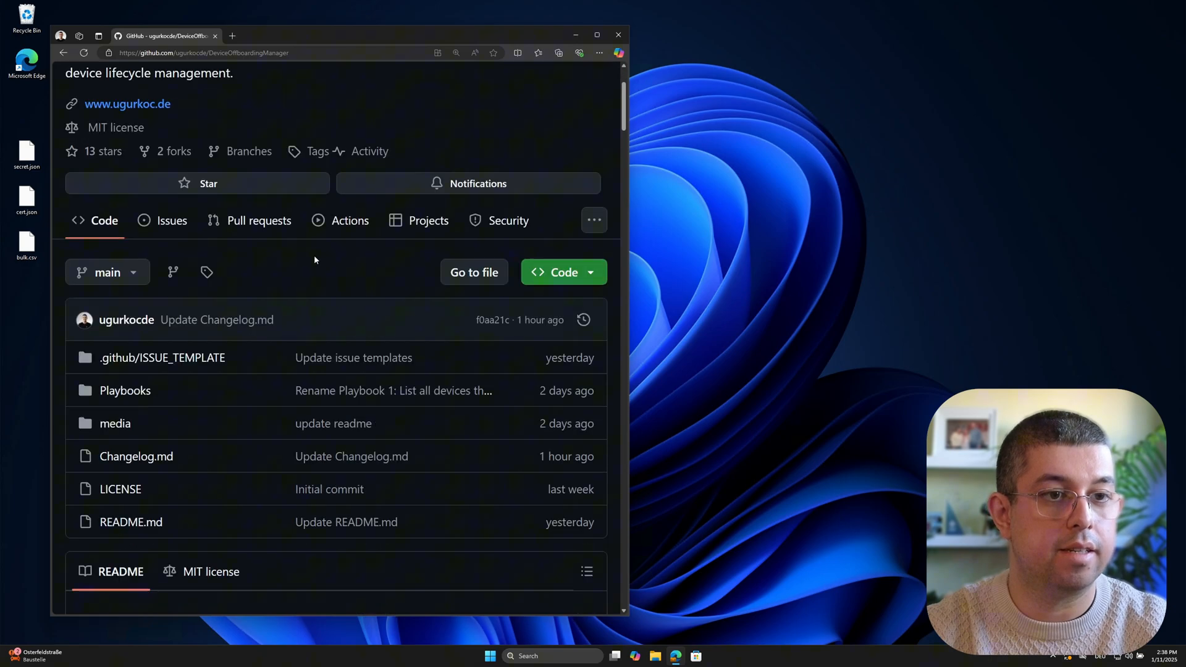
scroll(down, 3)
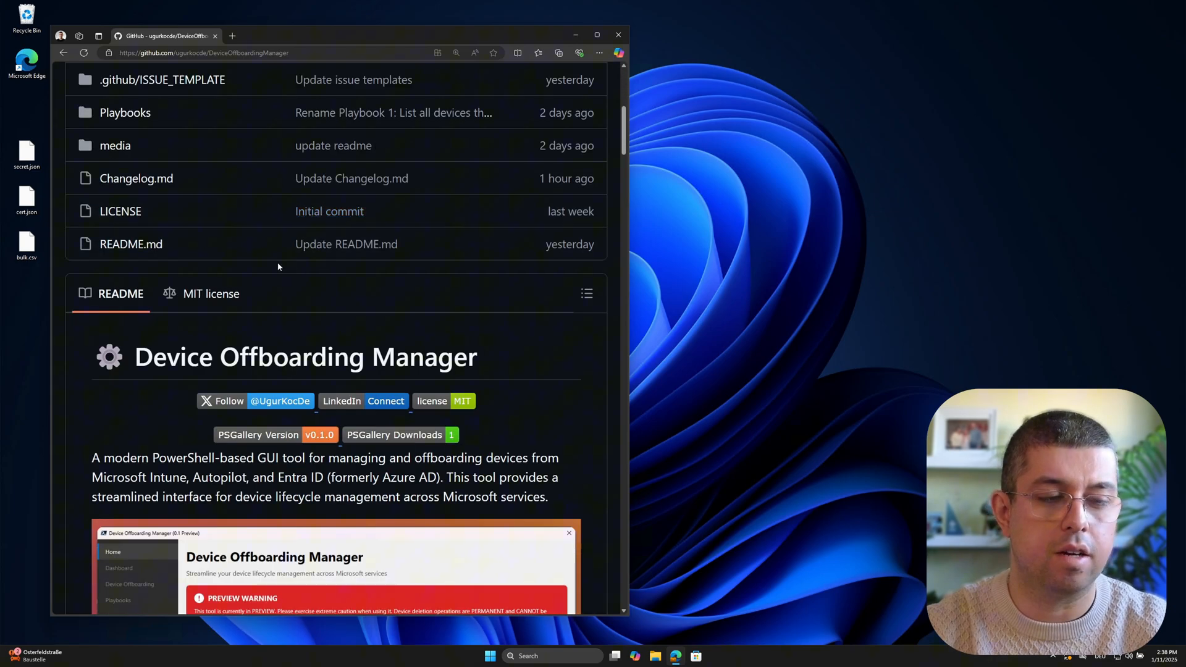
scroll(down, 3)
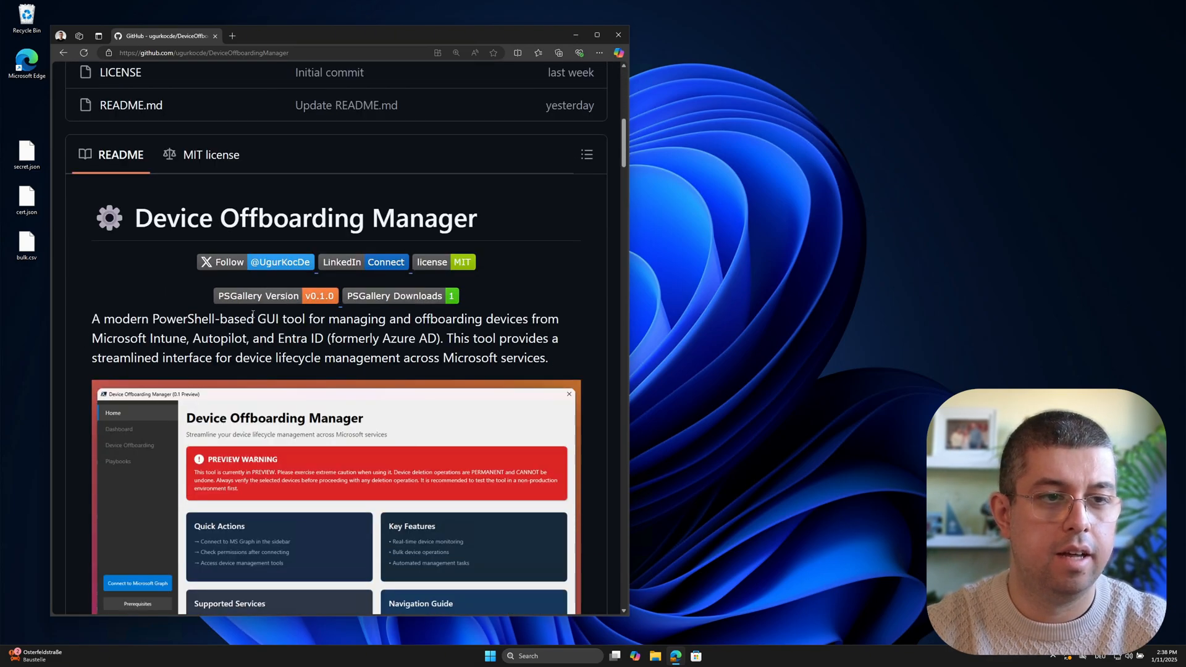
scroll(down, 3)
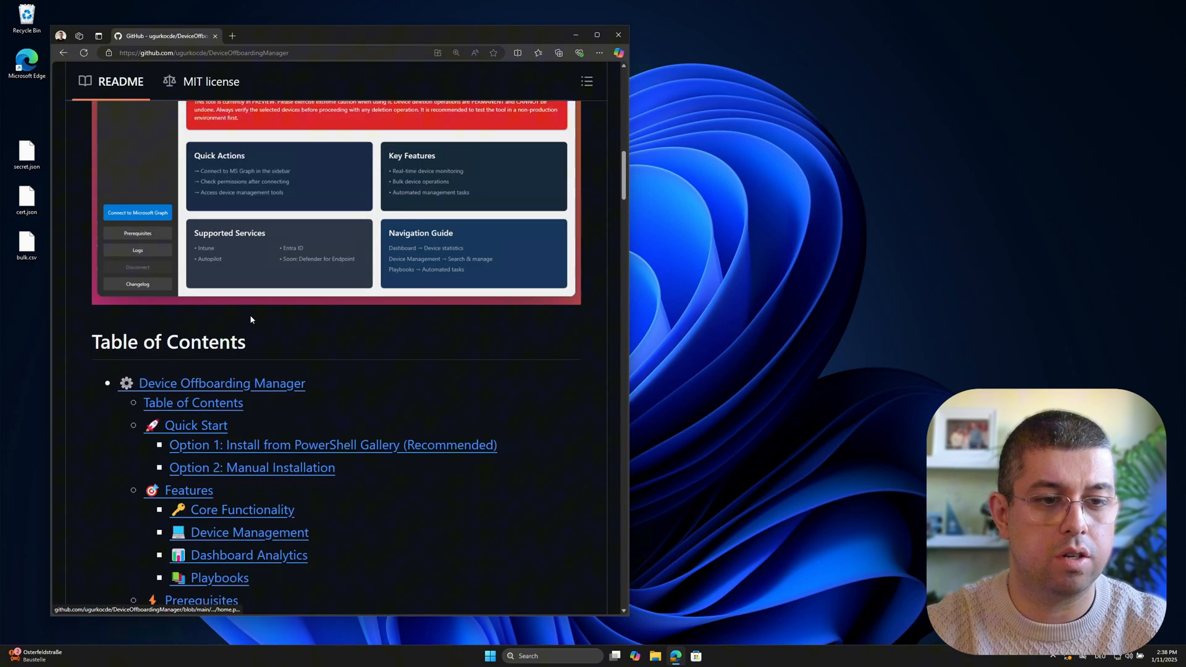
scroll(down, 3)
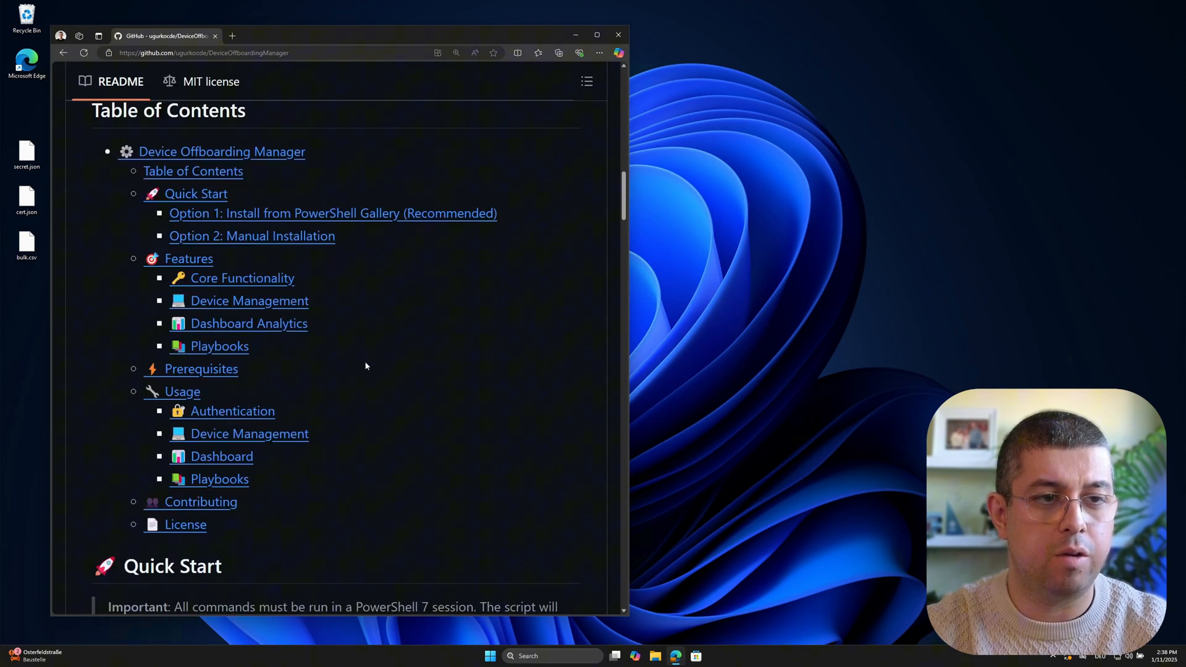
scroll(down, 3)
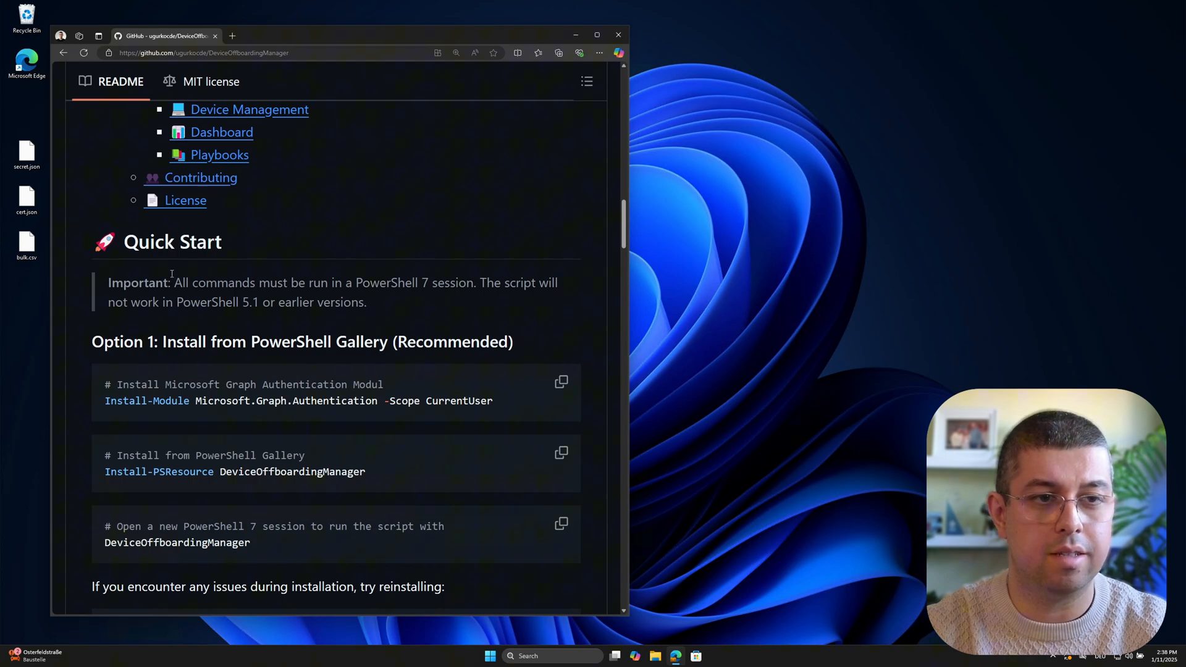
mouse_move(243, 318)
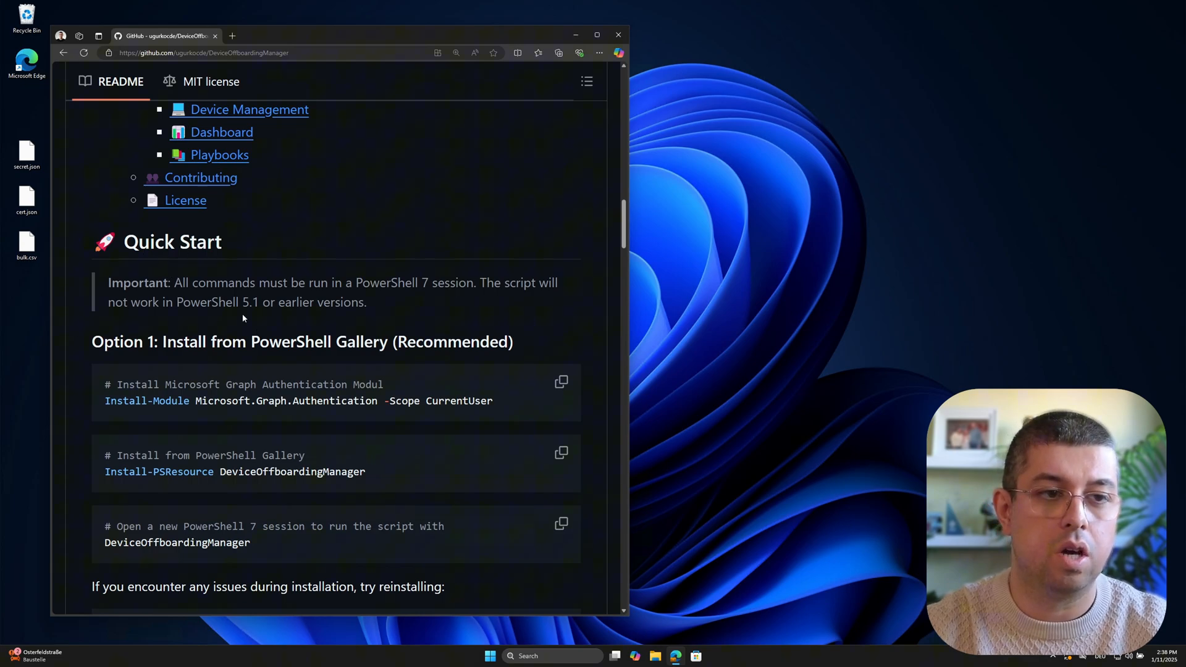
mouse_move(191, 285)
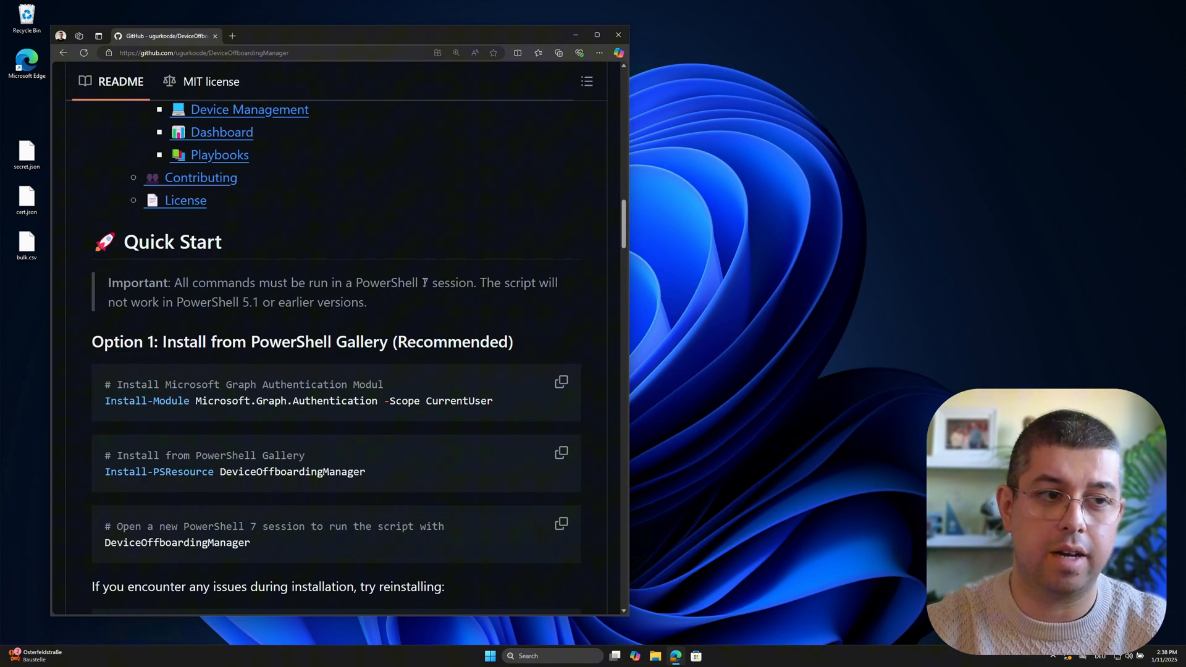
mouse_move(405, 309)
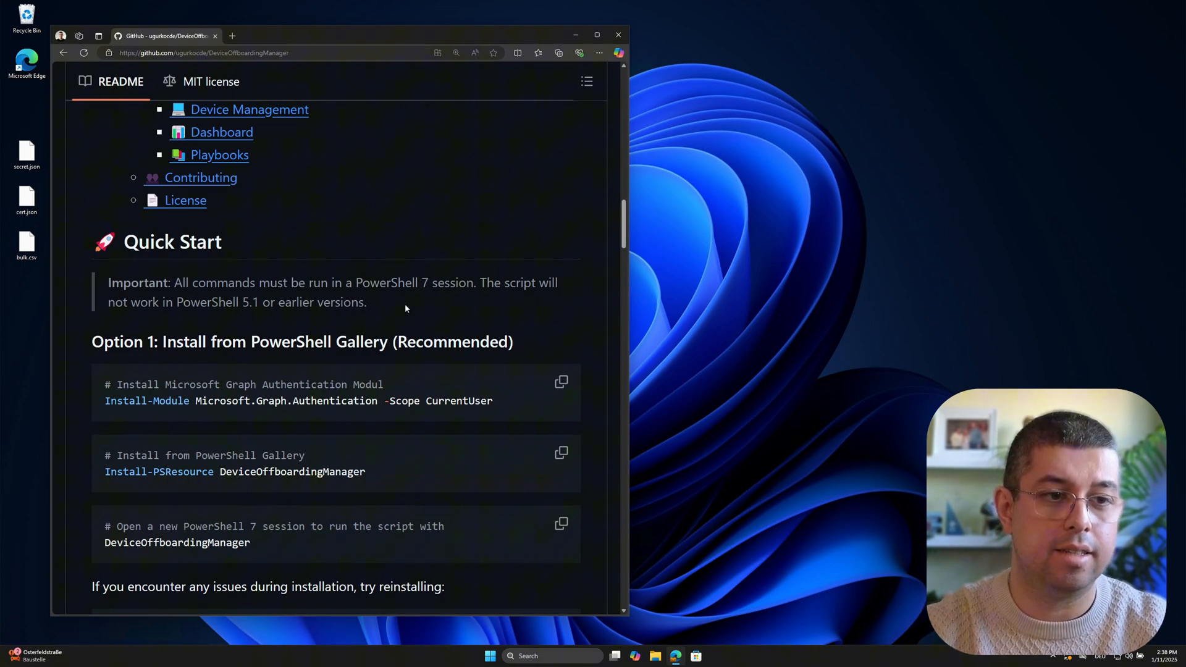
mouse_move(405, 320)
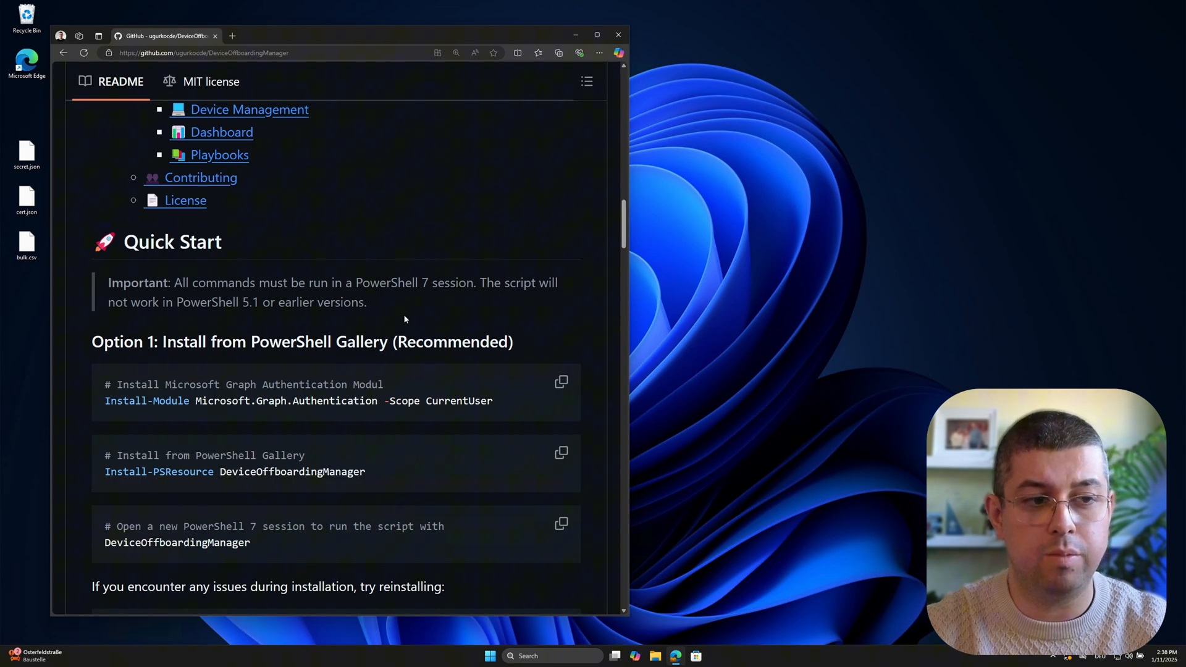
mouse_move(365, 319)
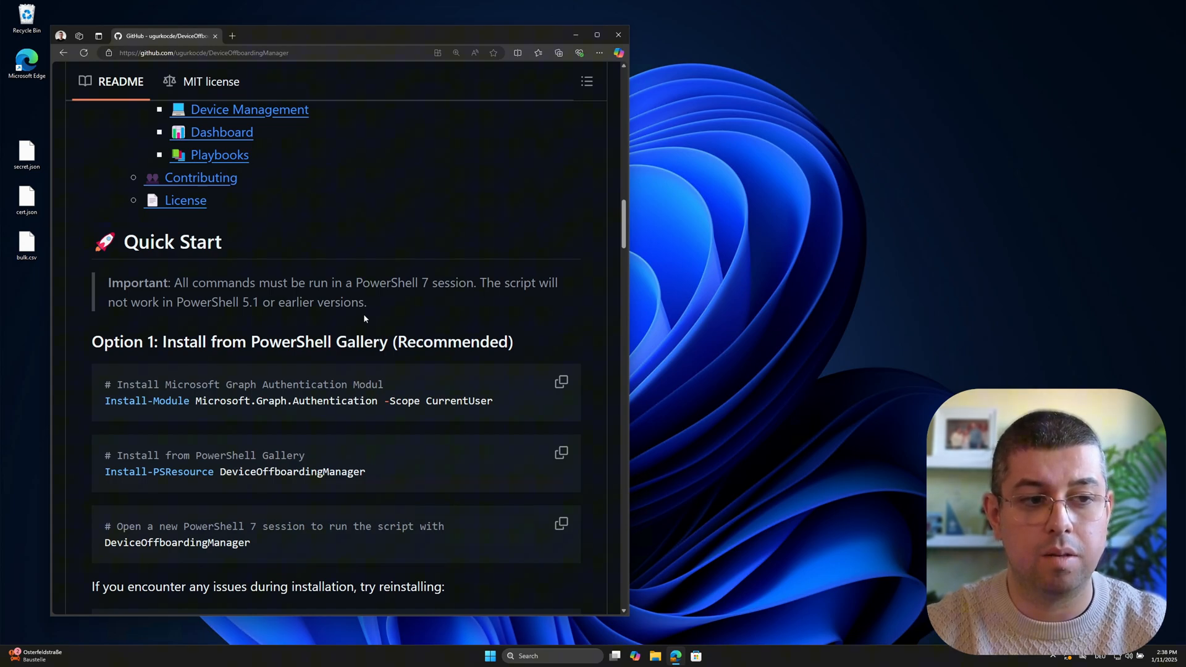
mouse_move(398, 334)
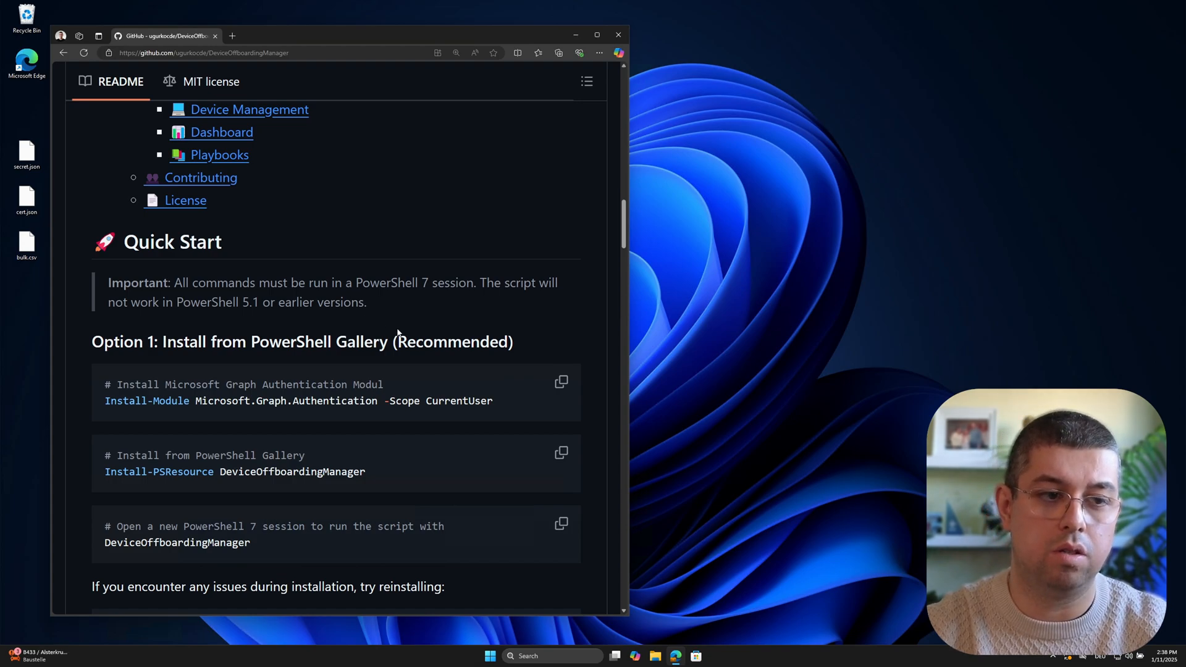
- Paste and run the Graph Authentication Install-Module command in PowerShell, answering A (Yes to All)
click(489, 656)
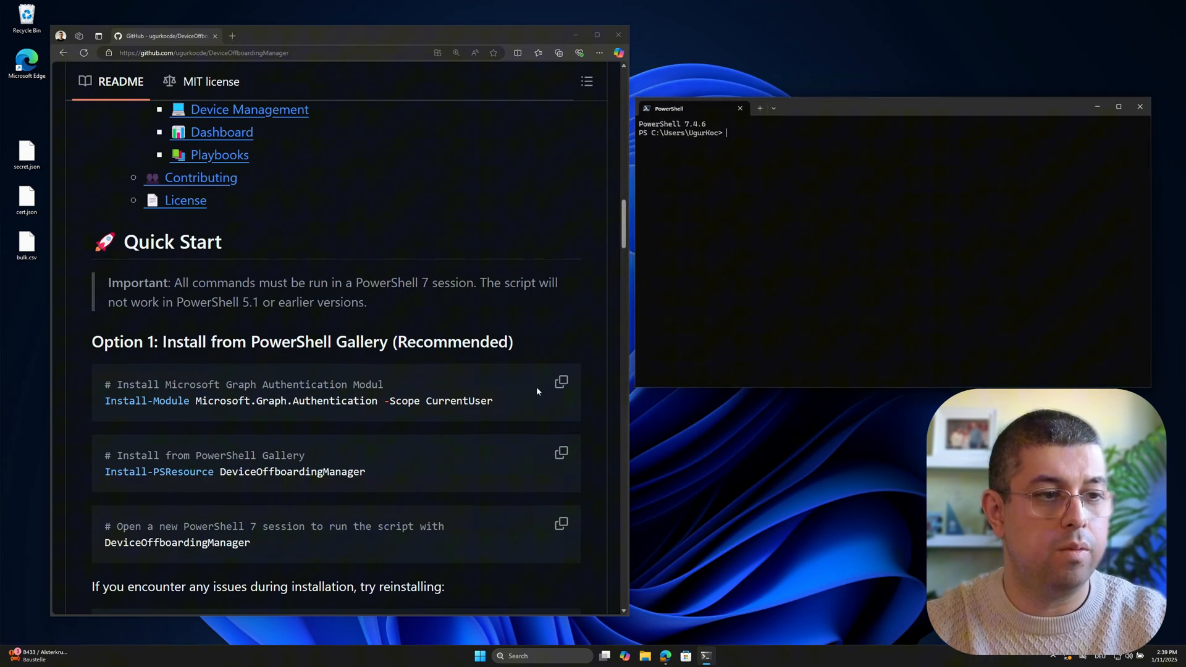
click(561, 381)
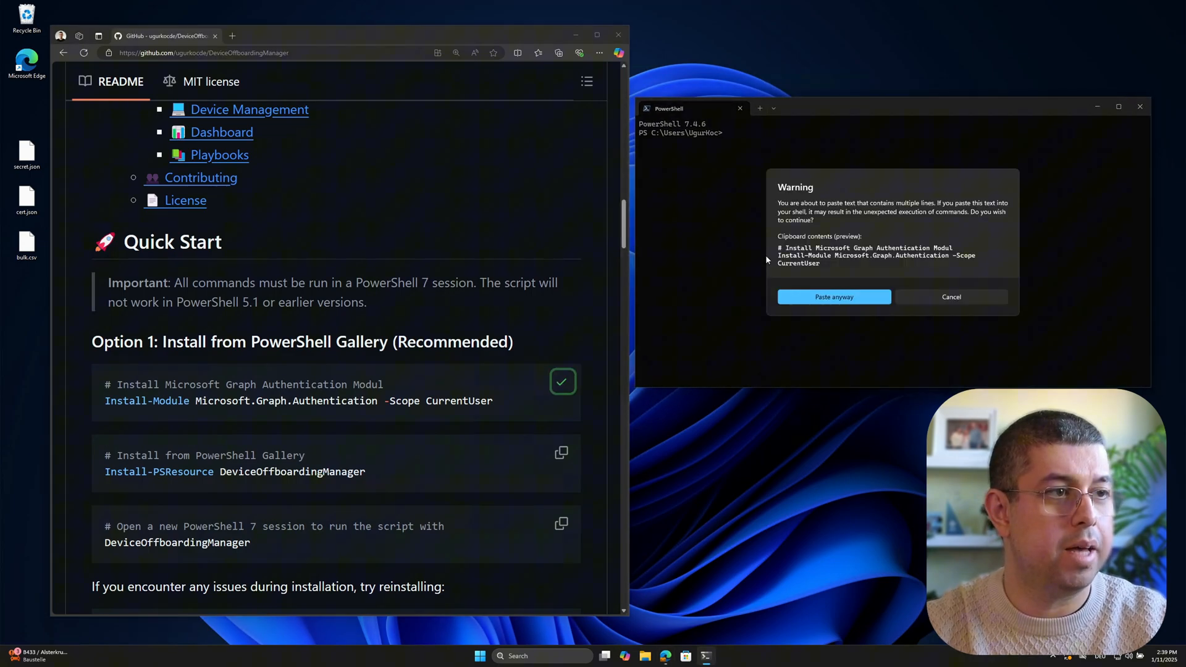
click(832, 296)
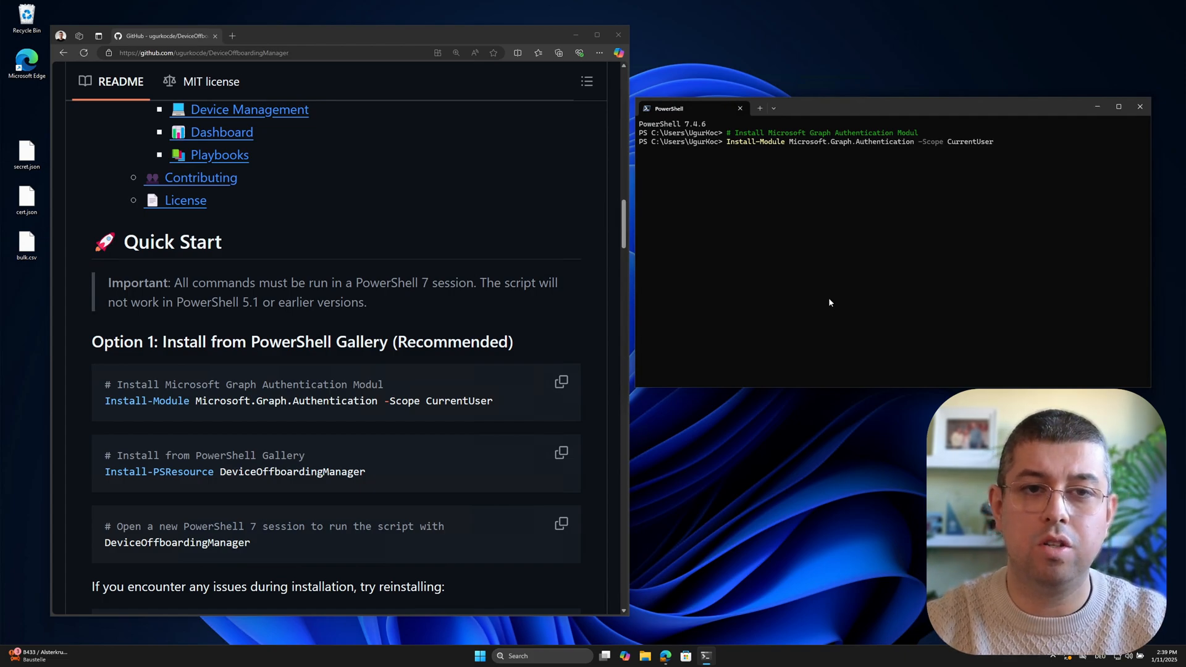
key(Return)
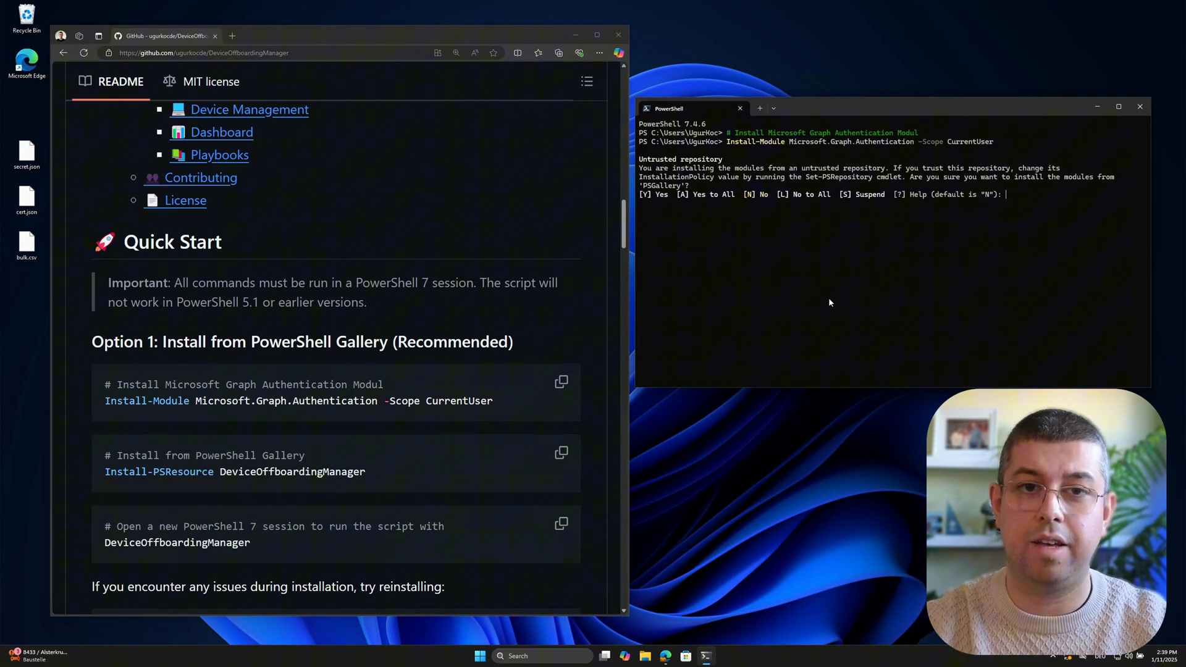
text(a)
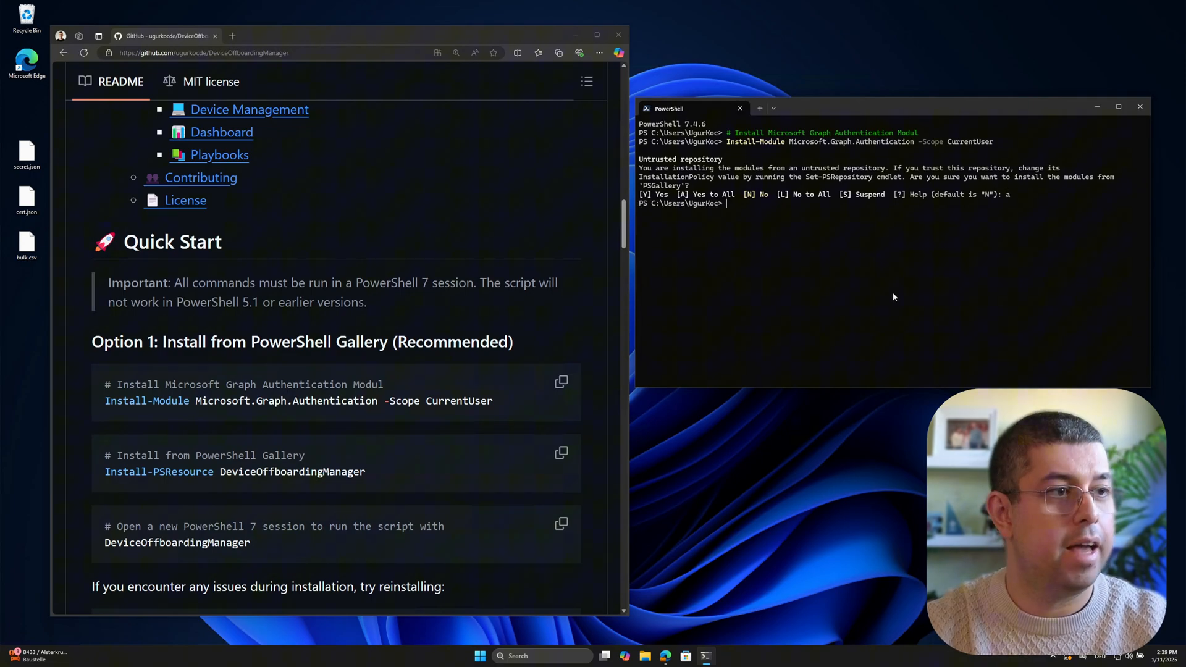
mouse_move(741, 245)
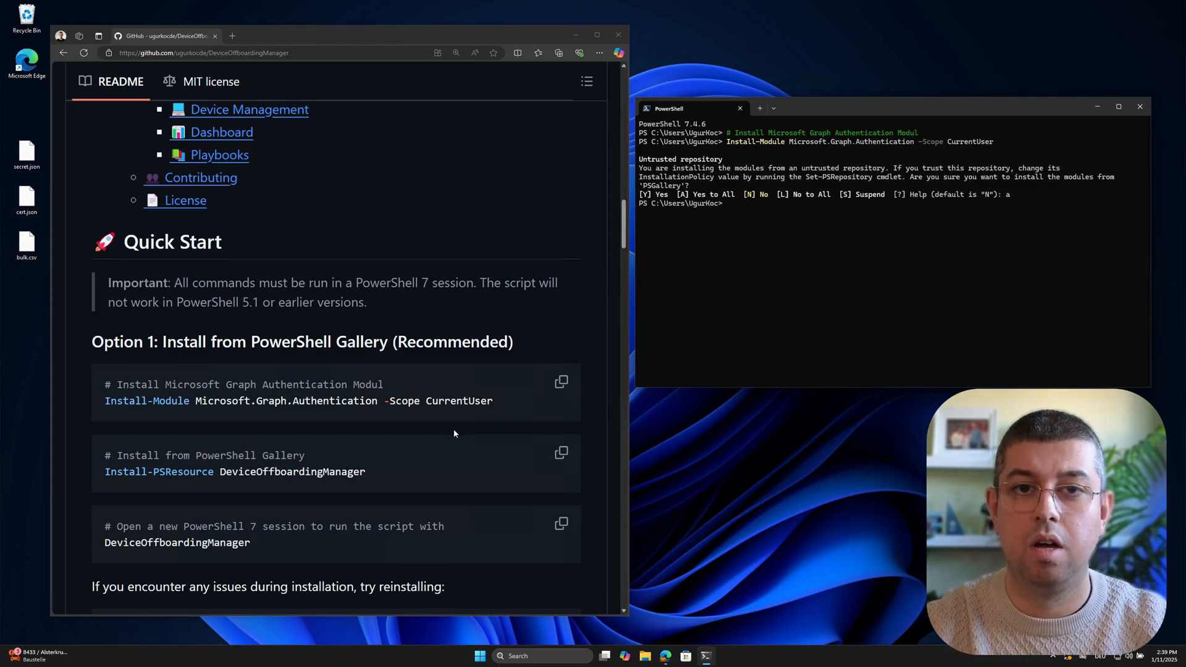
- Install DeviceOffboardingManager with Install-PSResource, answer Yes to All, and copy the launch command
scroll(down, 3)
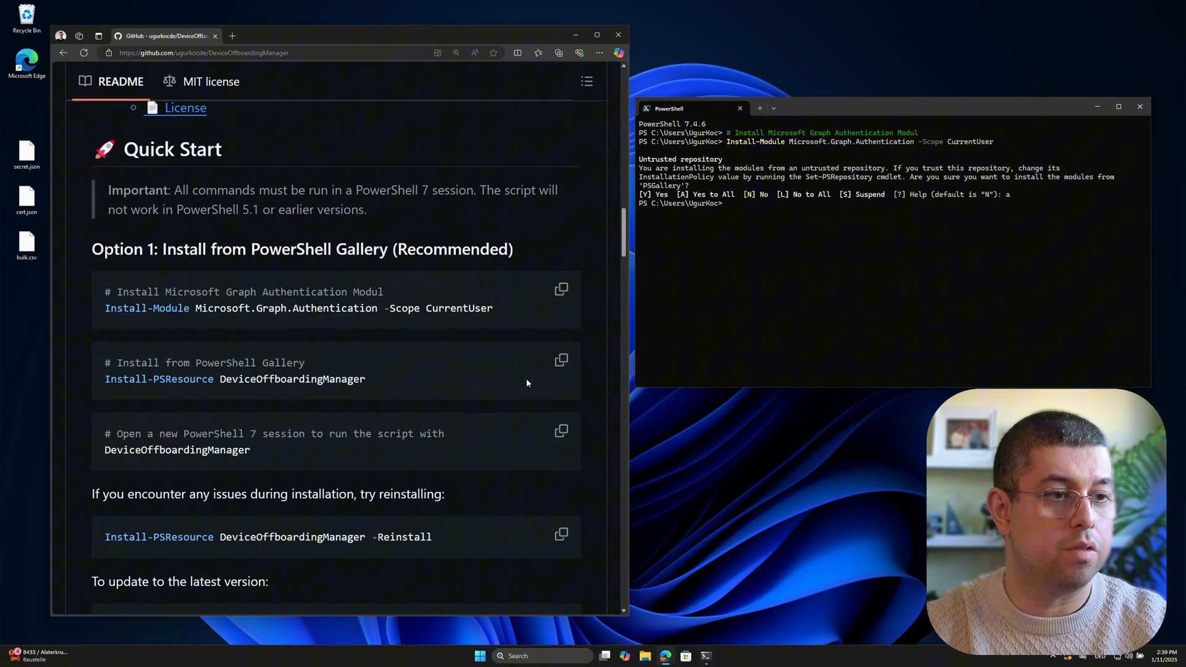
click(561, 360)
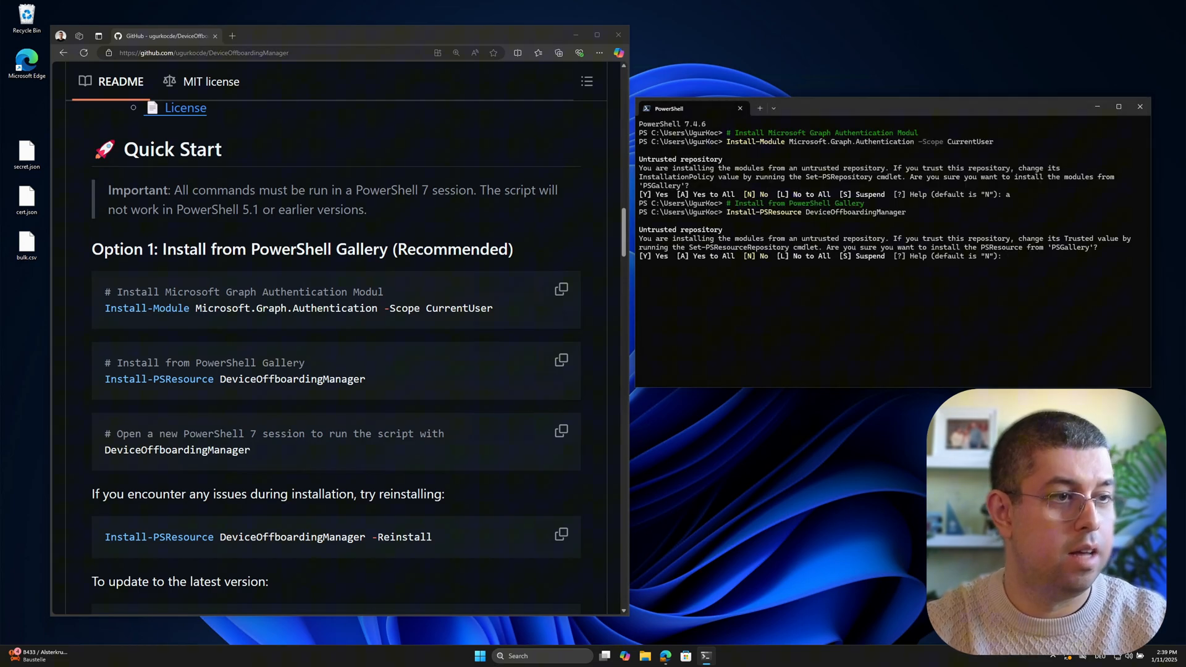
text(a)
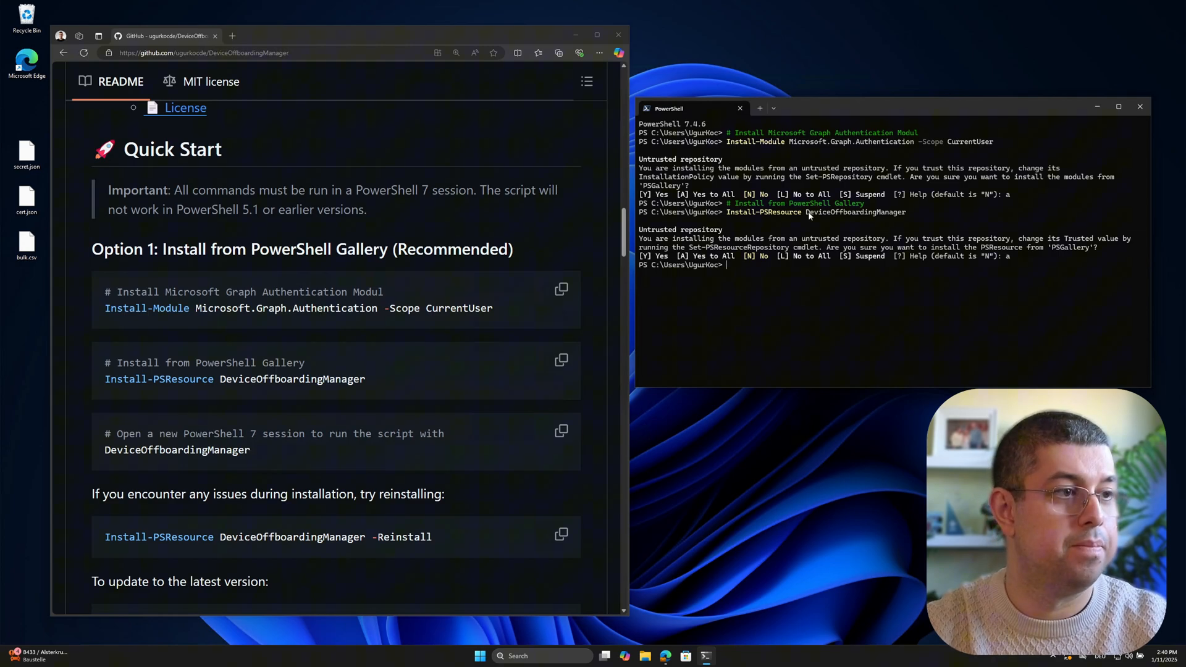
mouse_move(272, 454)
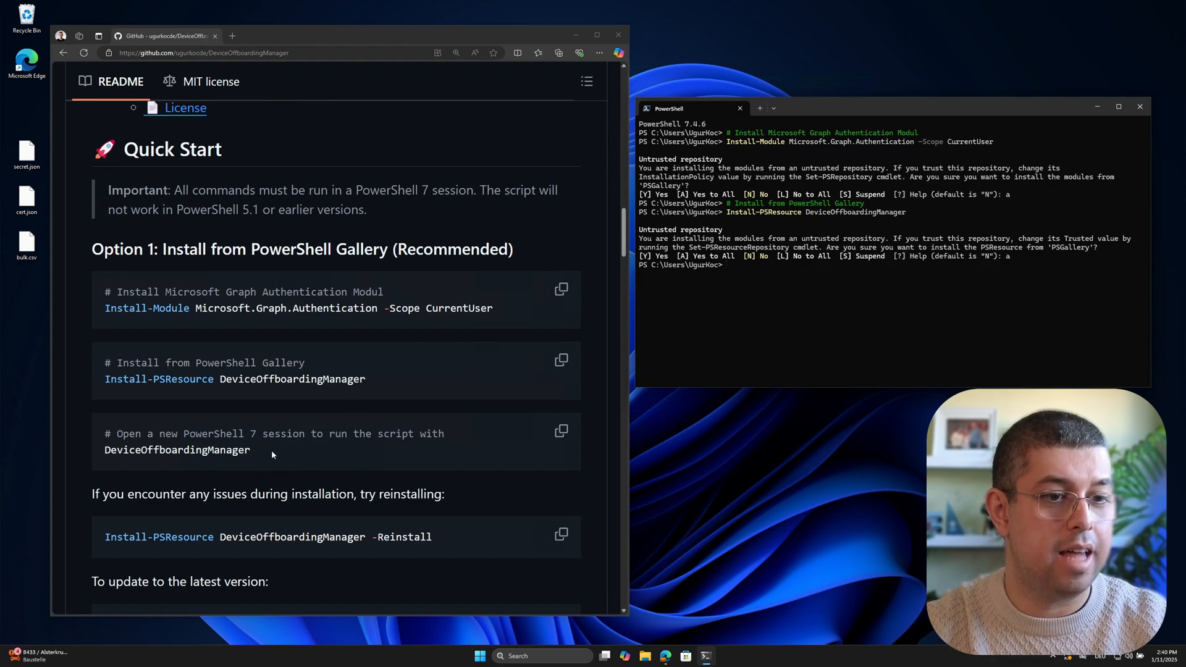
double_click(178, 450)
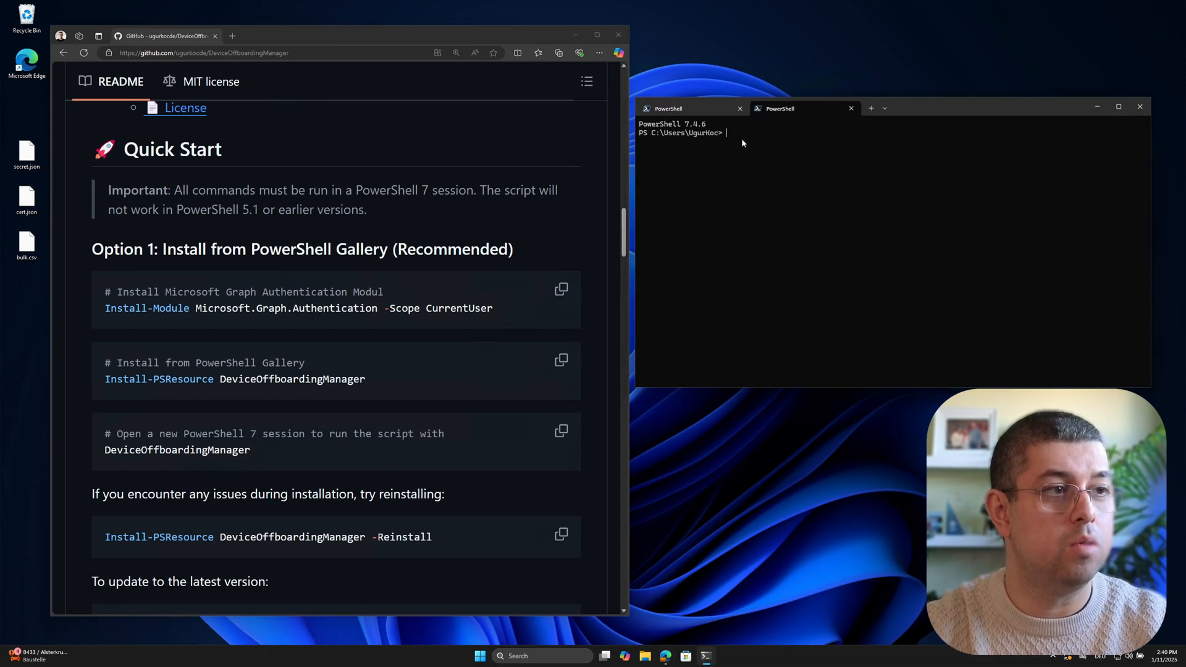
- Run DeviceOffboardingManager in the fresh PowerShell 7 tab to launch the tool
text(DeviceOffboardingManager)
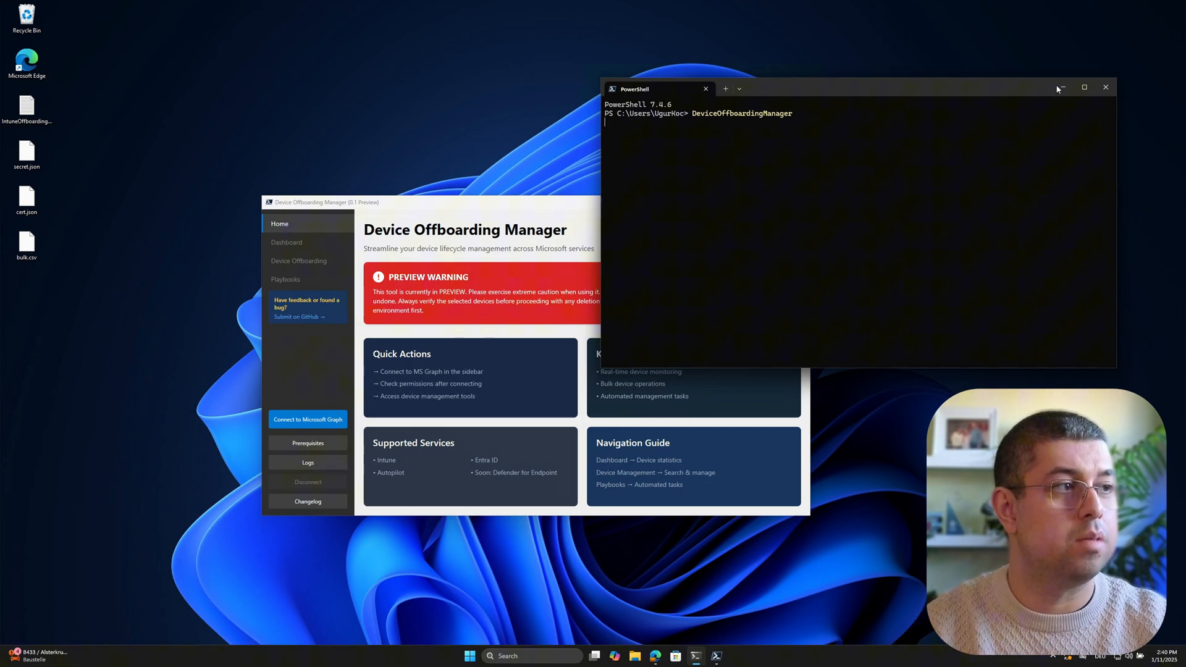
mouse_move(1059, 88)
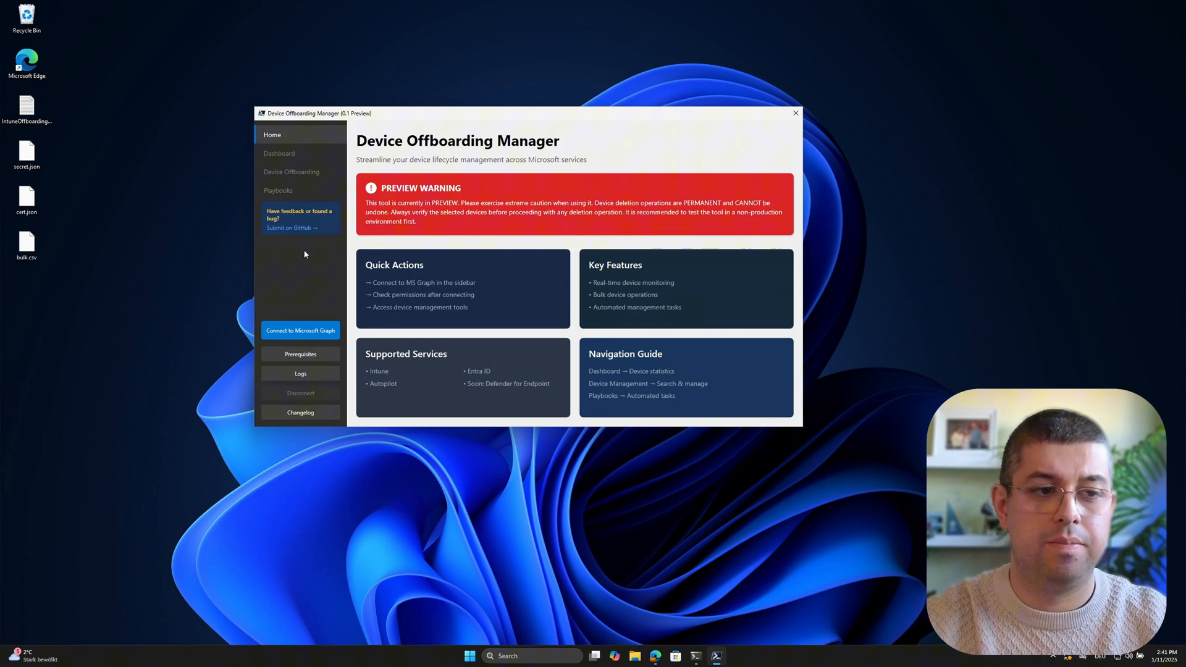
mouse_move(298, 270)
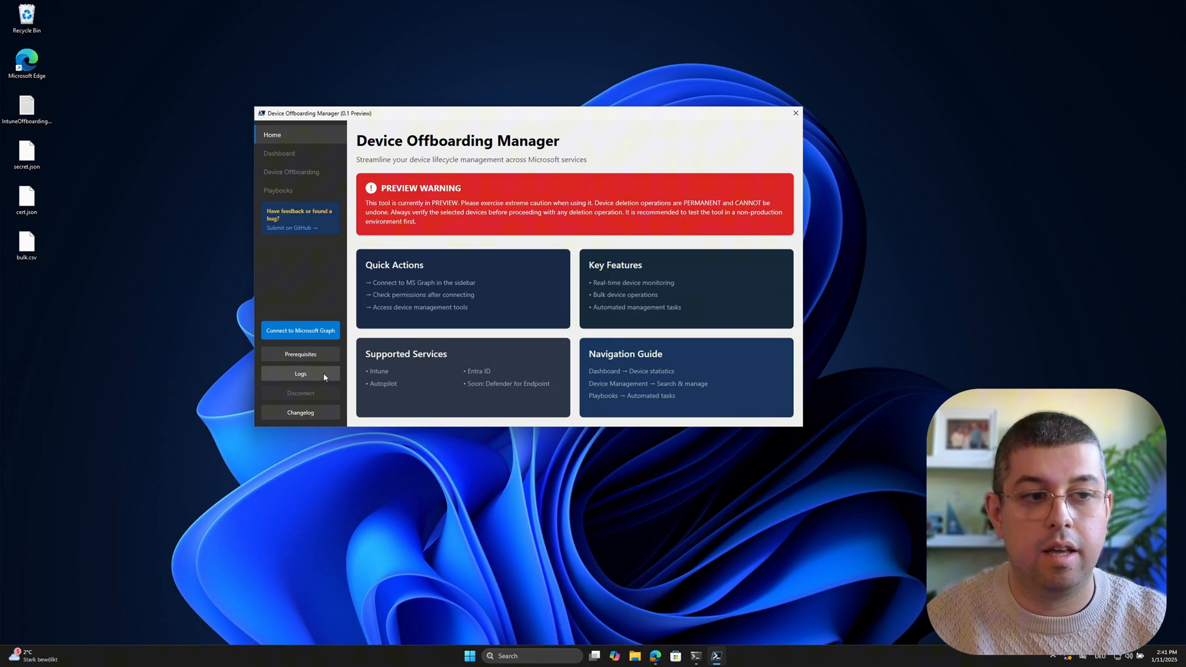
click(300, 373)
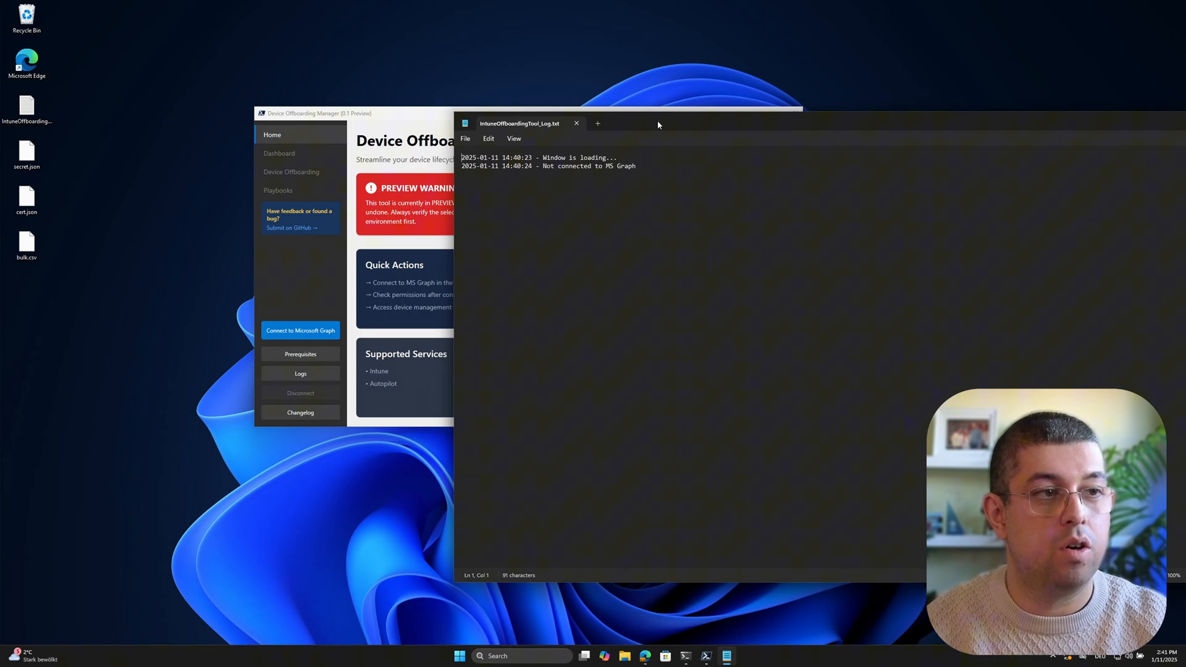
click(575, 124)
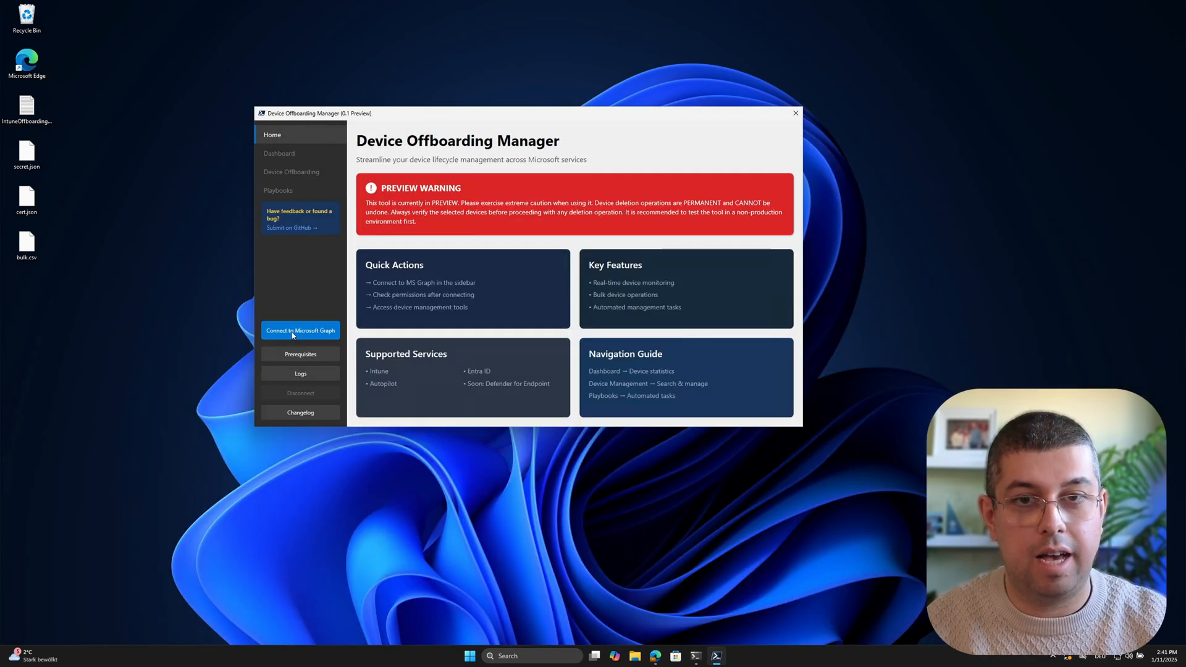
- Open the Connect to Microsoft Graph dialog listing the three login options
click(300, 330)
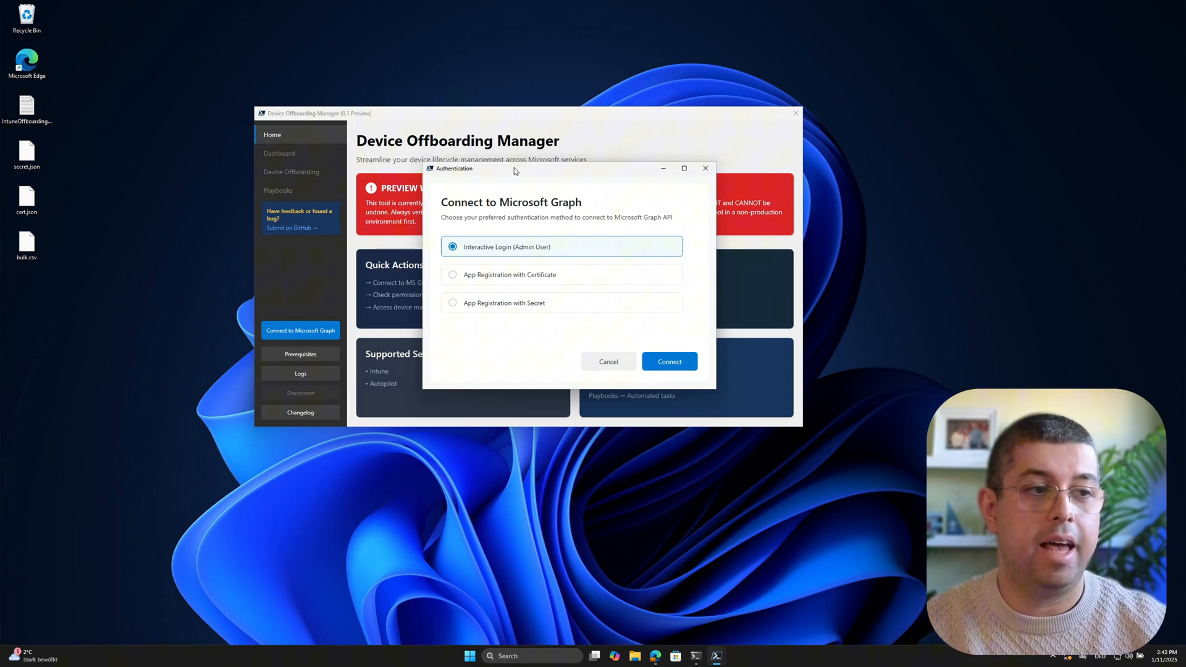
mouse_move(537, 240)
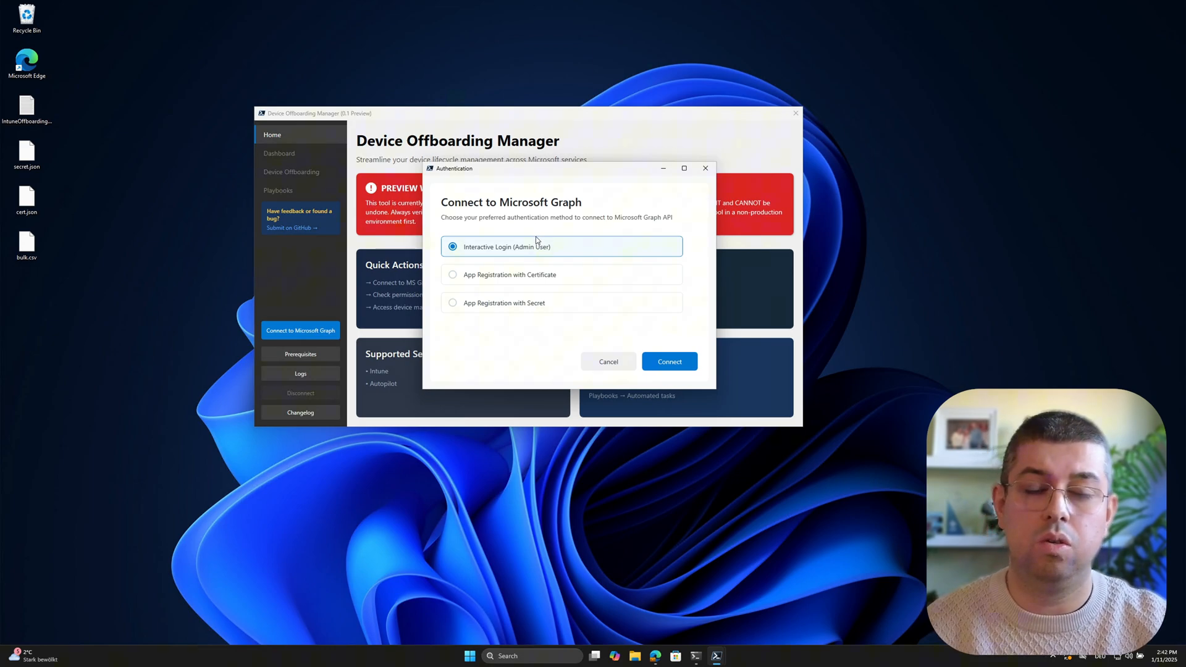
mouse_move(536, 278)
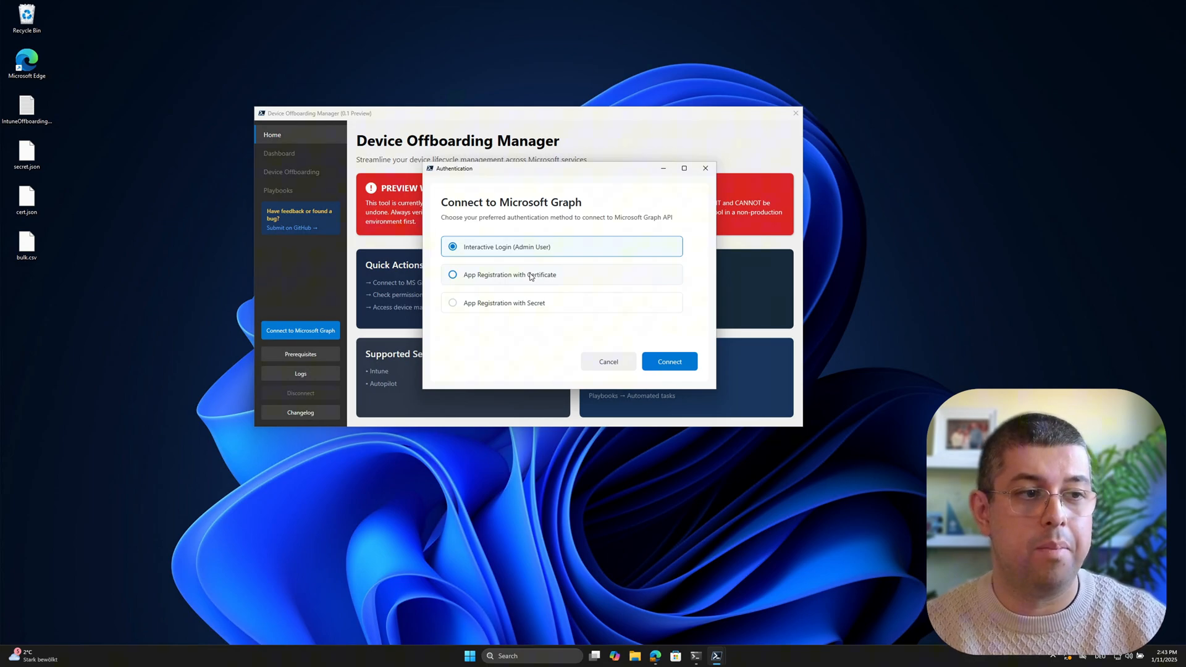
mouse_move(503, 320)
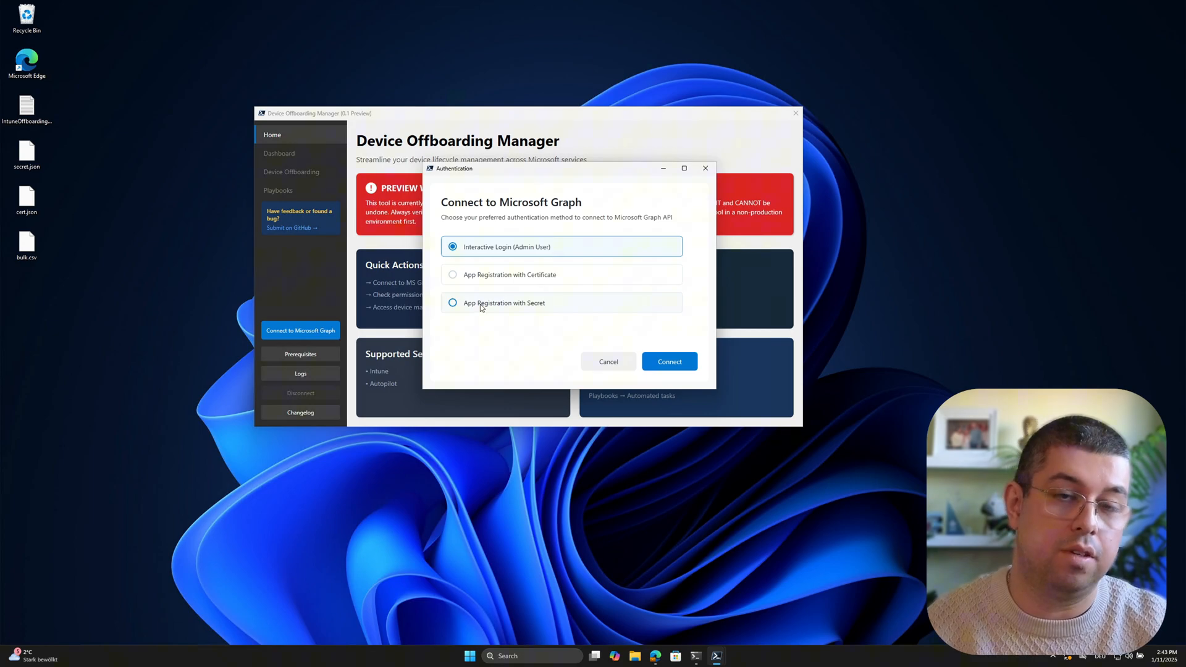
mouse_move(519, 282)
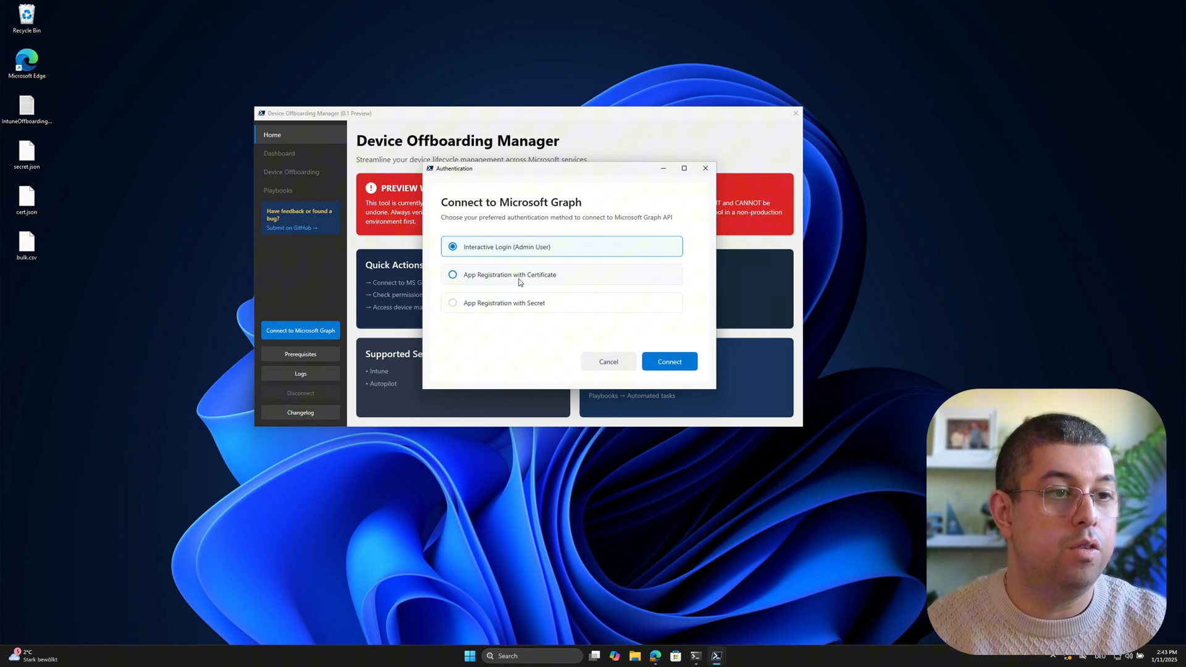
- Inspect the certificate option's Tenant ID and Thumbprint fields, then choose App Registration with Secret
click(452, 274)
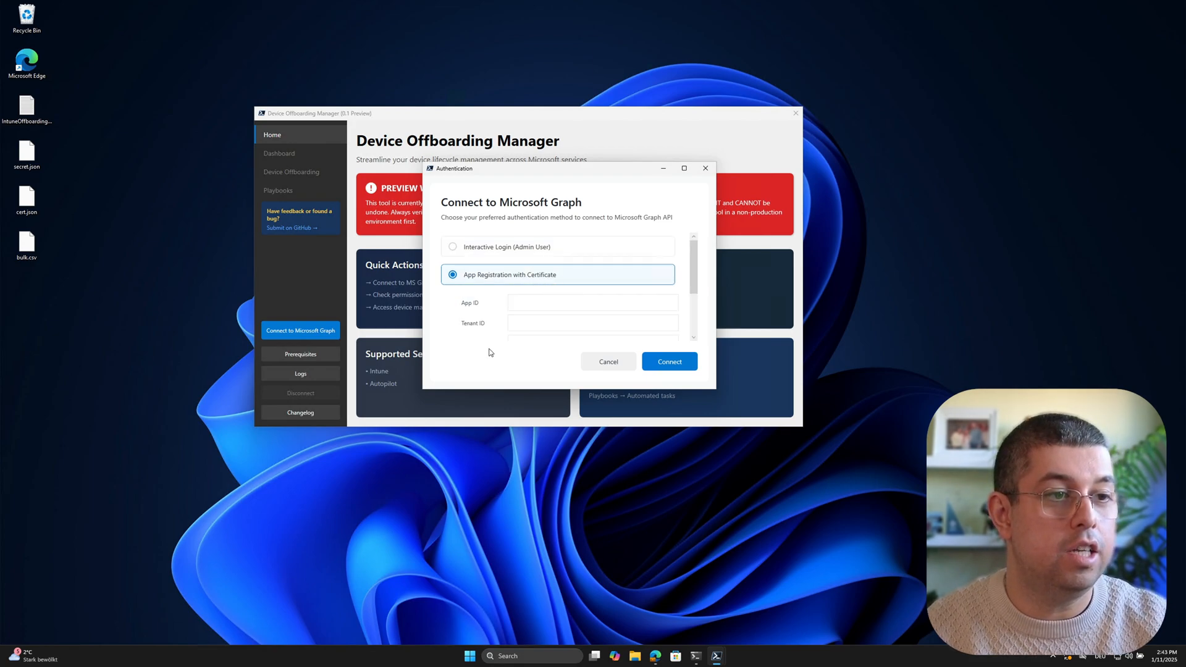
scroll(down, 3)
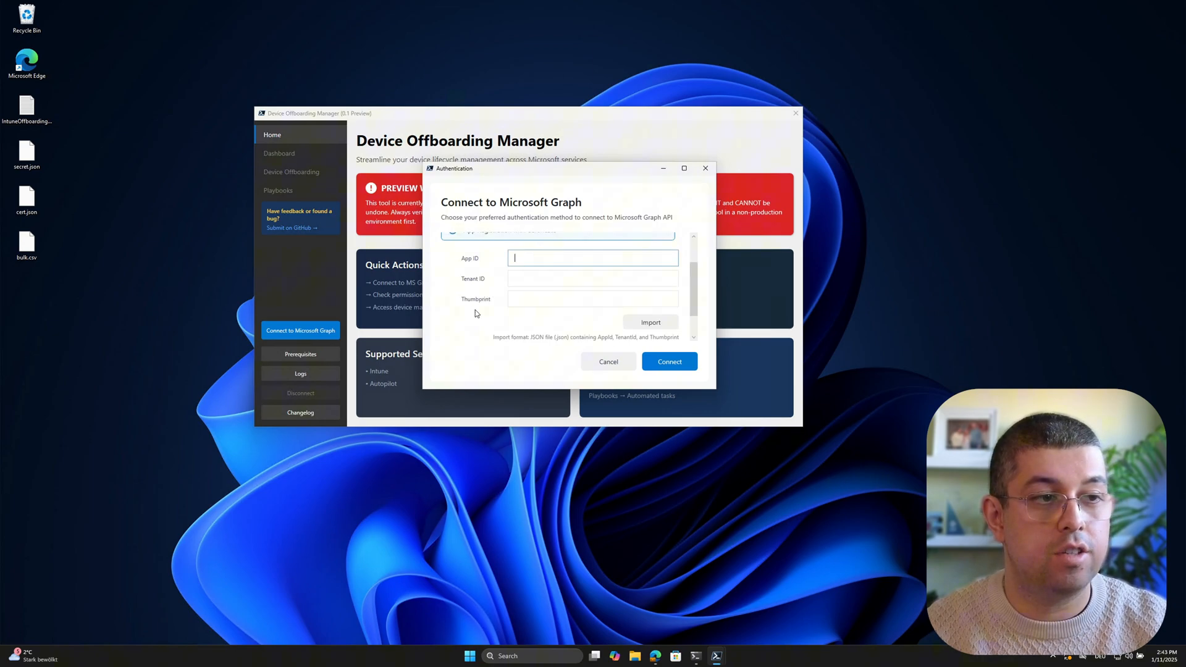
click(592, 278)
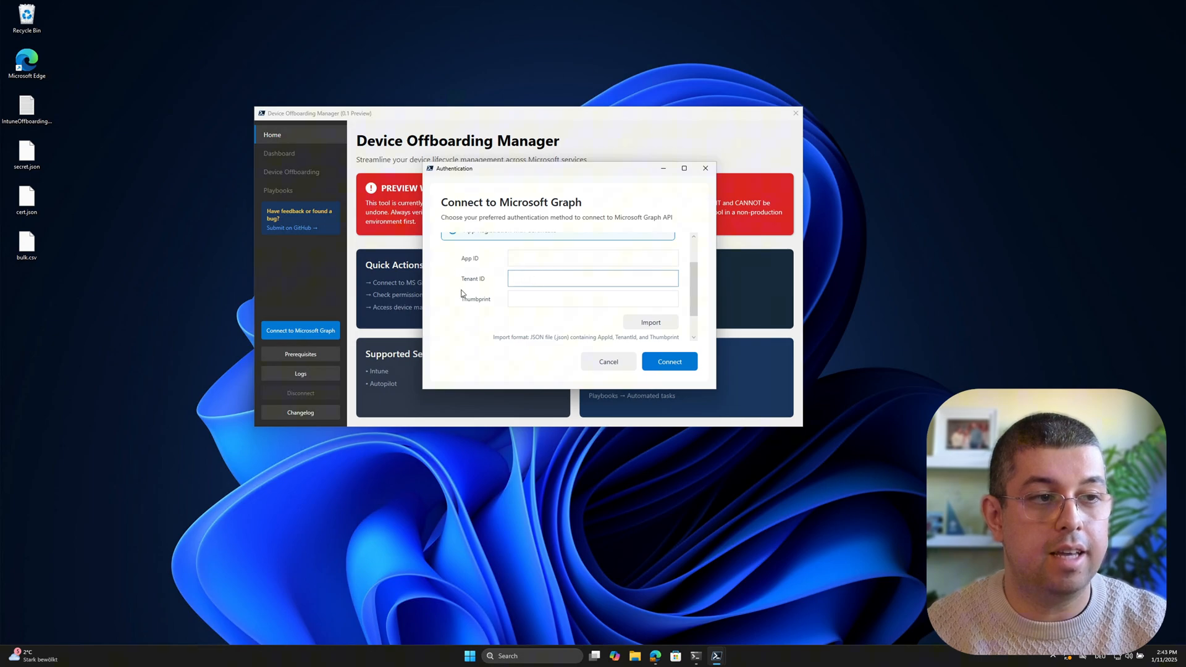
mouse_move(474, 247)
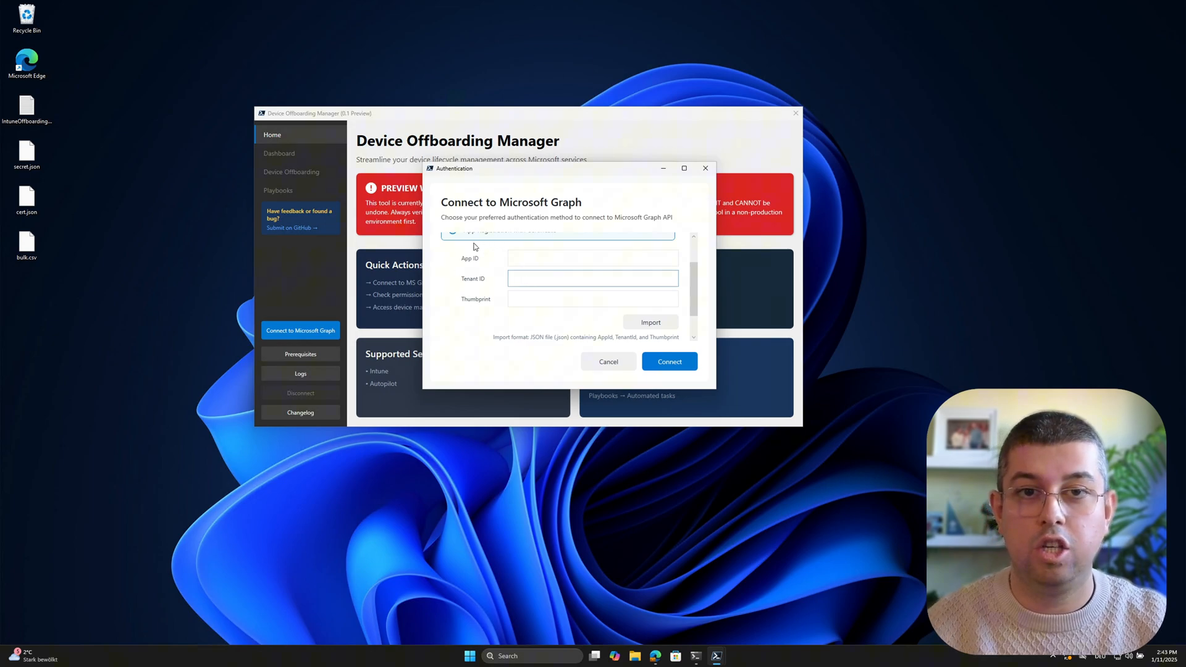
click(592, 298)
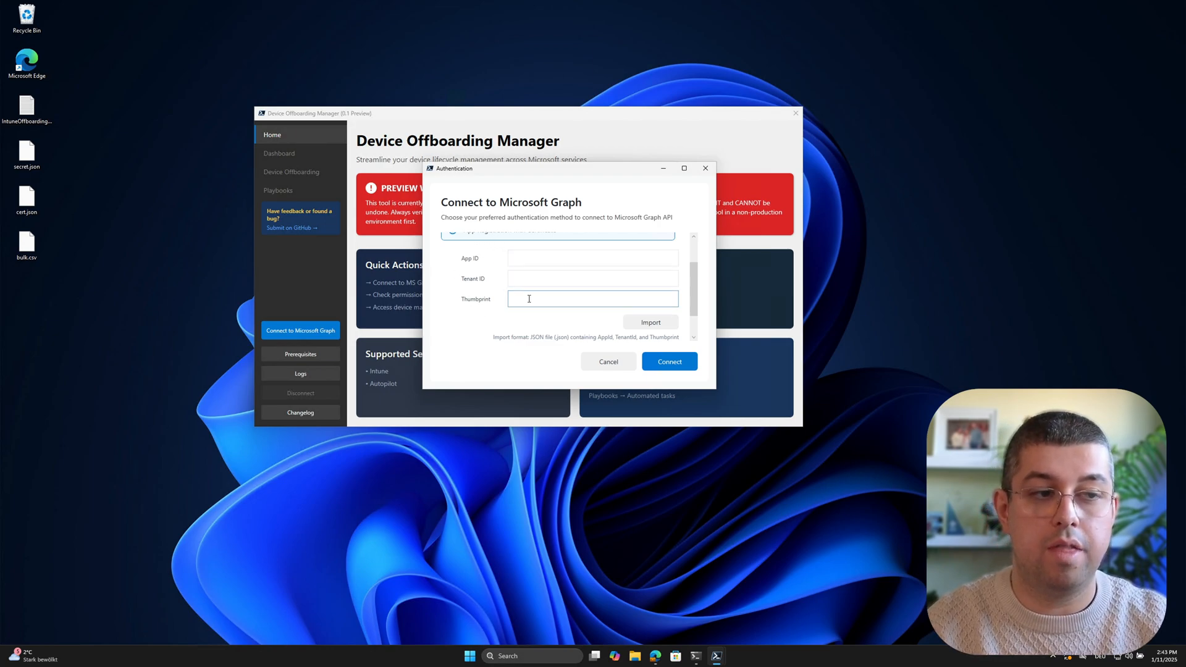
mouse_move(465, 290)
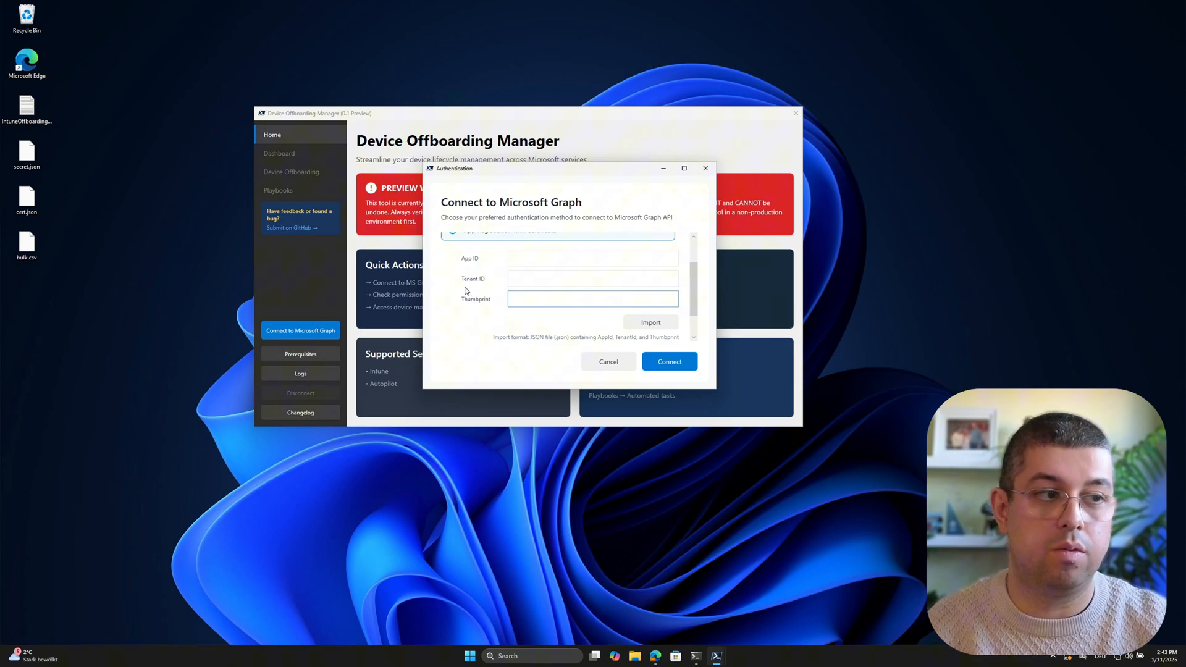
scroll(up, 3)
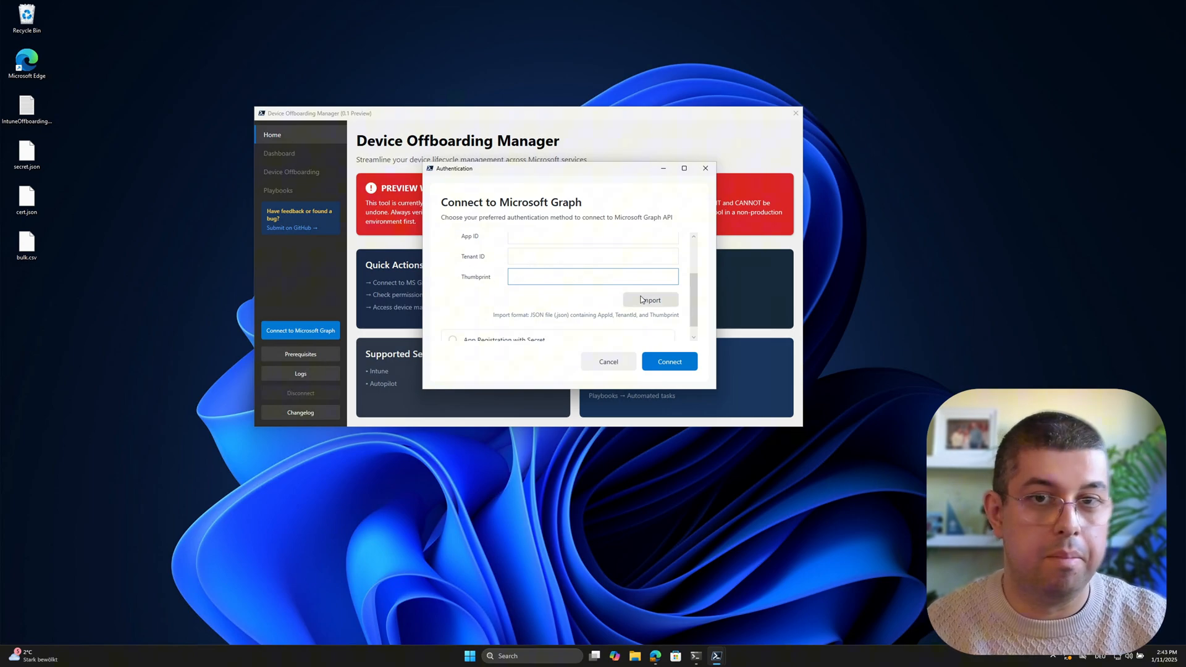
click(592, 276)
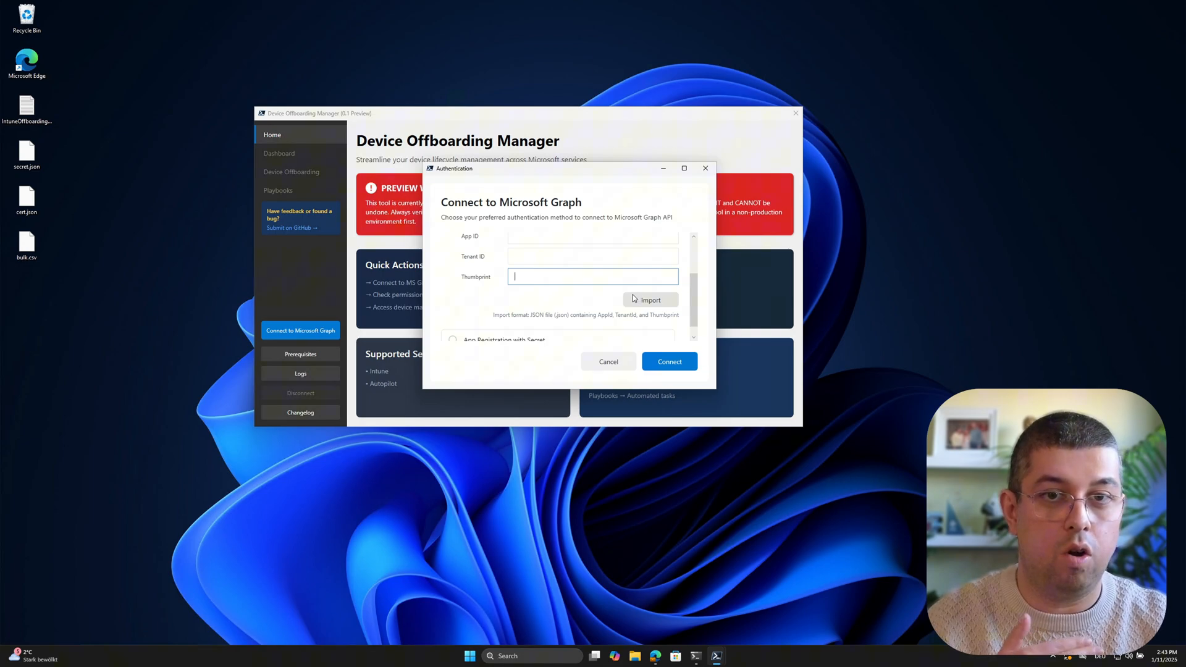
scroll(down, 3)
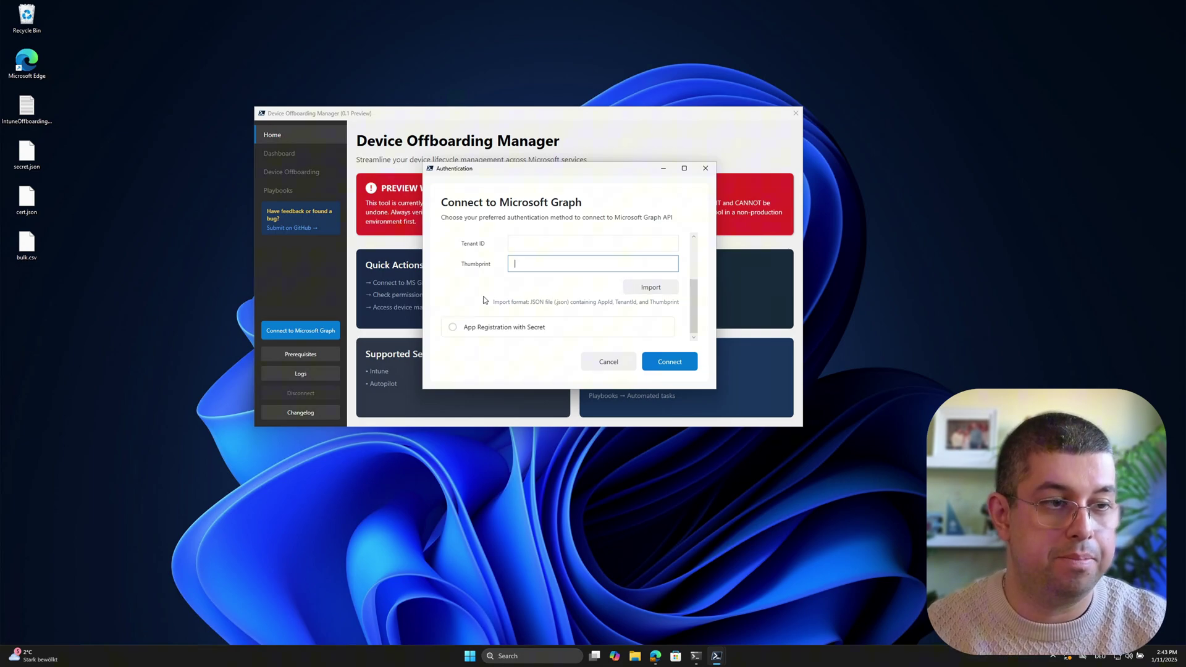
click(452, 327)
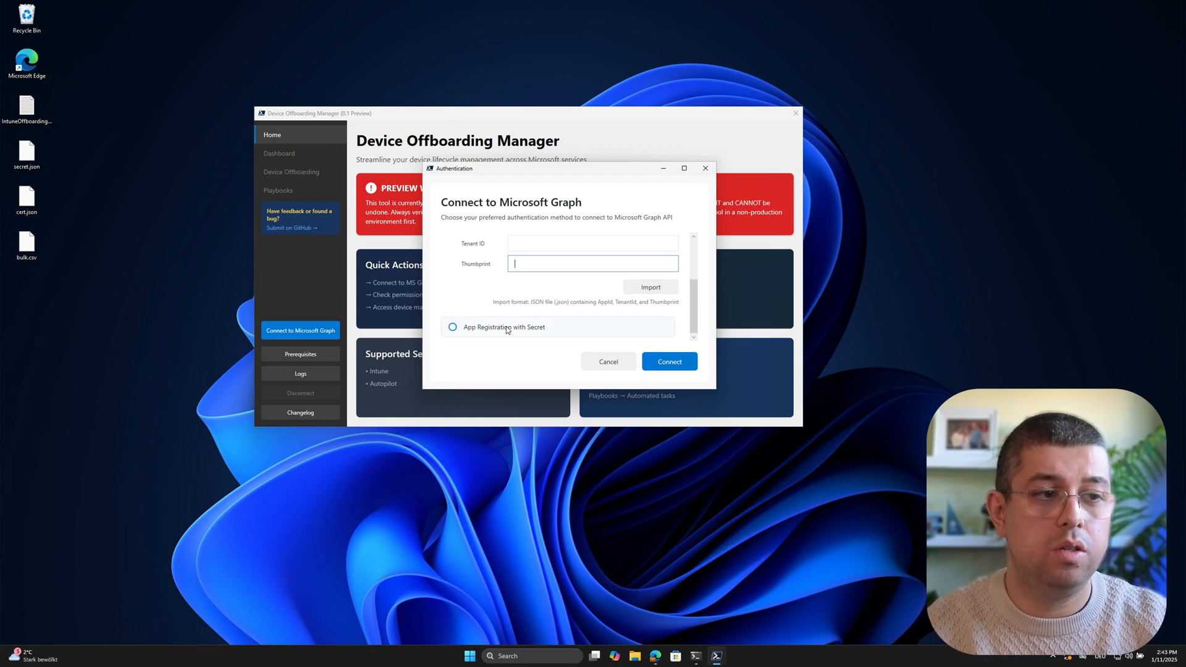
click(451, 326)
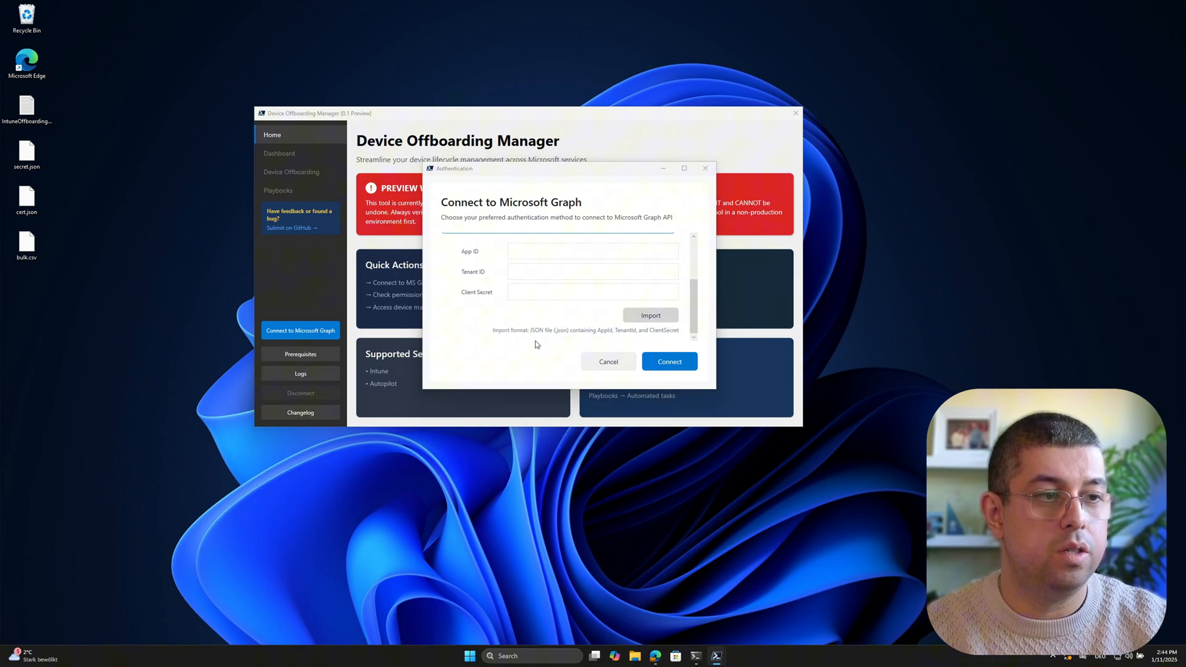
- Start the secret import, browse to the Desktop, and open secret.json in Notepad
click(649, 315)
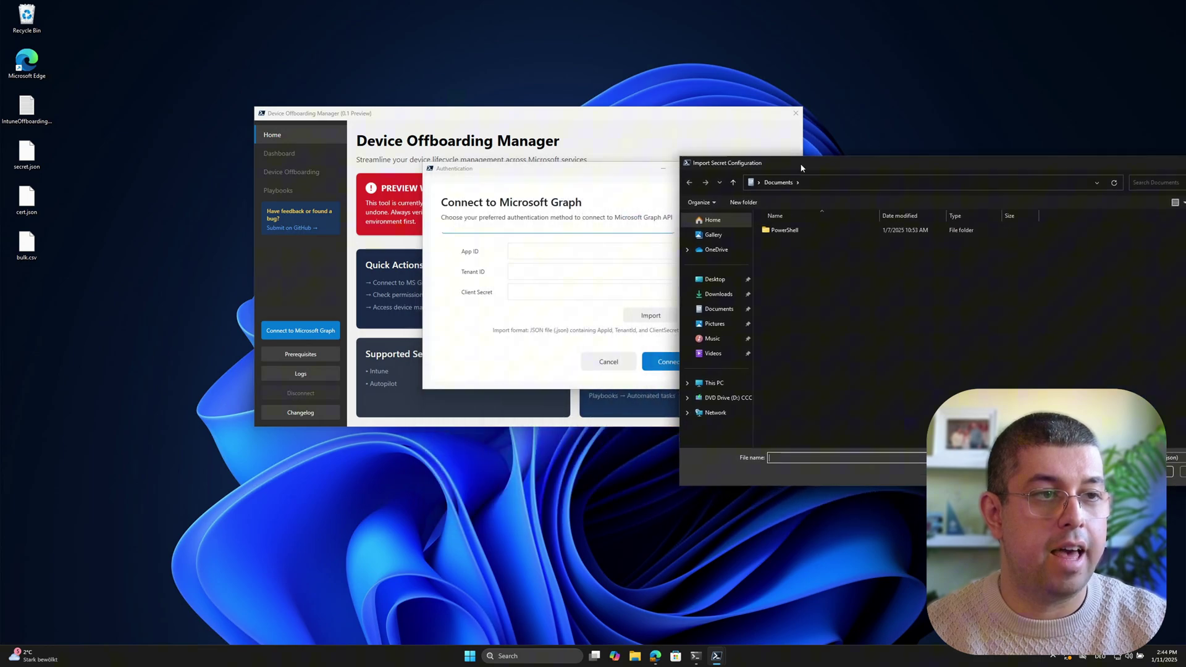
click(714, 279)
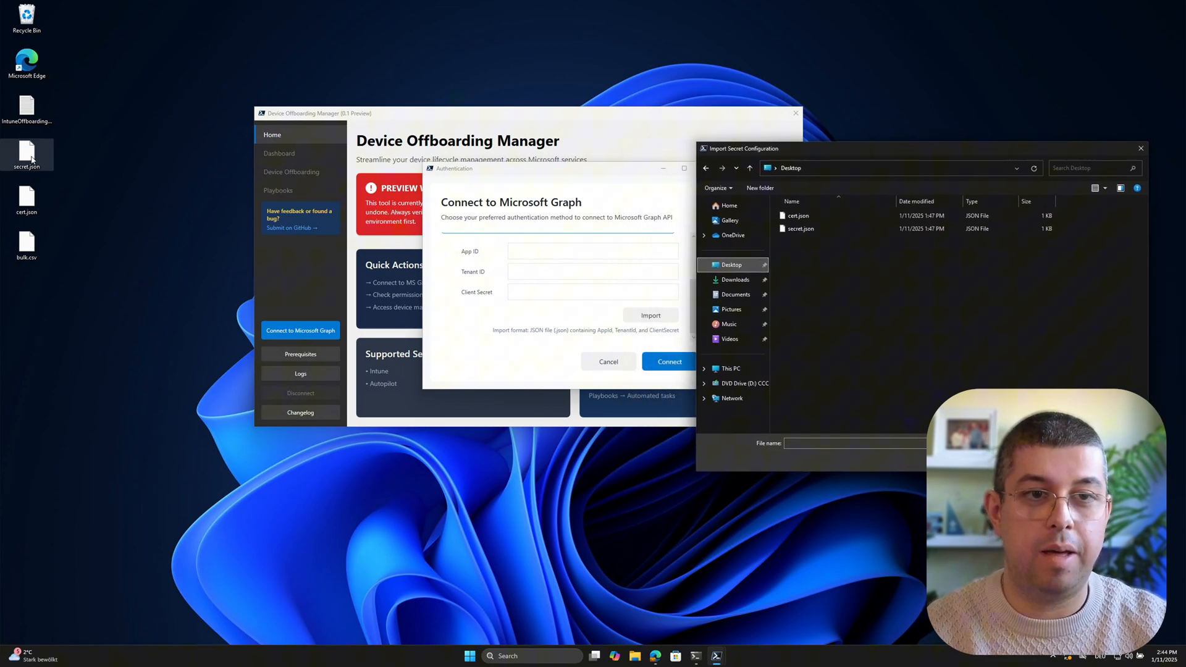
right_click(26, 155)
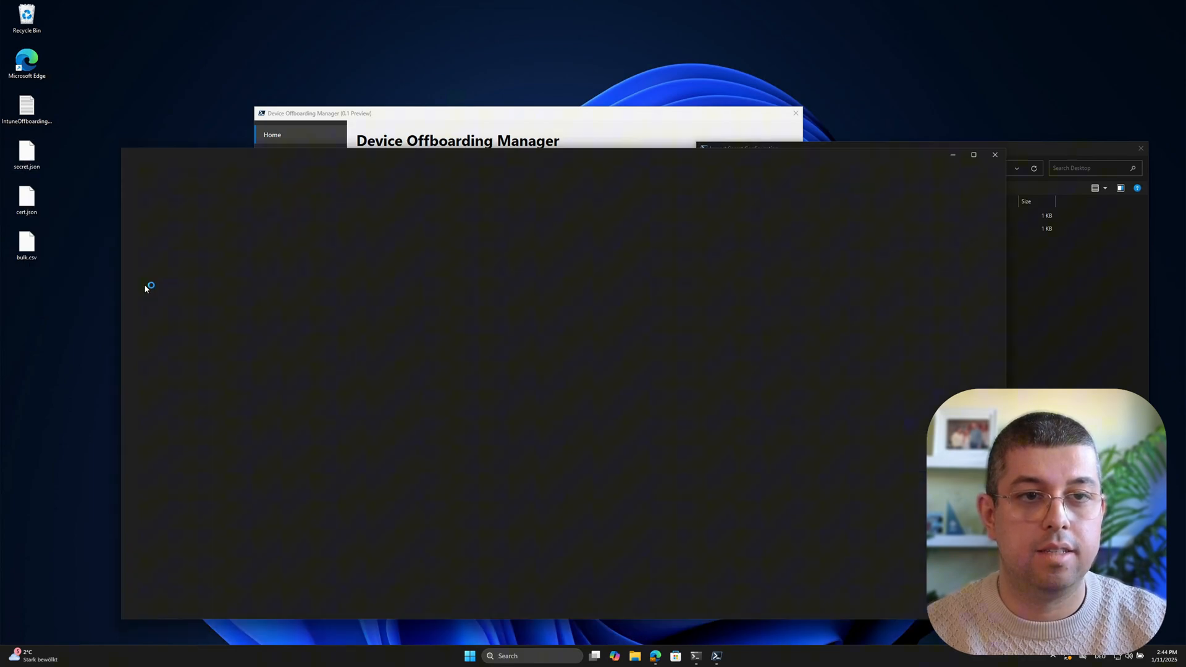
double_click(27, 151)
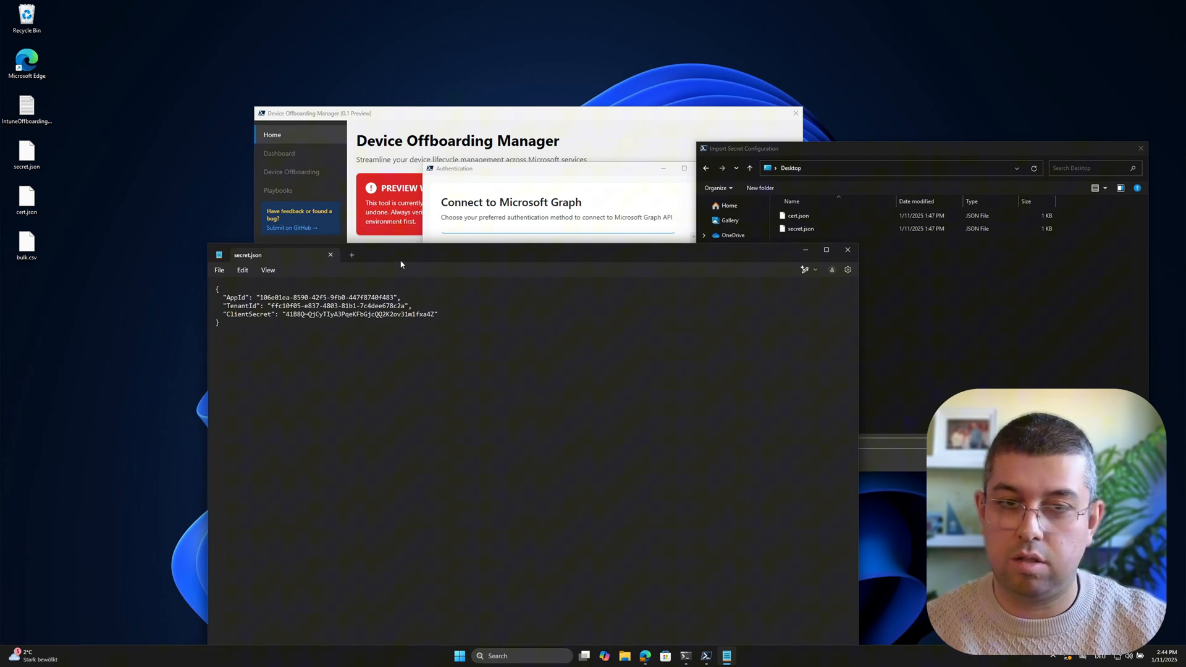
mouse_move(213, 245)
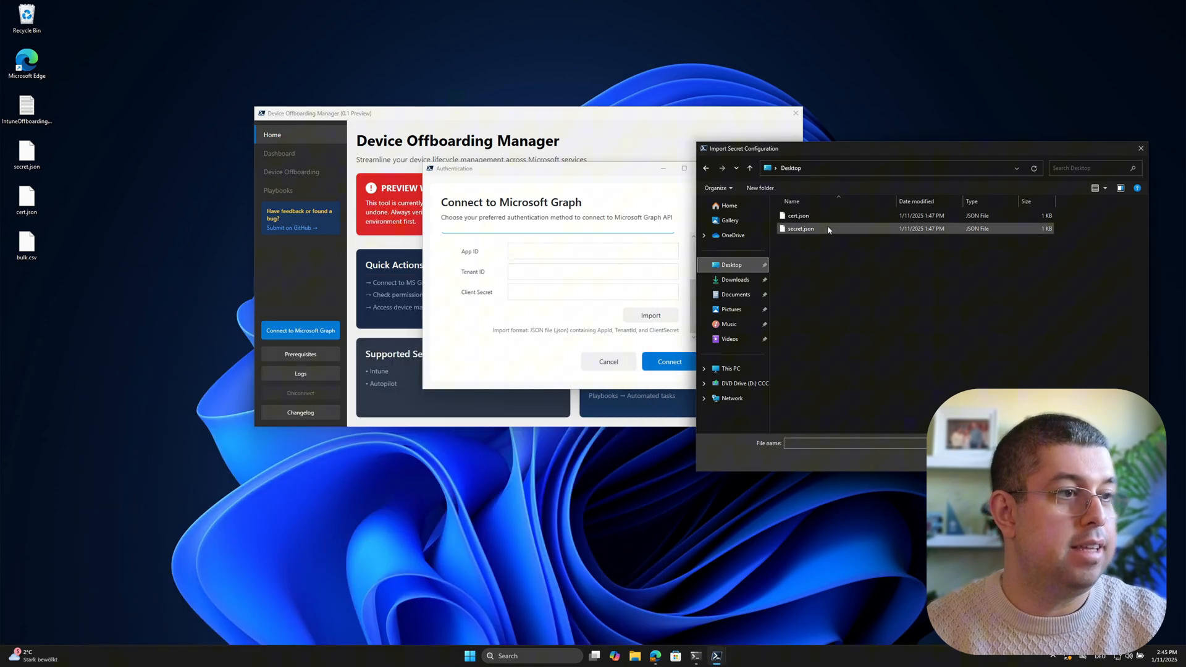
- Load secret.json into App ID, Tenant ID and Client Secret, then open cert.json in Notepad
click(801, 229)
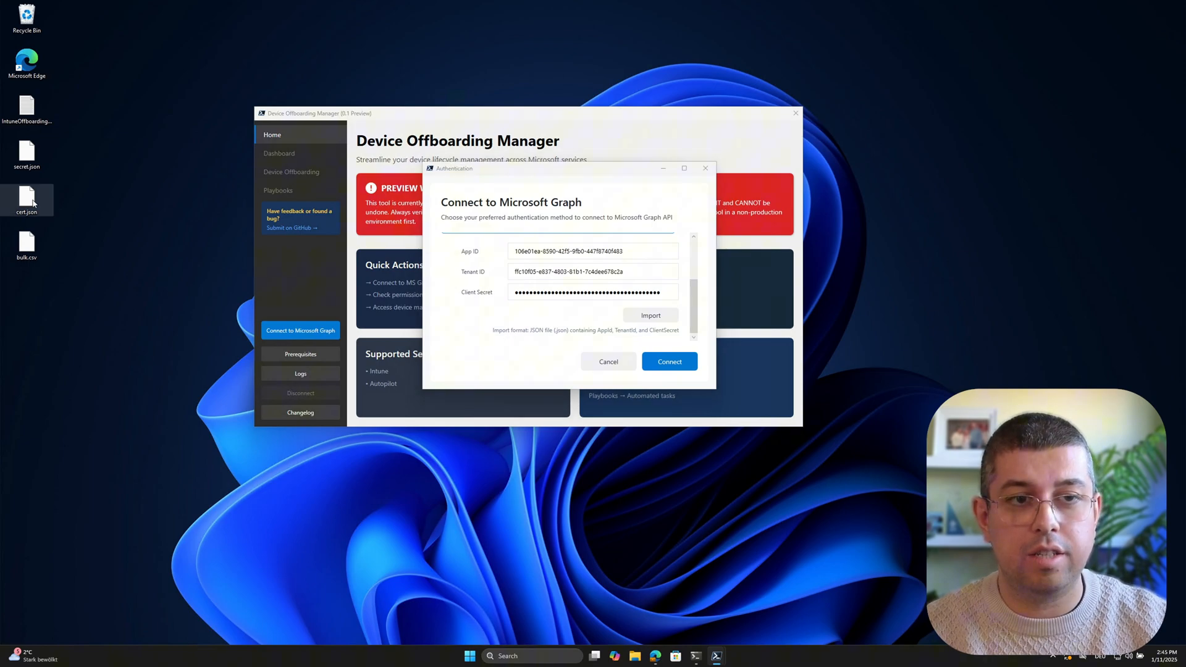
right_click(27, 200)
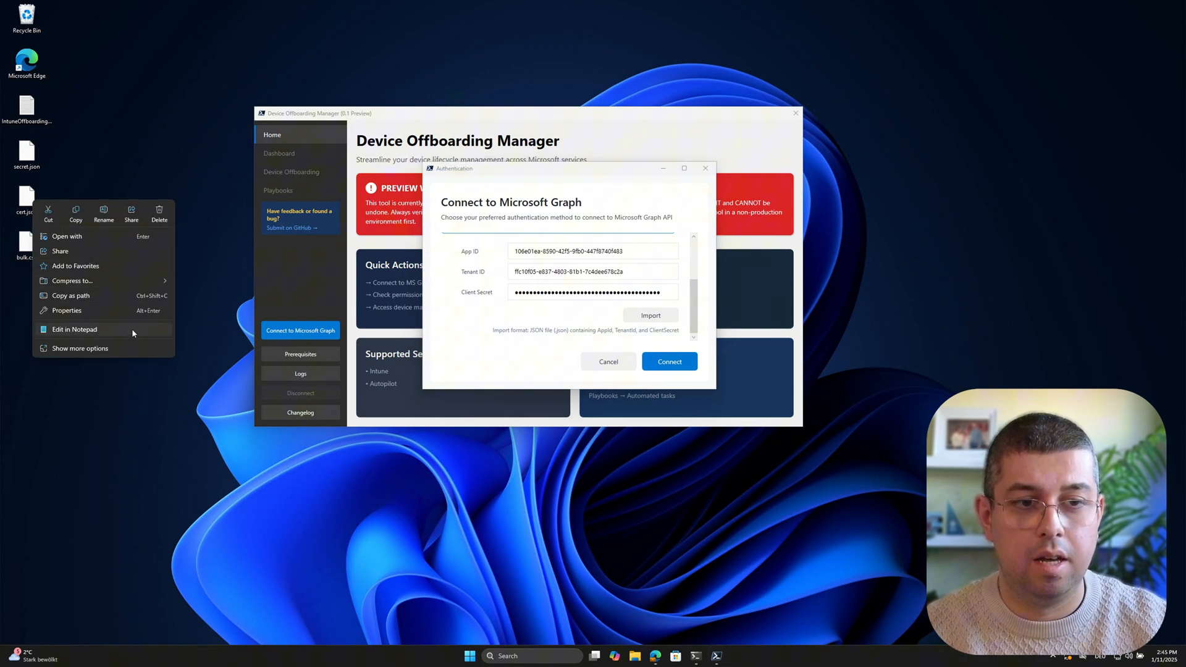
click(74, 330)
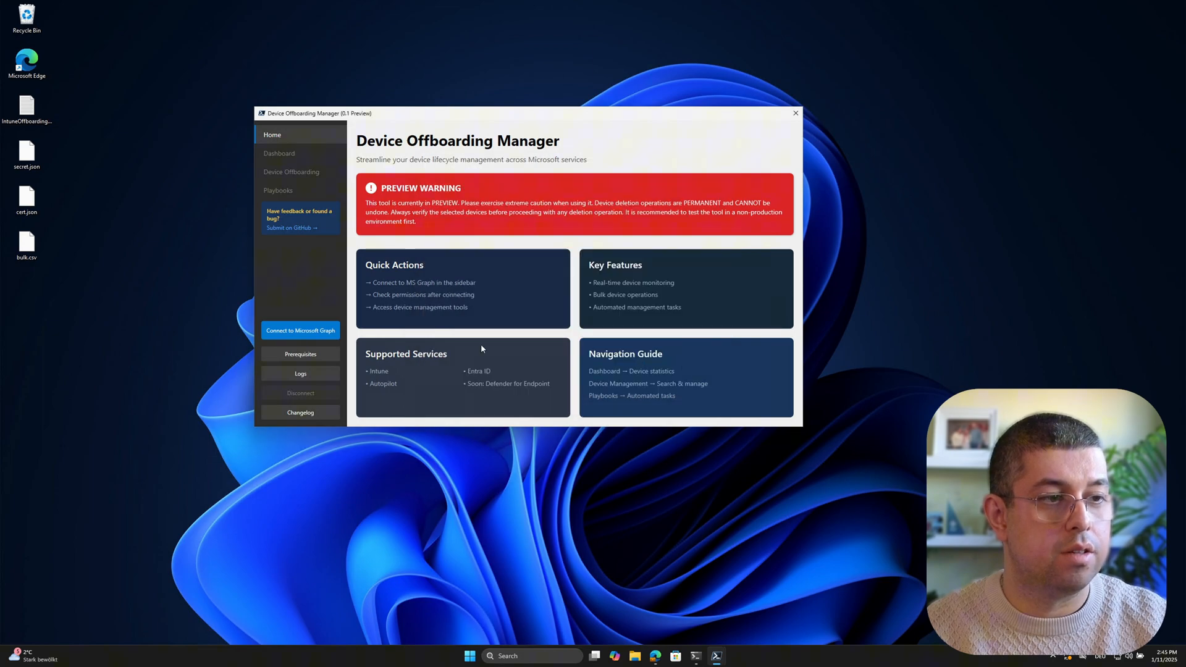
- Connect to the Ugur Koc Lab tenant, check its domain in the sidebar, and open Logs
click(300, 330)
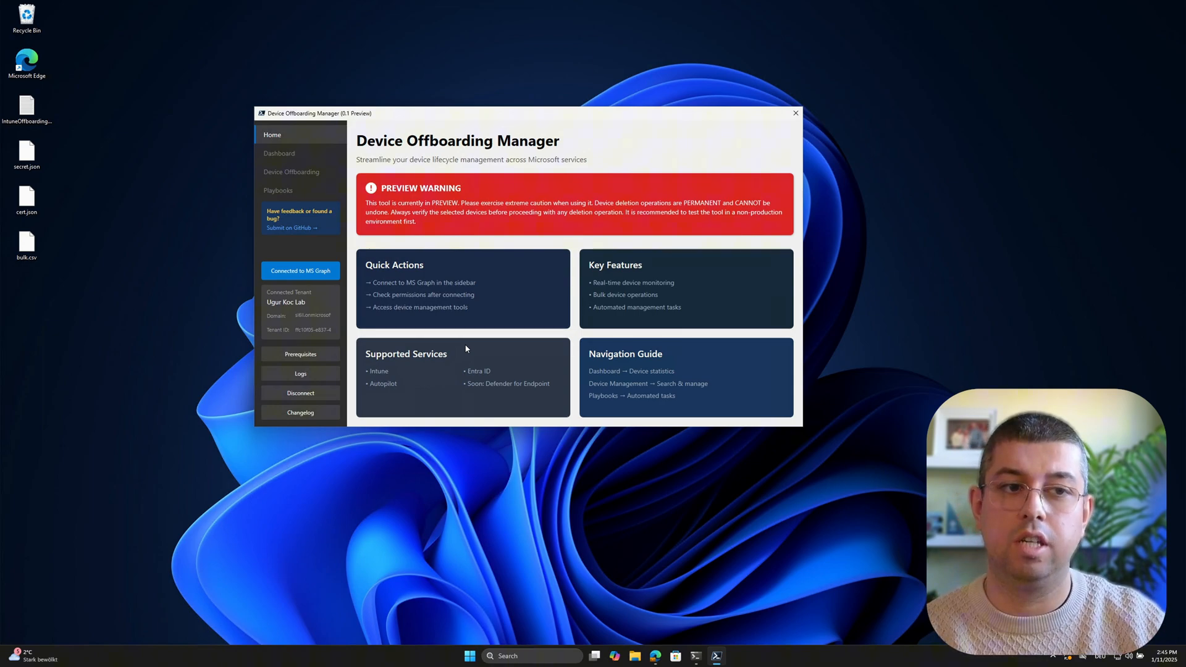
mouse_move(453, 347)
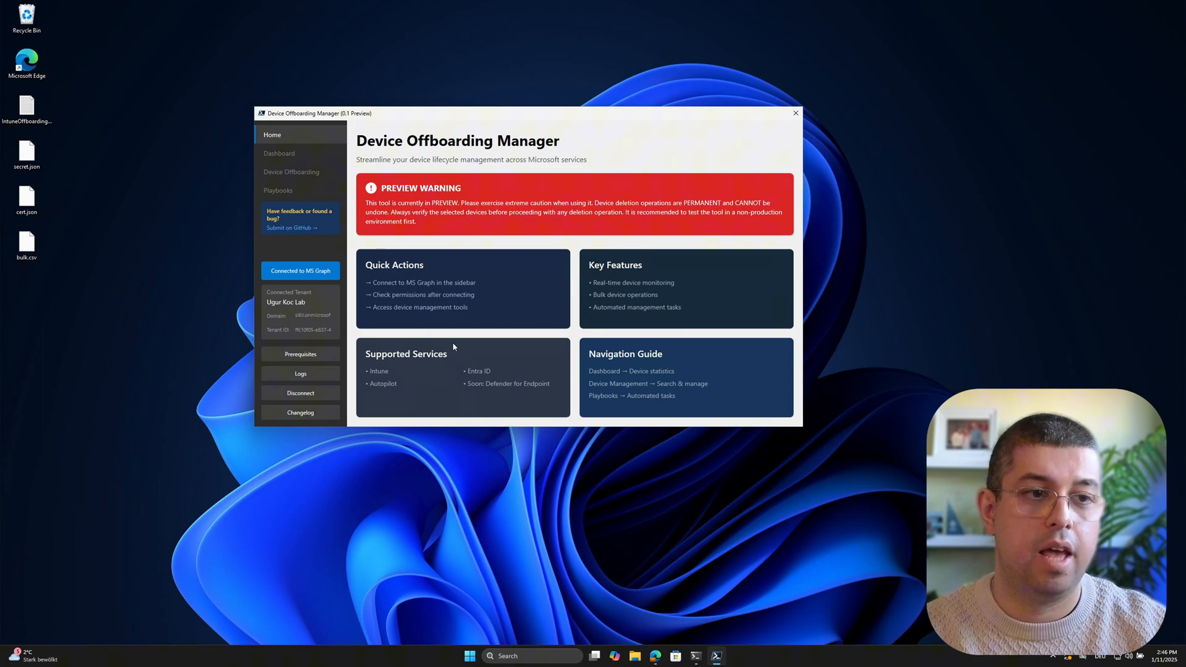
mouse_move(327, 297)
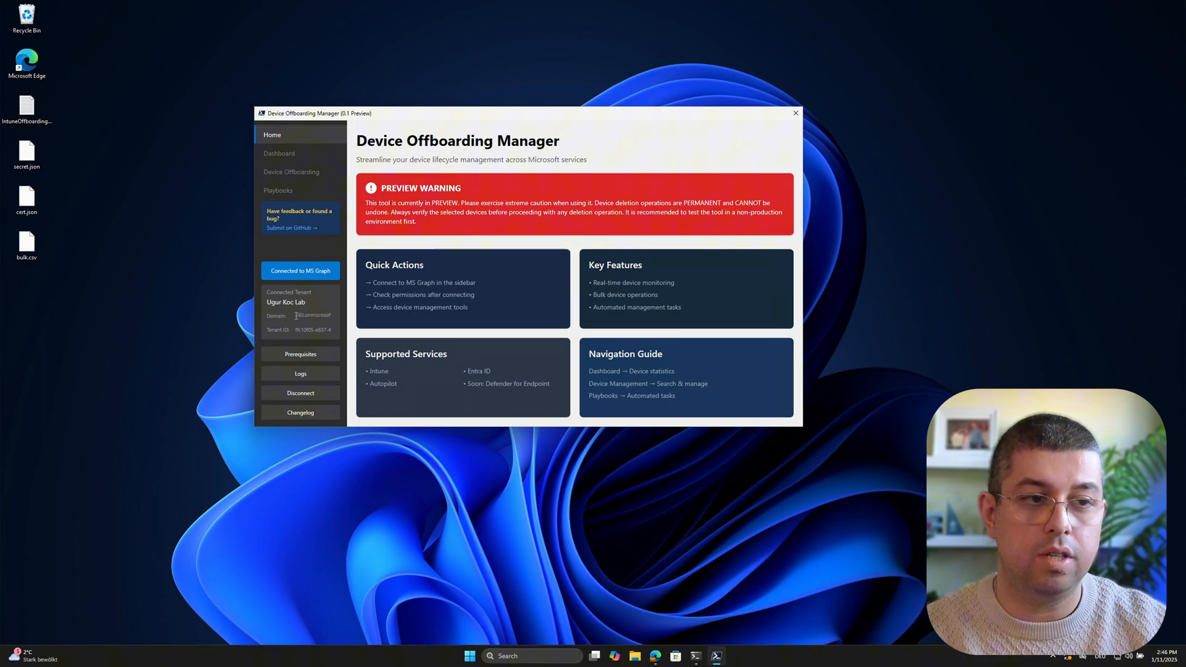
double_click(312, 315)
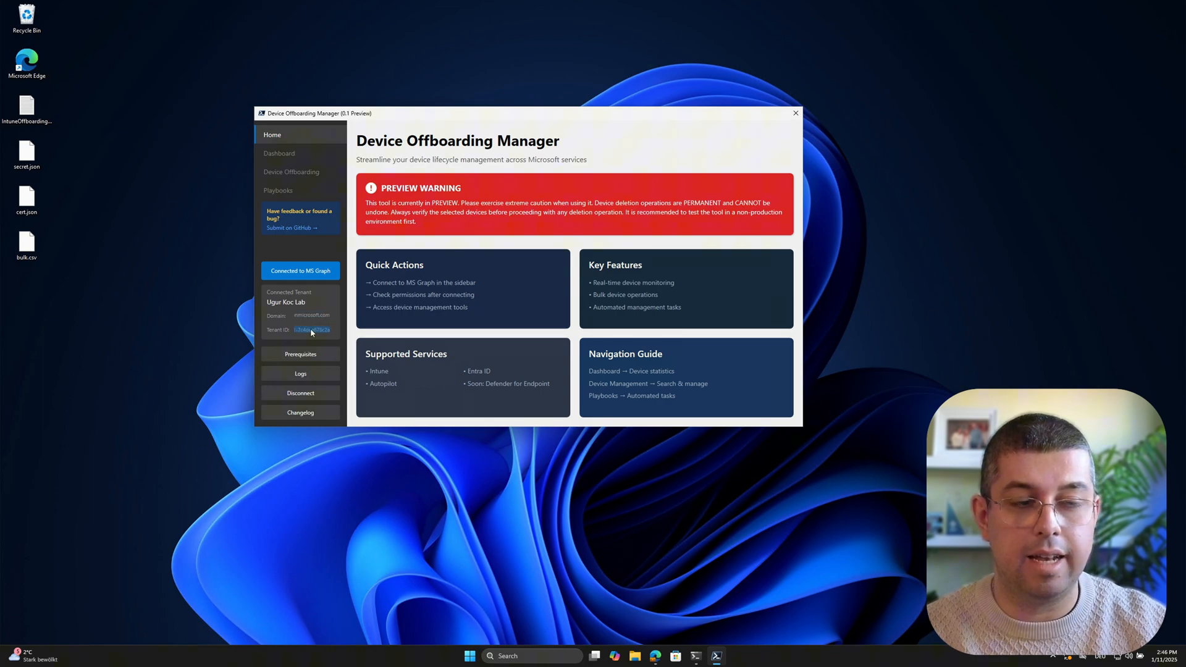
mouse_move(331, 306)
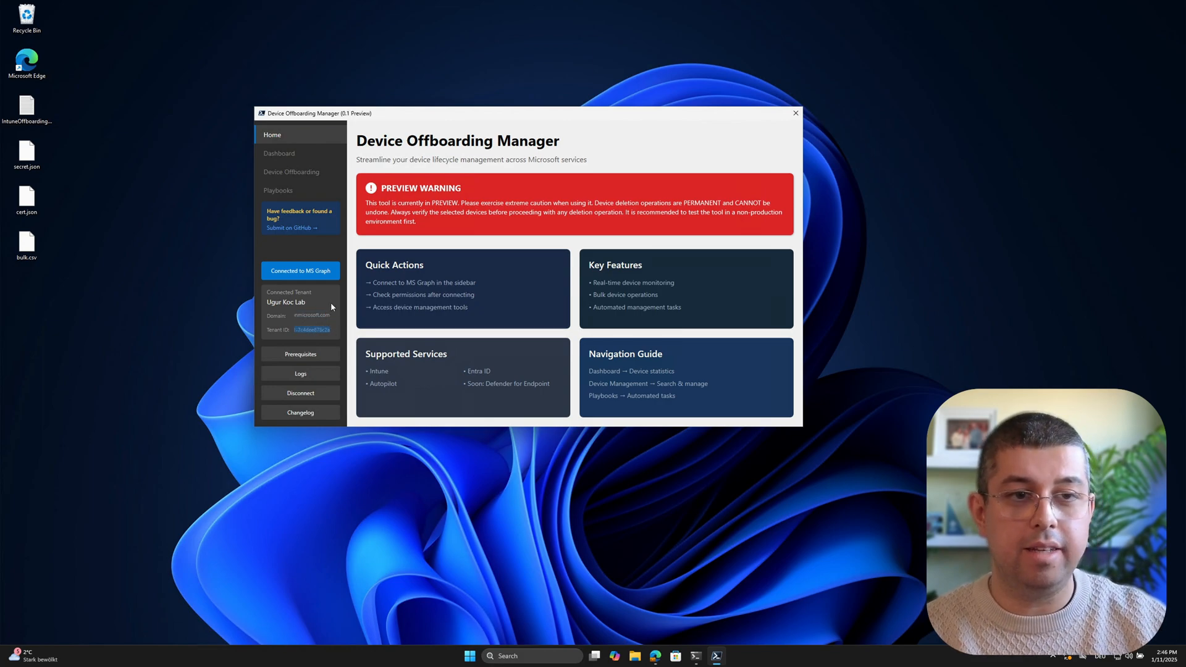
click(300, 373)
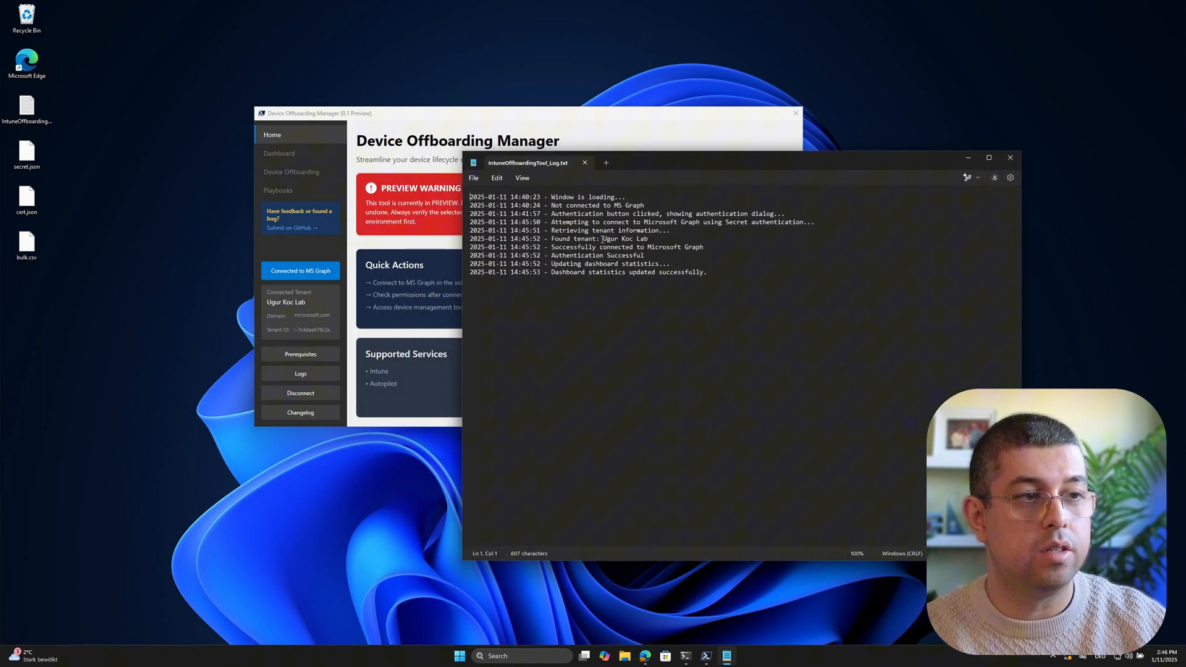
- Read the tenant connection line in the Notepad log, then close Notepad
double_click(623, 239)
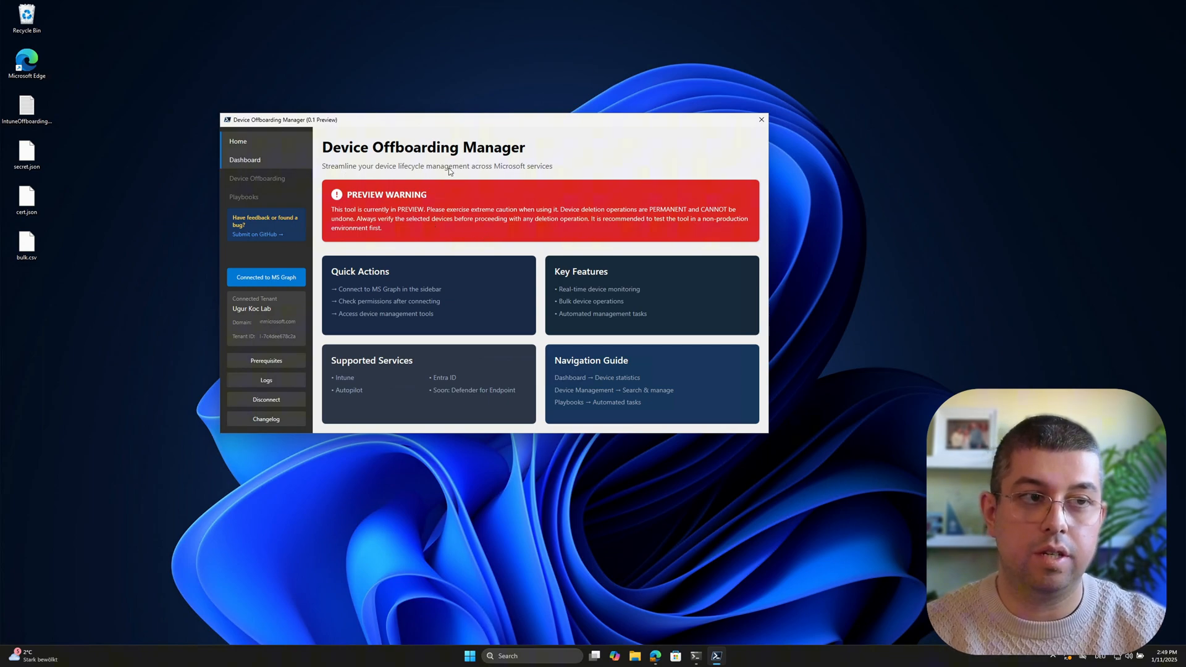
- Open the Dashboard showing 8 Intune, 8 Autopilot, 62 Entra ID devices and stale-device counts
click(244, 159)
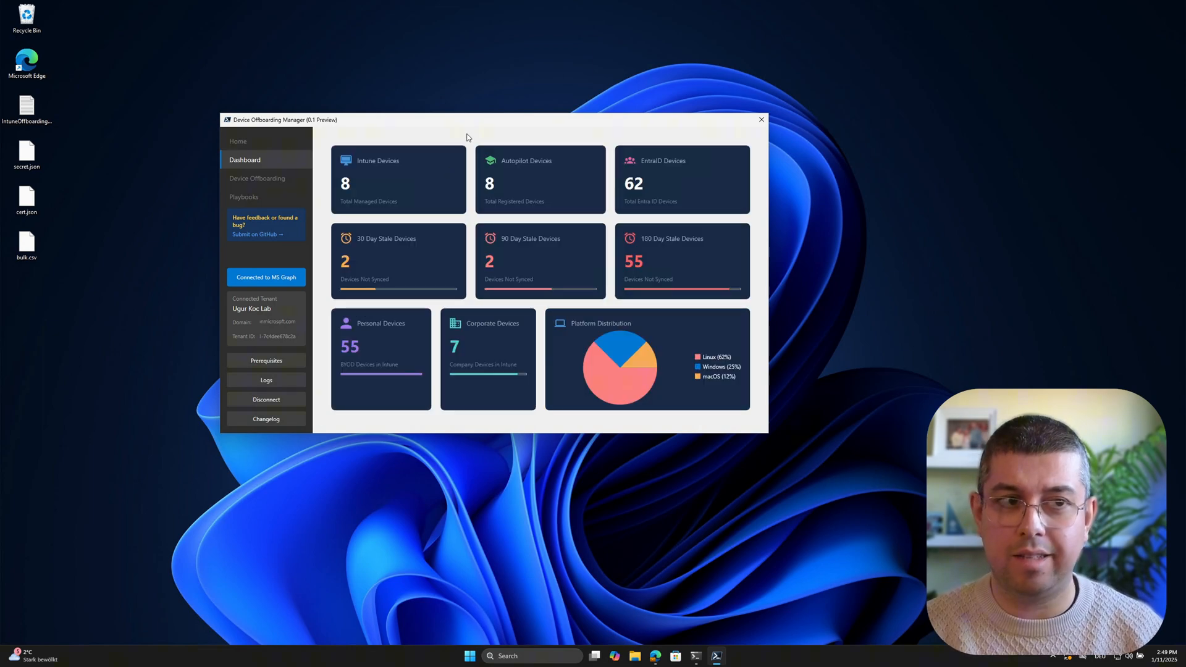
mouse_move(238, 141)
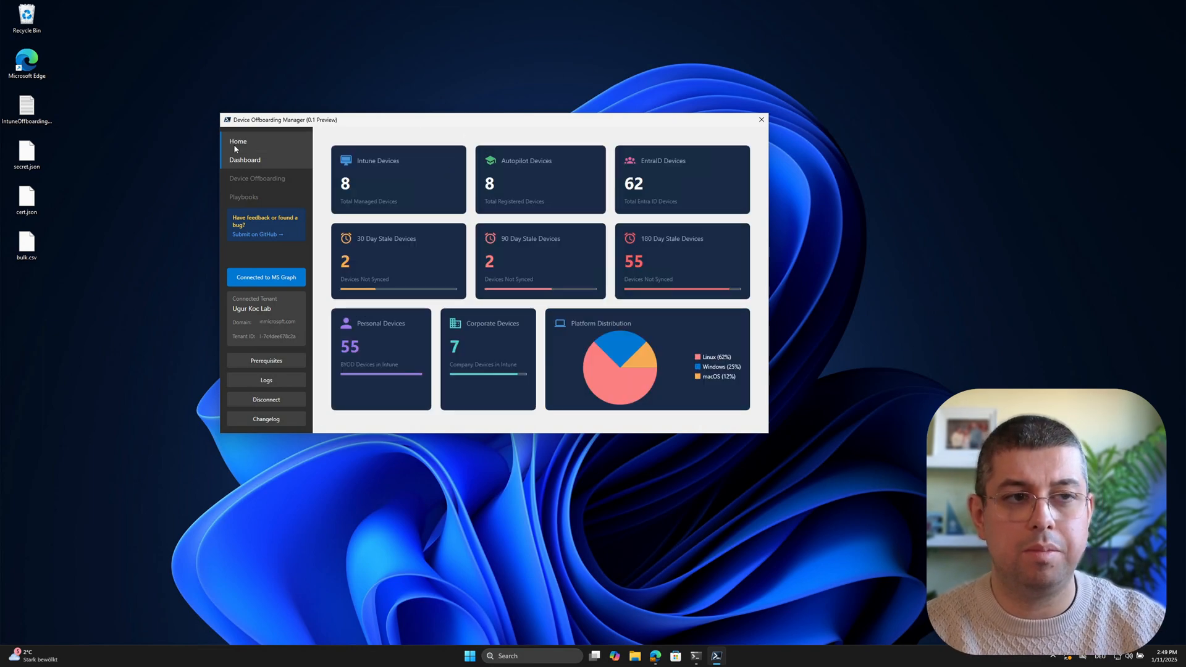
click(237, 141)
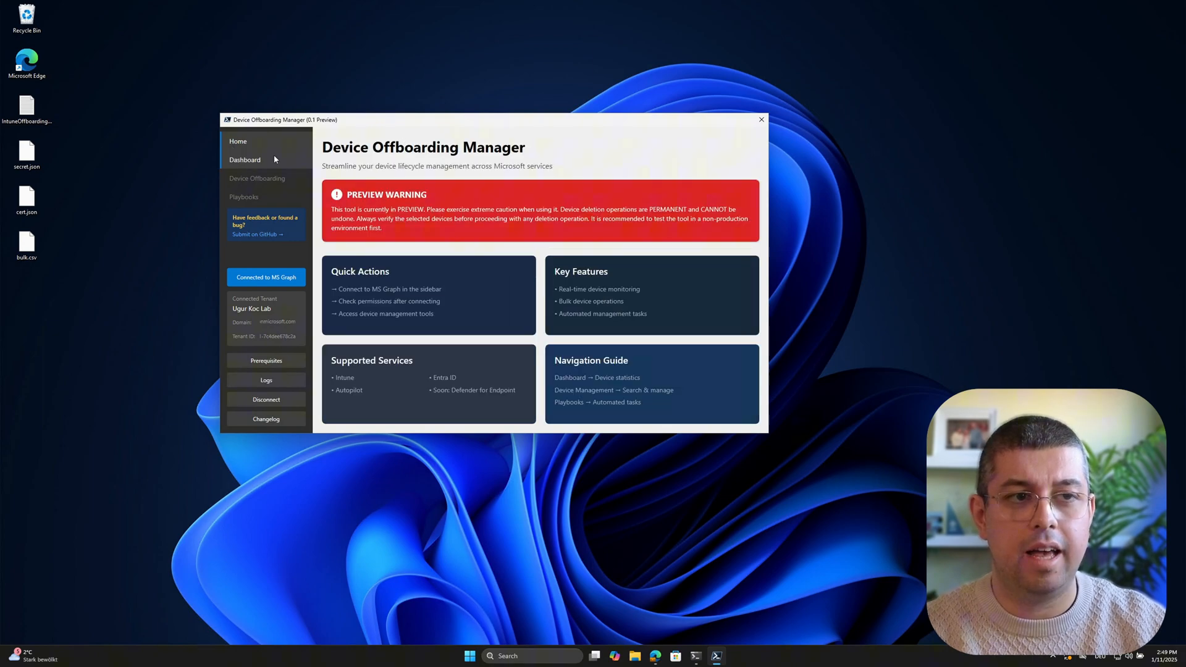
click(244, 159)
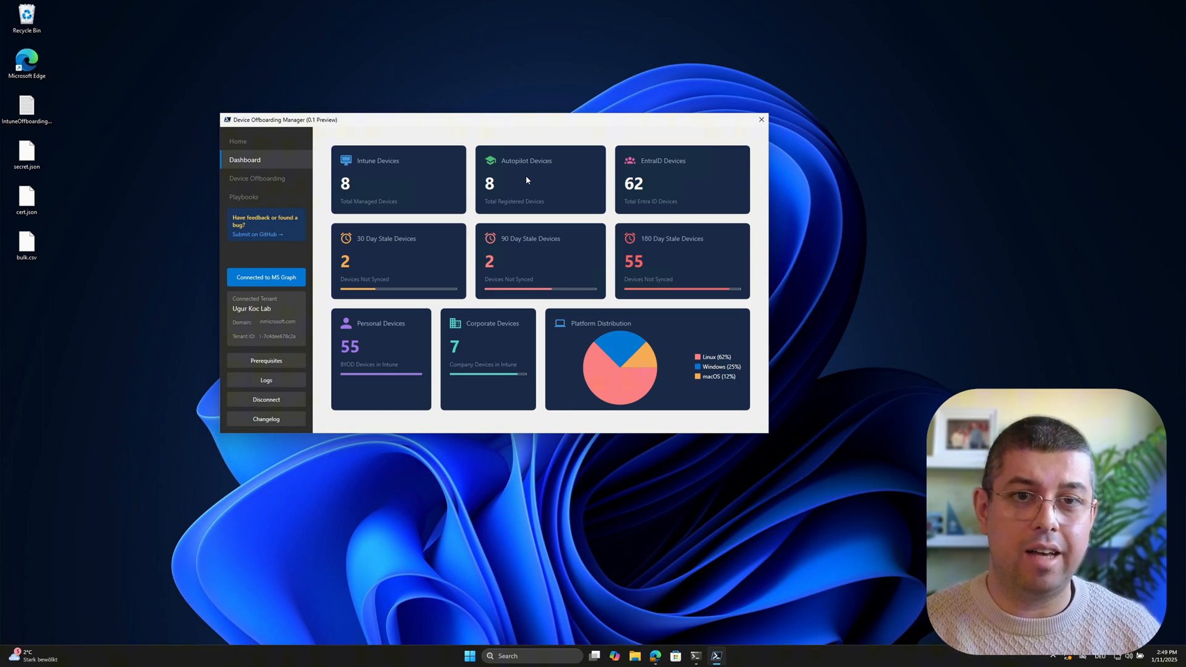
mouse_move(539, 187)
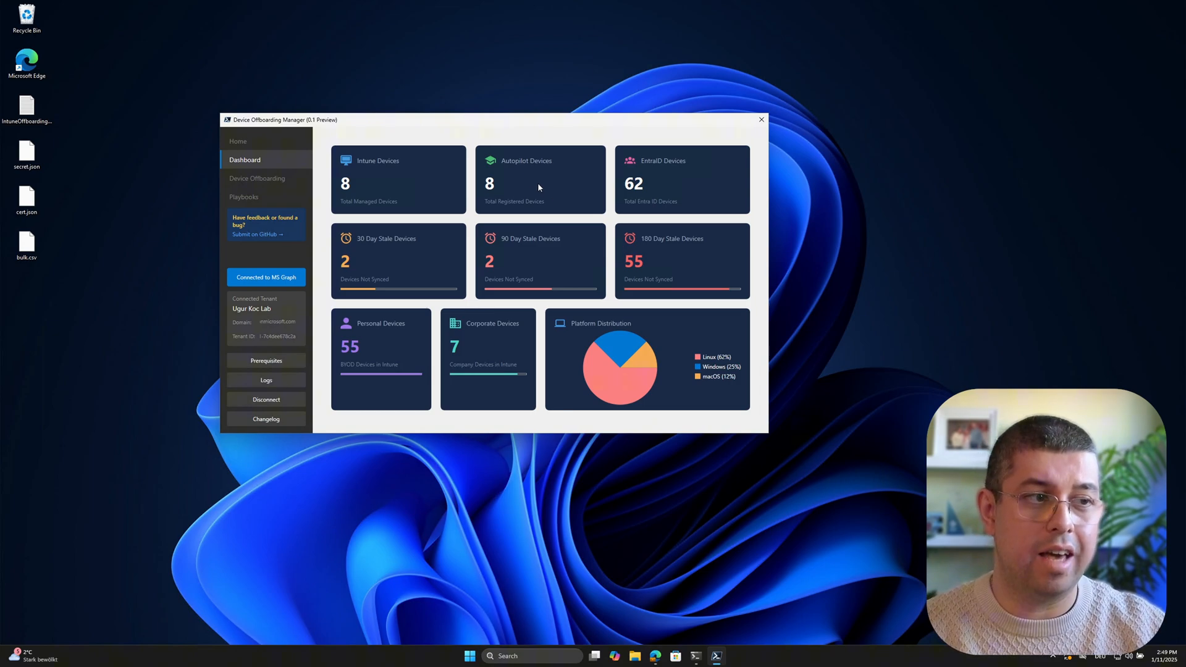
mouse_move(694, 255)
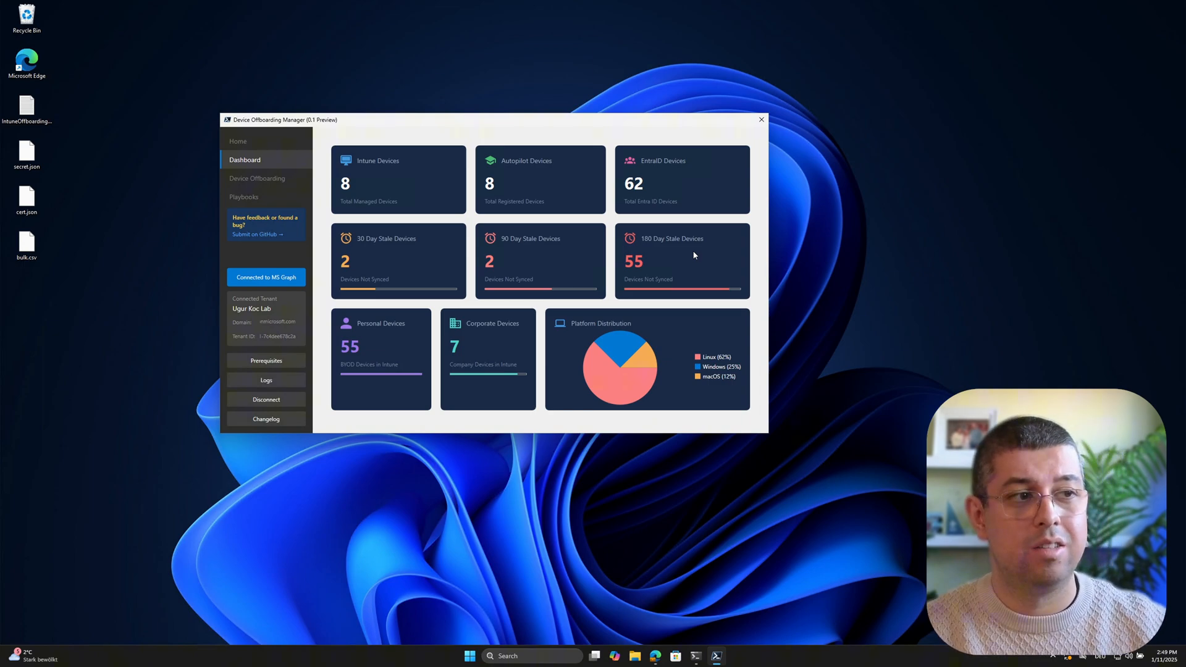
mouse_move(653, 189)
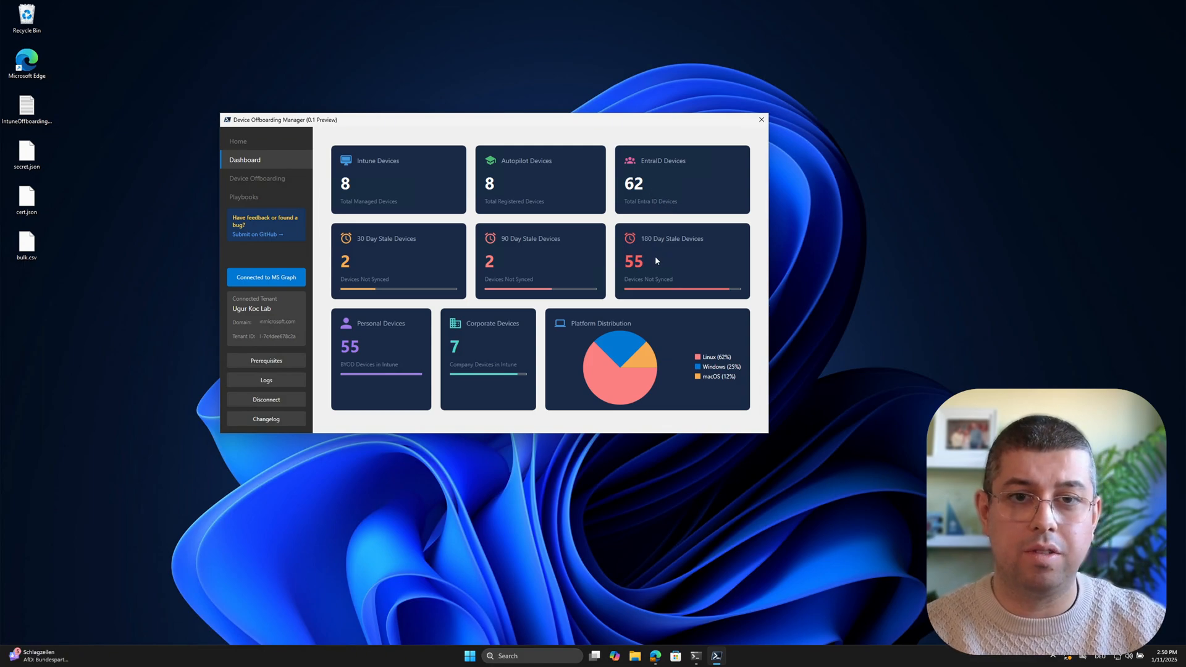
mouse_move(650, 260)
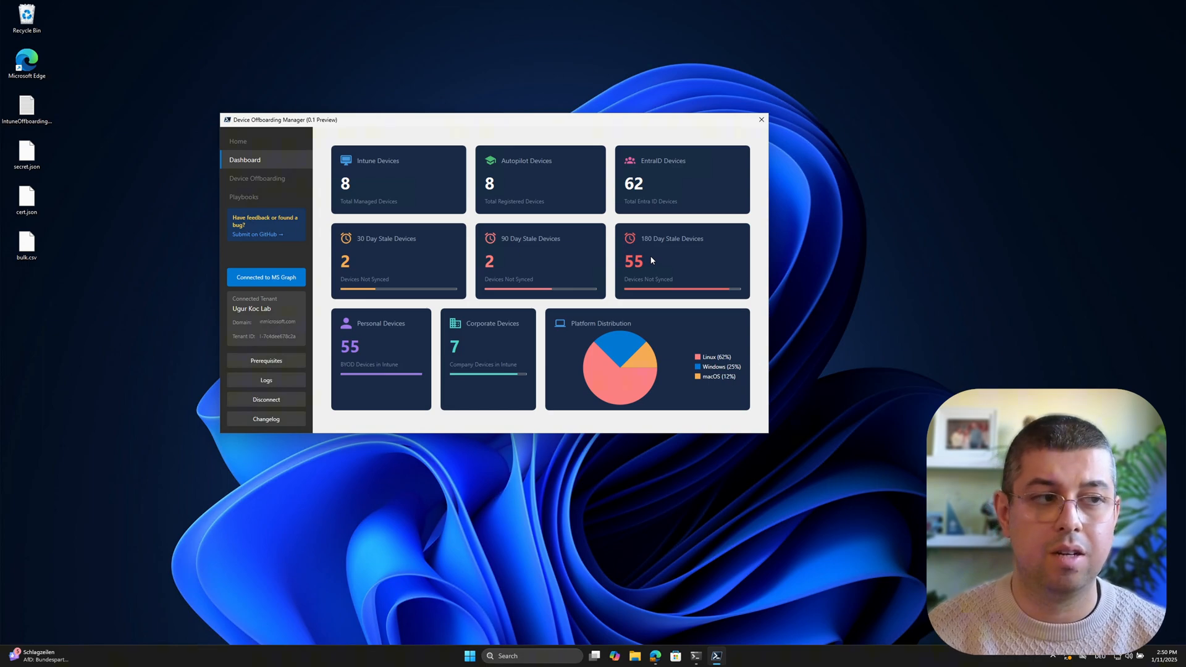
mouse_move(374, 350)
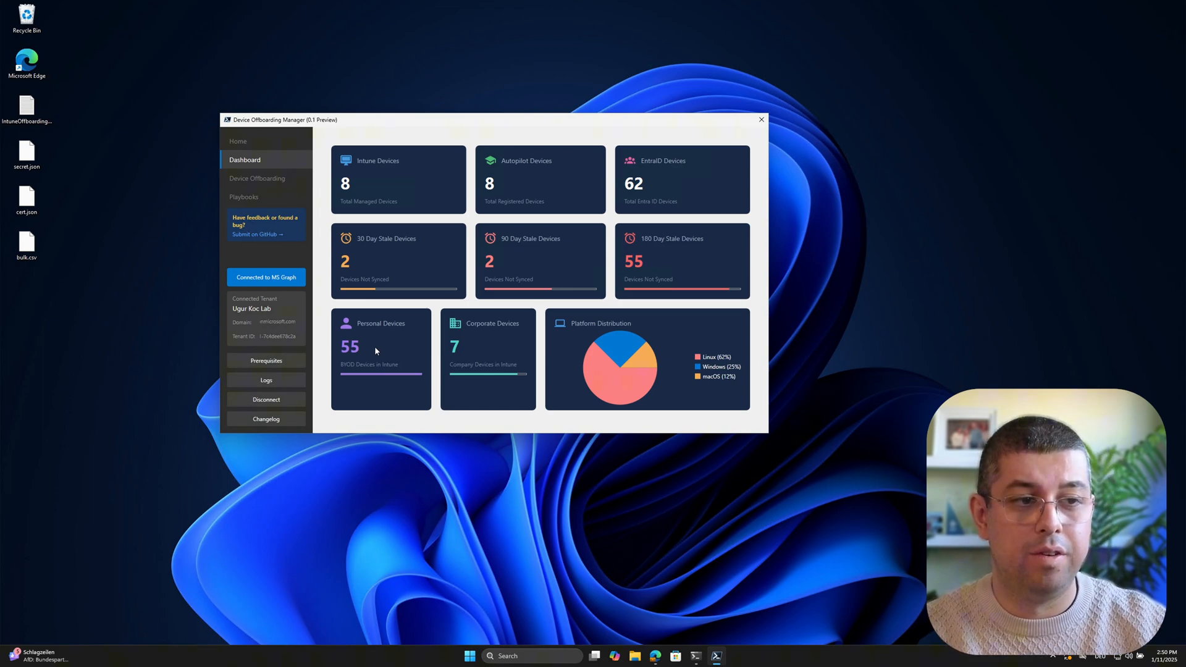
mouse_move(452, 350)
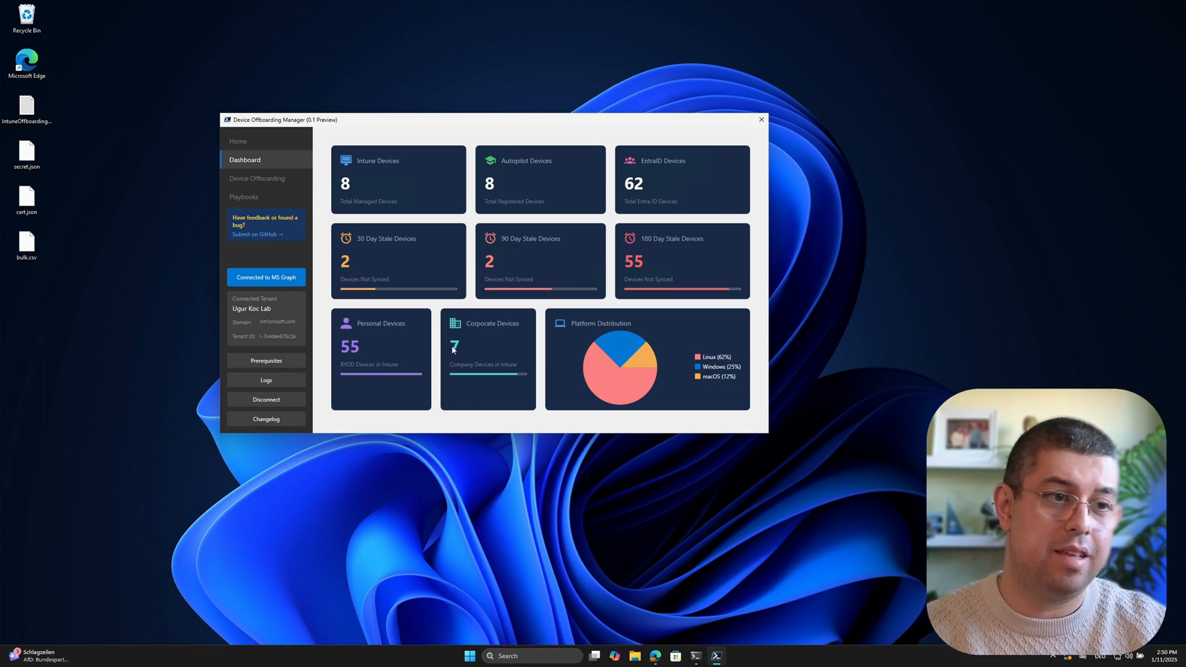
mouse_move(464, 350)
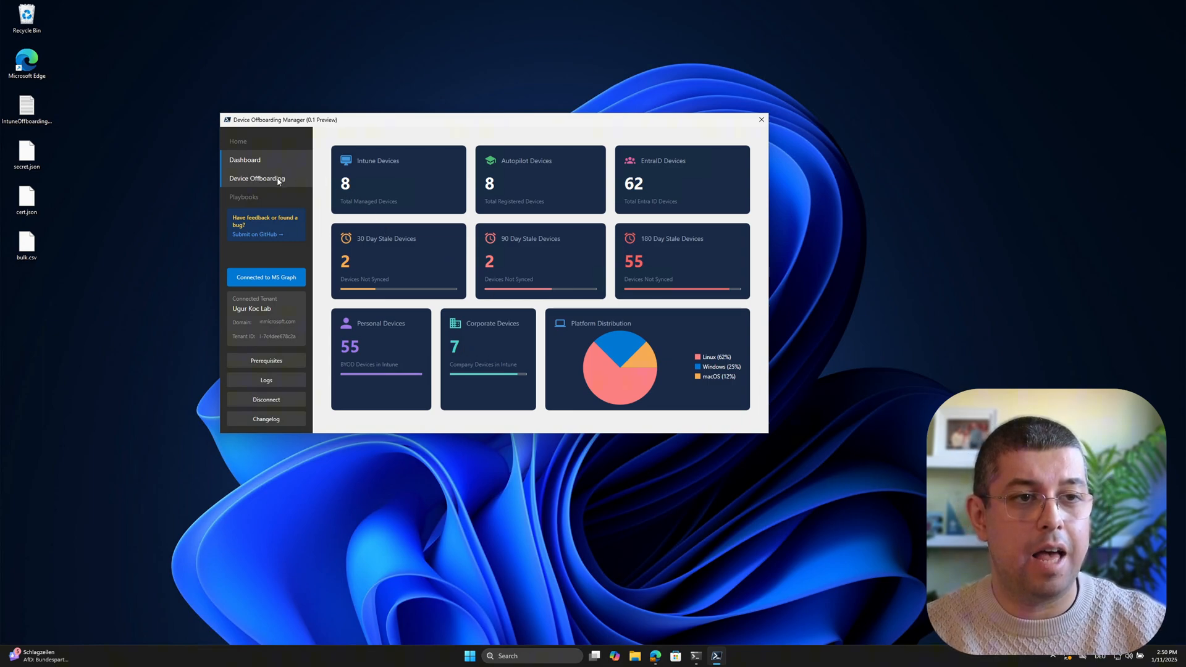
- Search devices by name for 'macOS Host', listing three devices
click(256, 178)
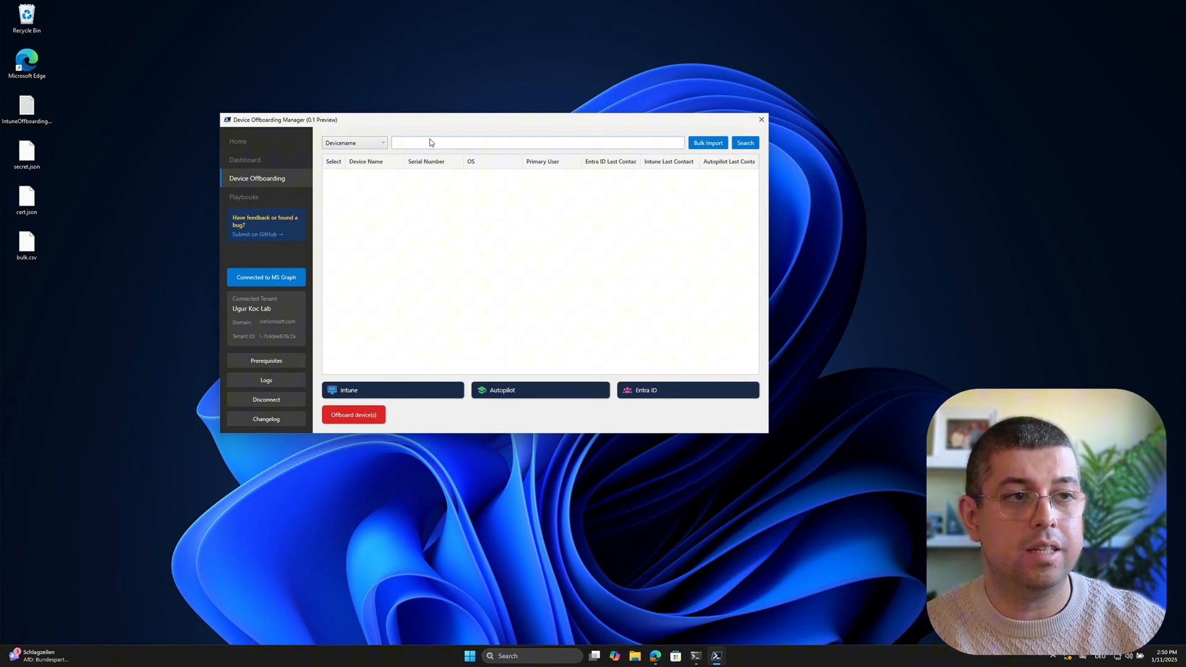
click(353, 143)
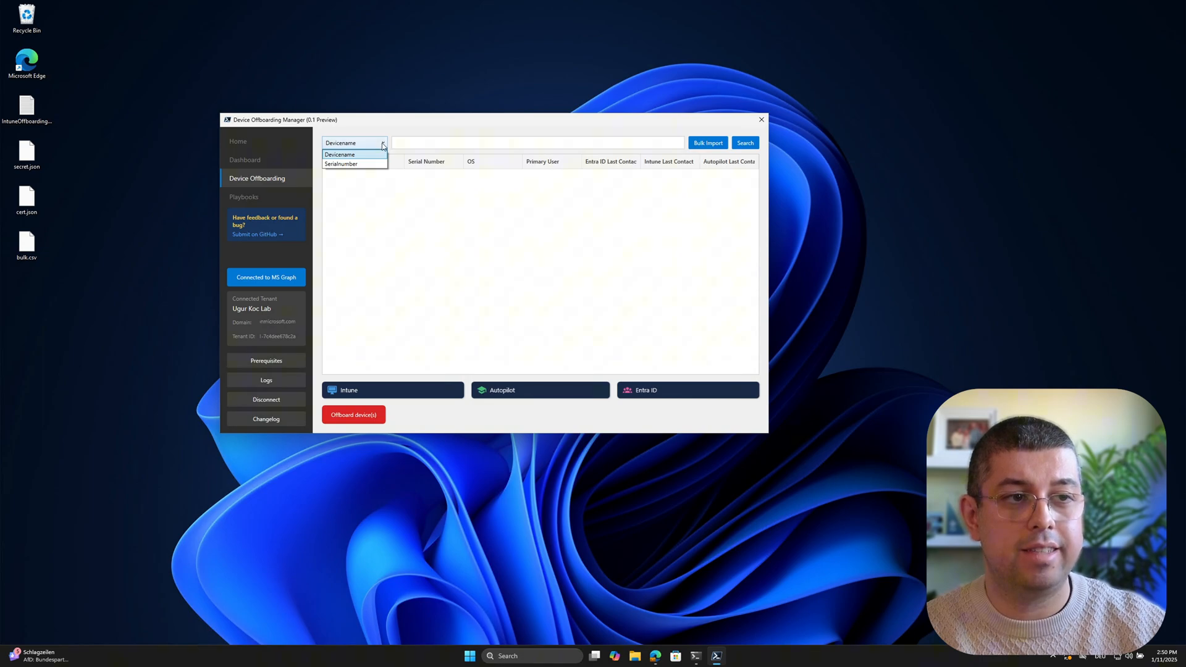
click(339, 154)
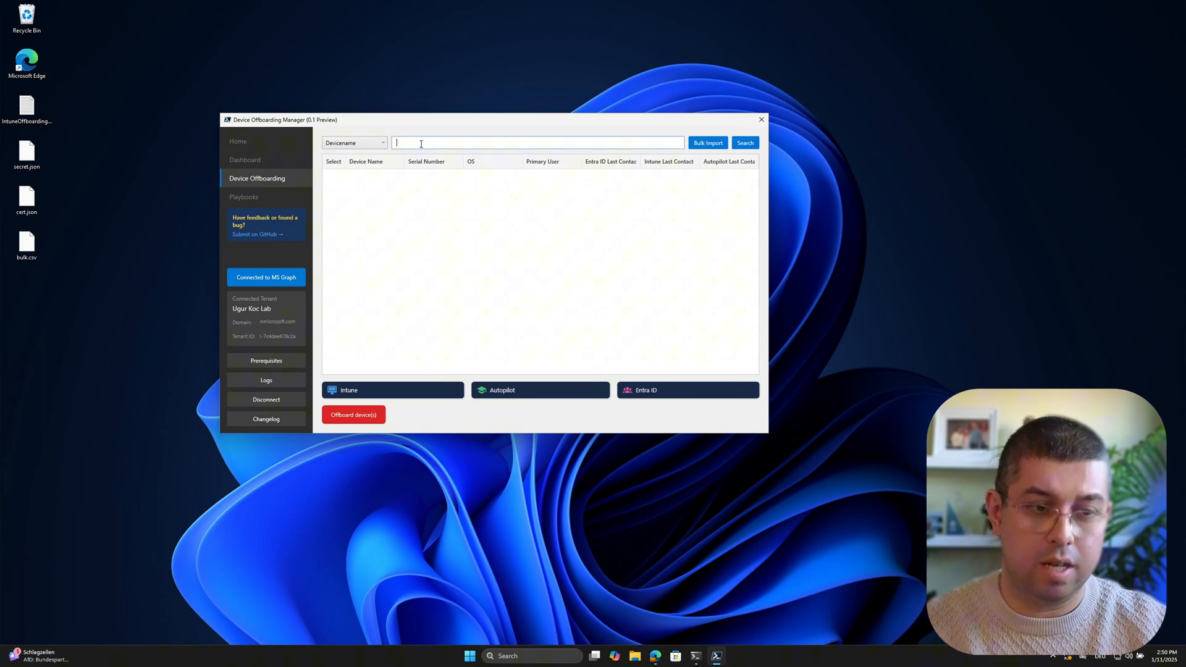
text(acOS)
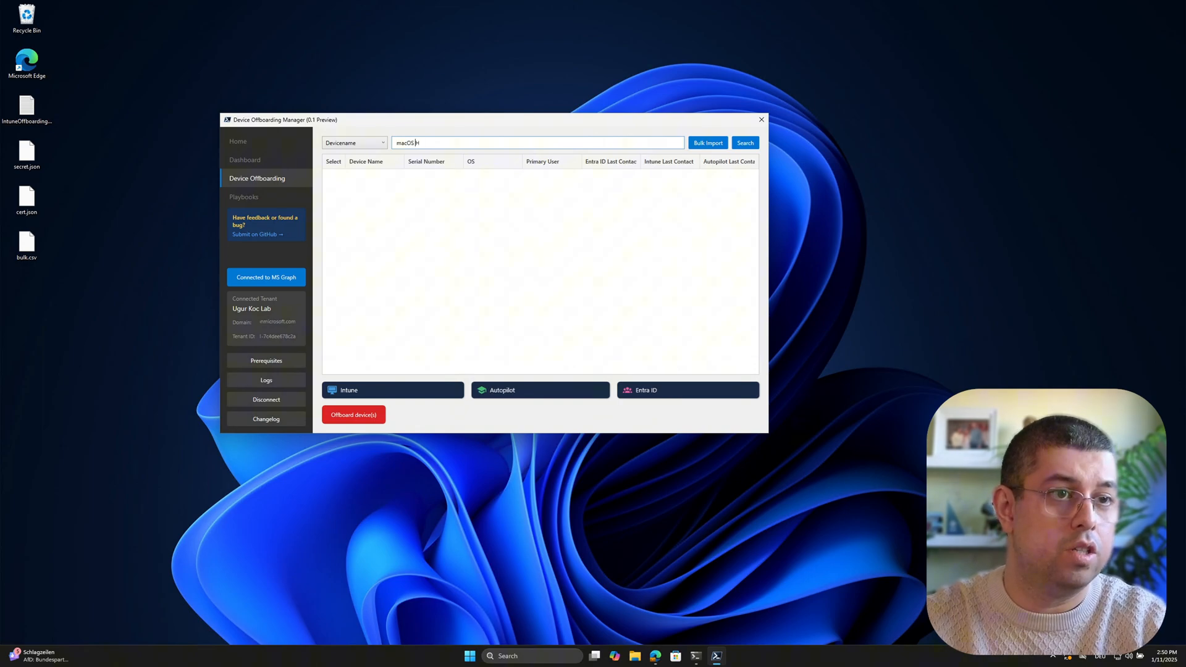
click(744, 142)
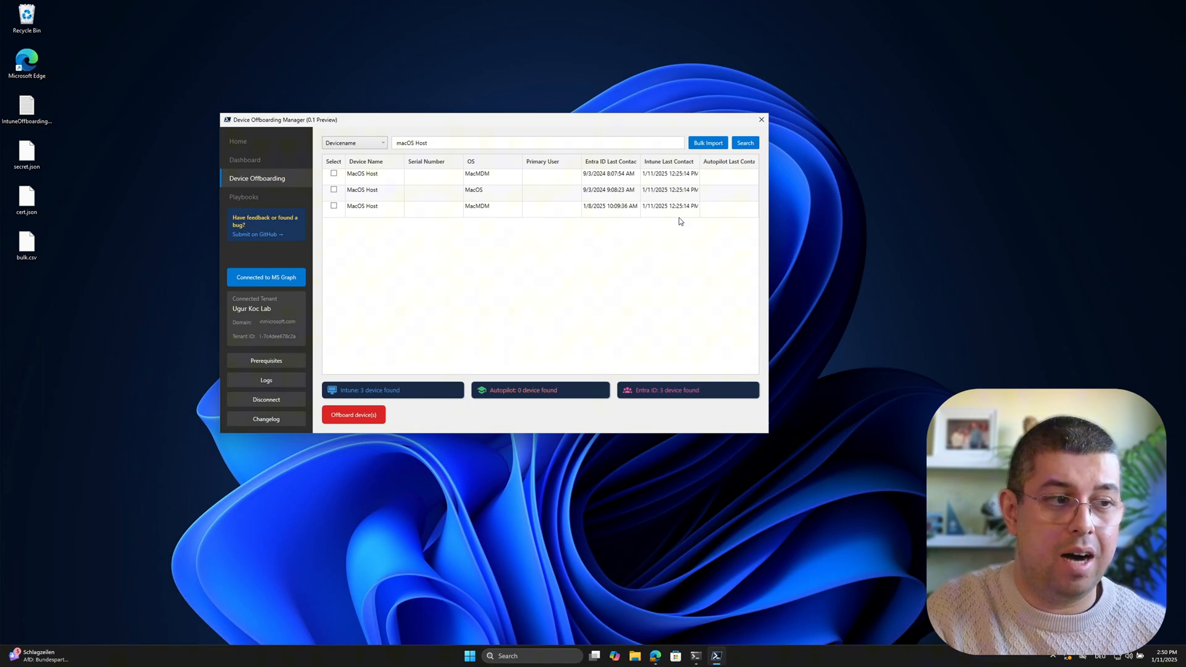
mouse_move(405, 256)
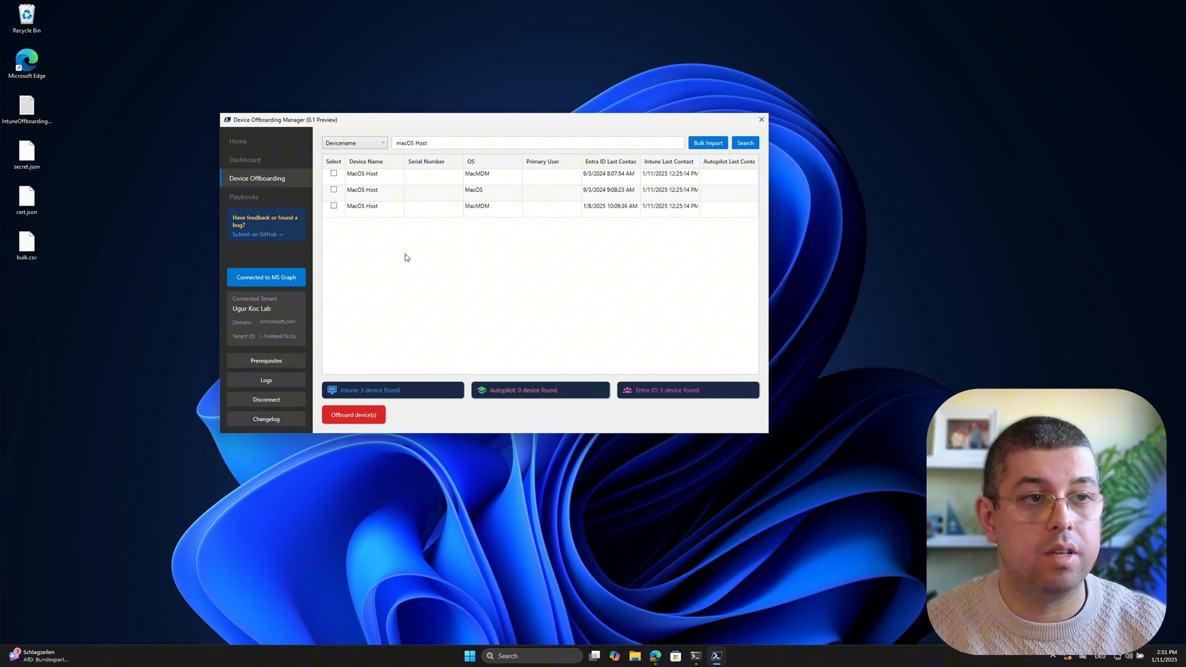
- Tick and then untick all three MacOS Host devices in the results
click(334, 173)
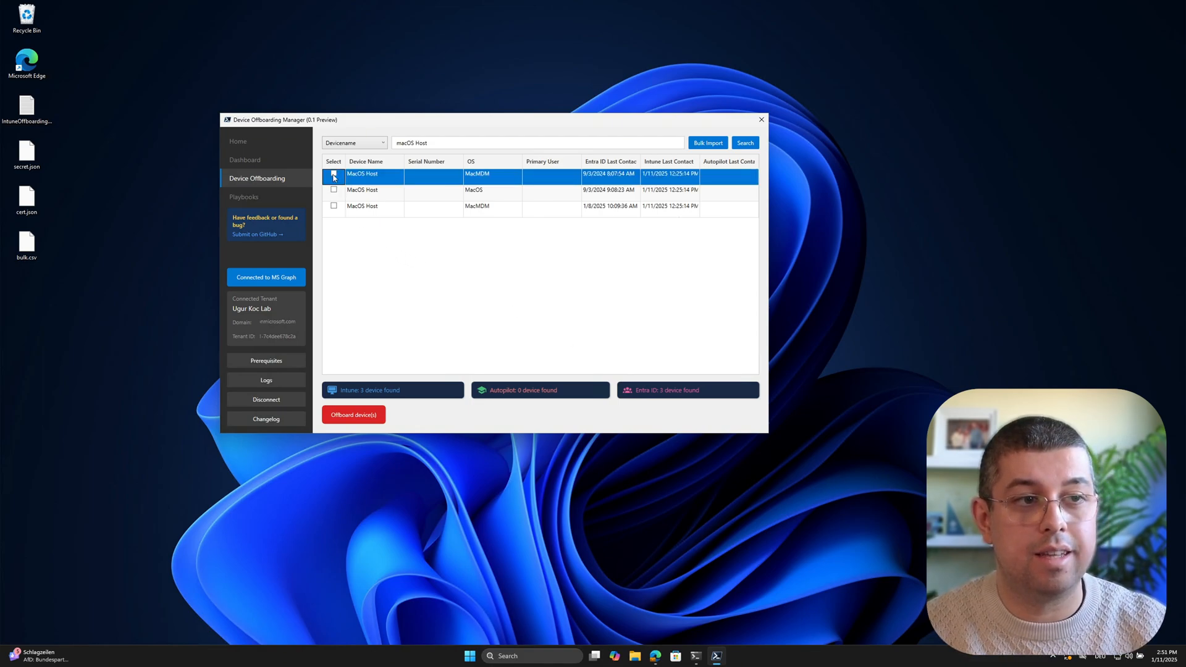
click(334, 207)
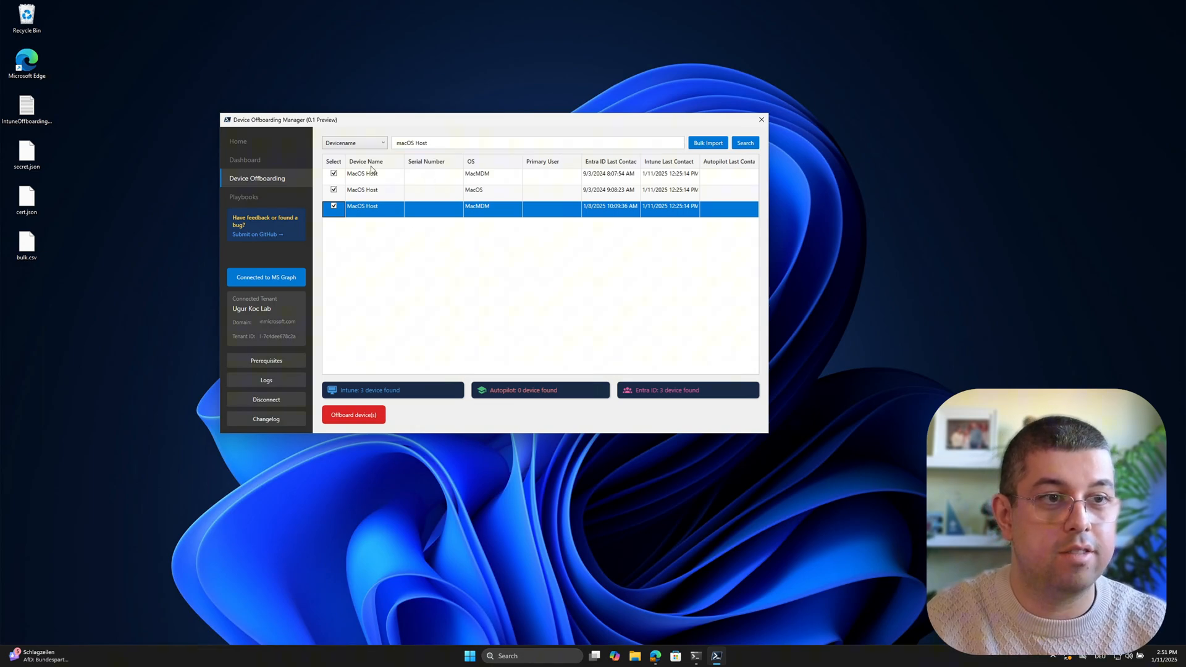
click(361, 173)
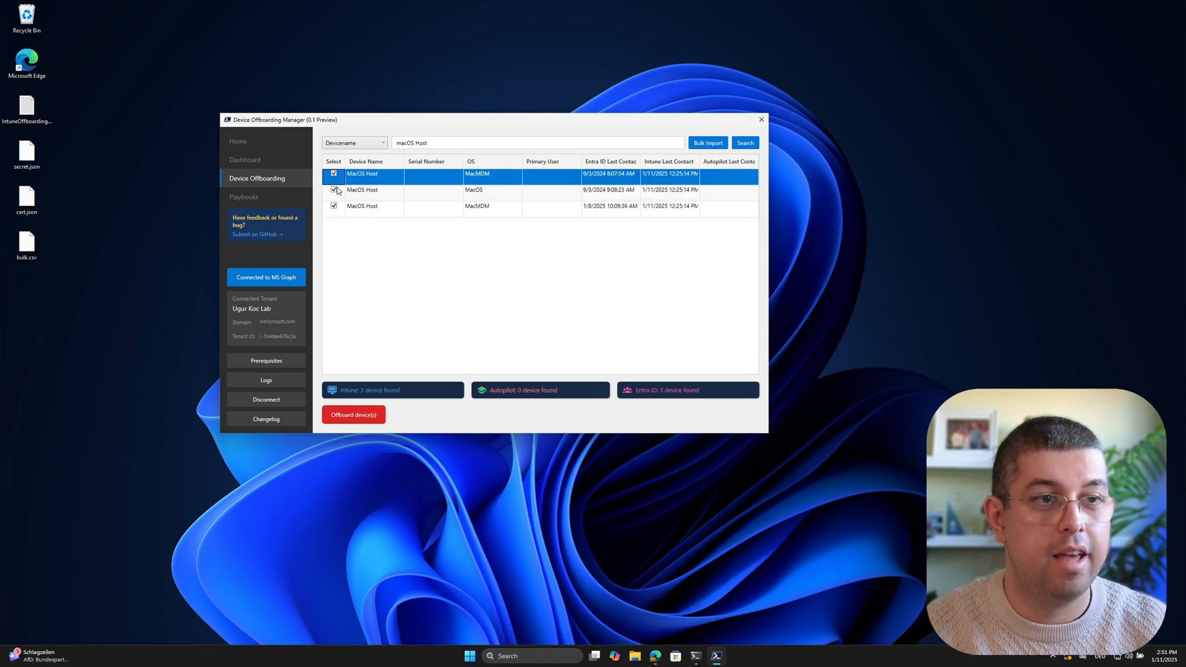
click(333, 172)
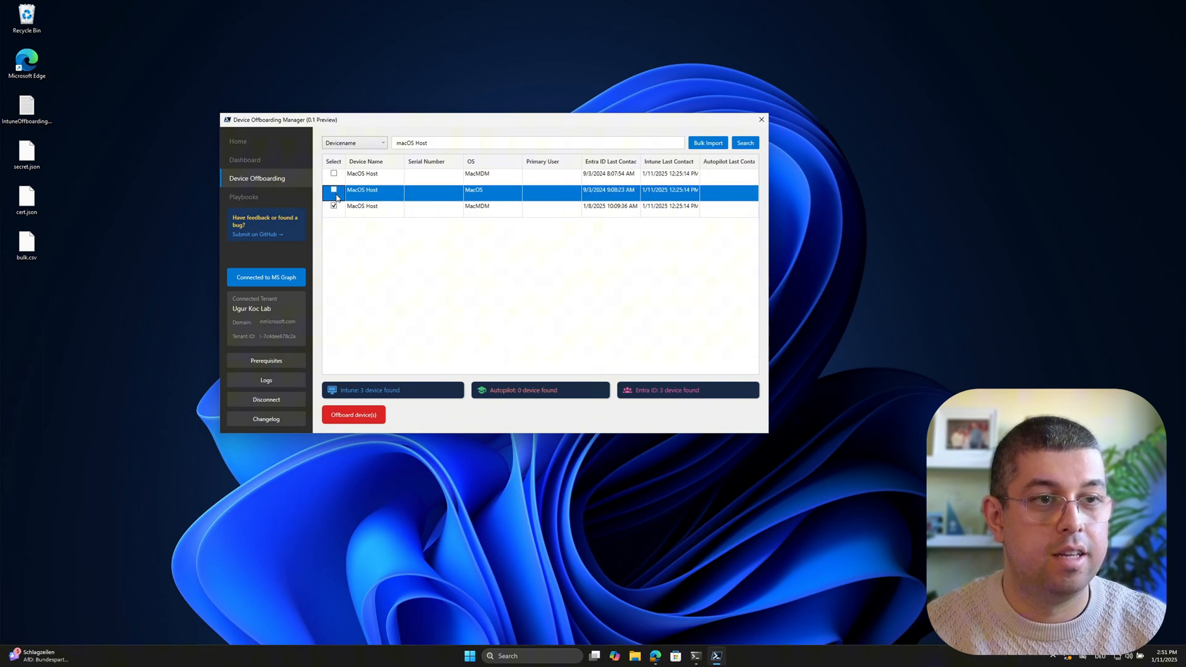
click(333, 189)
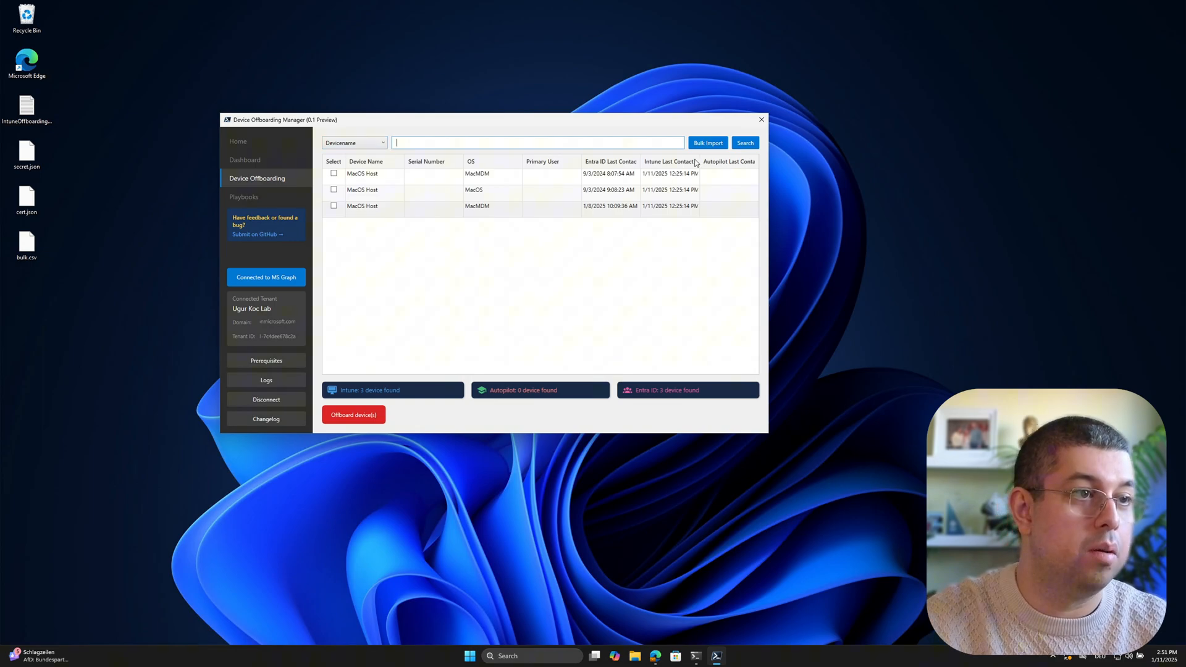
- Import the serial numbers from bulk.csv into the search box
click(707, 143)
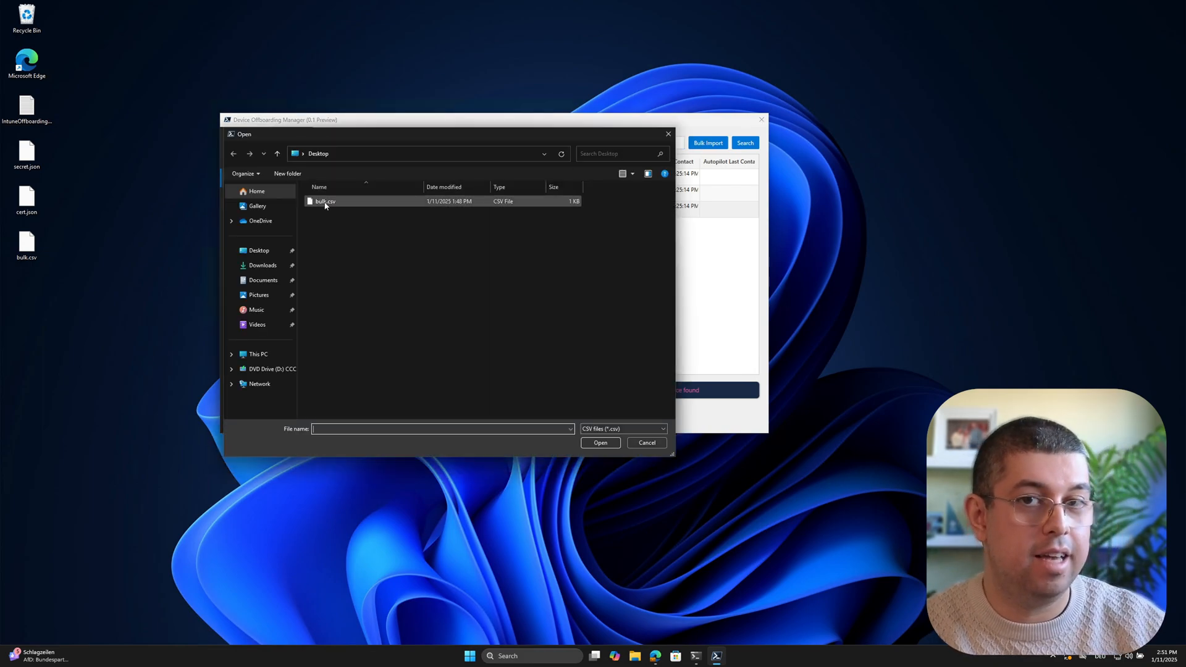
click(599, 442)
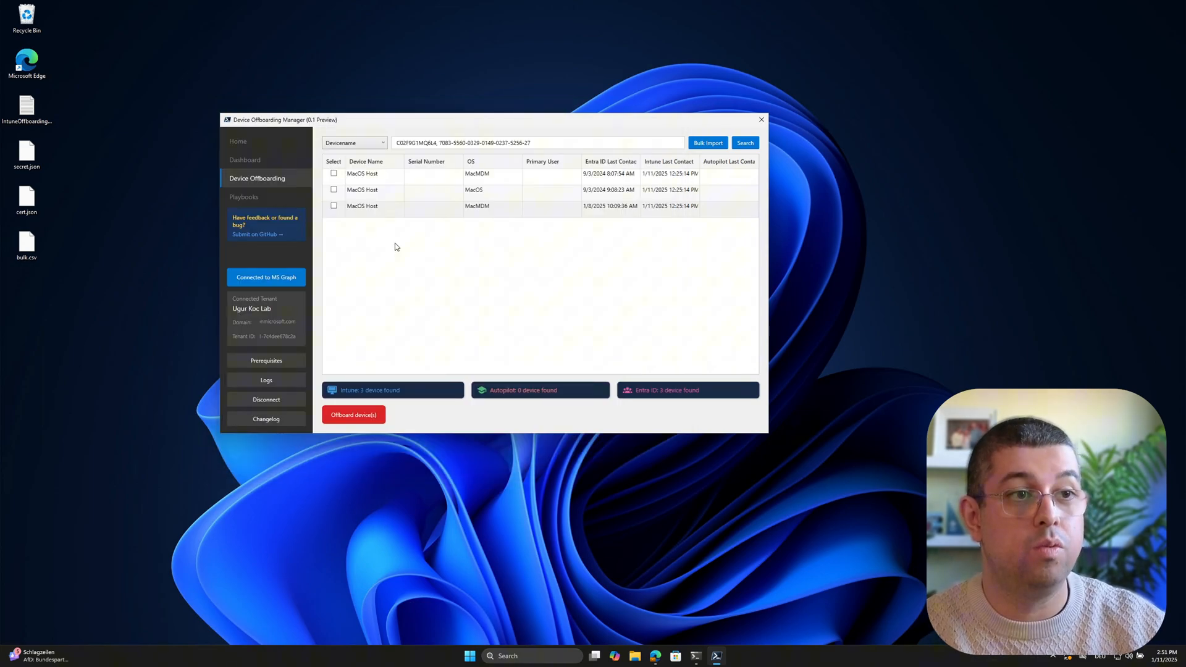
click(537, 143)
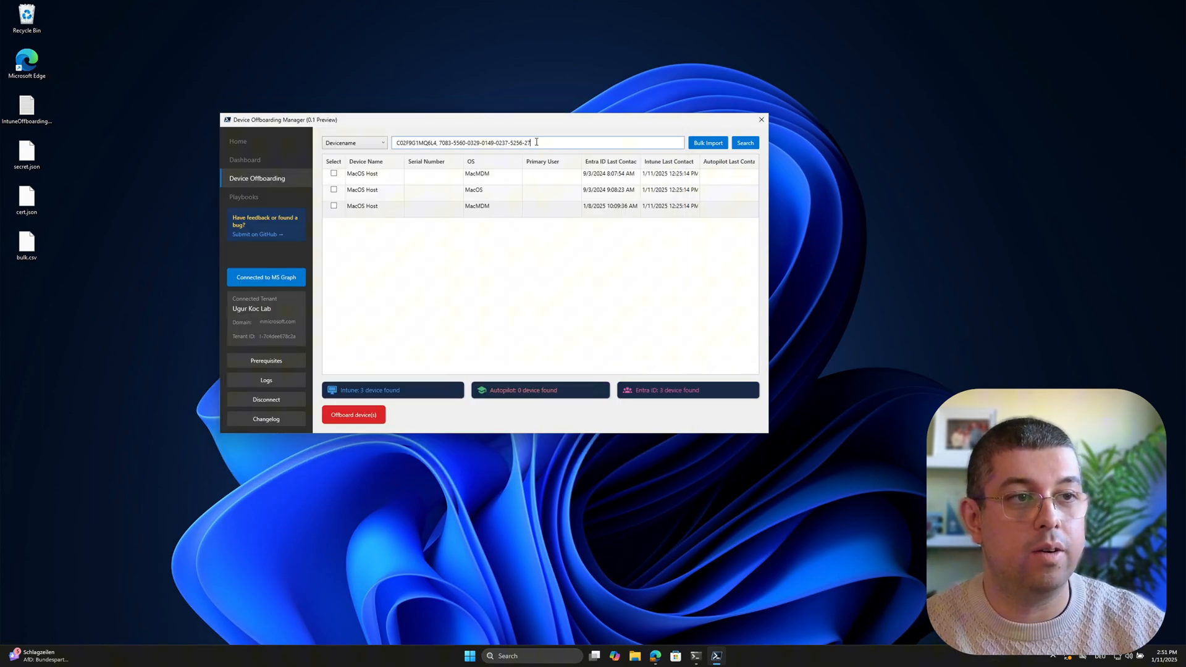
triple_click(463, 142)
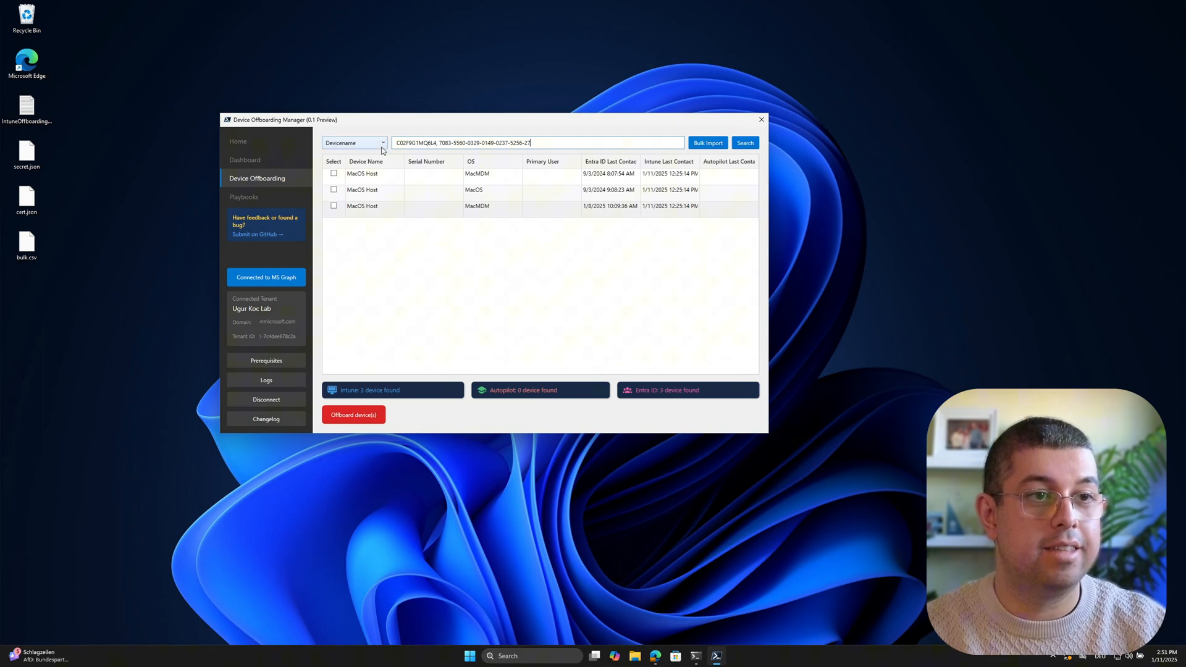
- Search by Serialnumber, listing MacOS Host and Test20m0
click(352, 142)
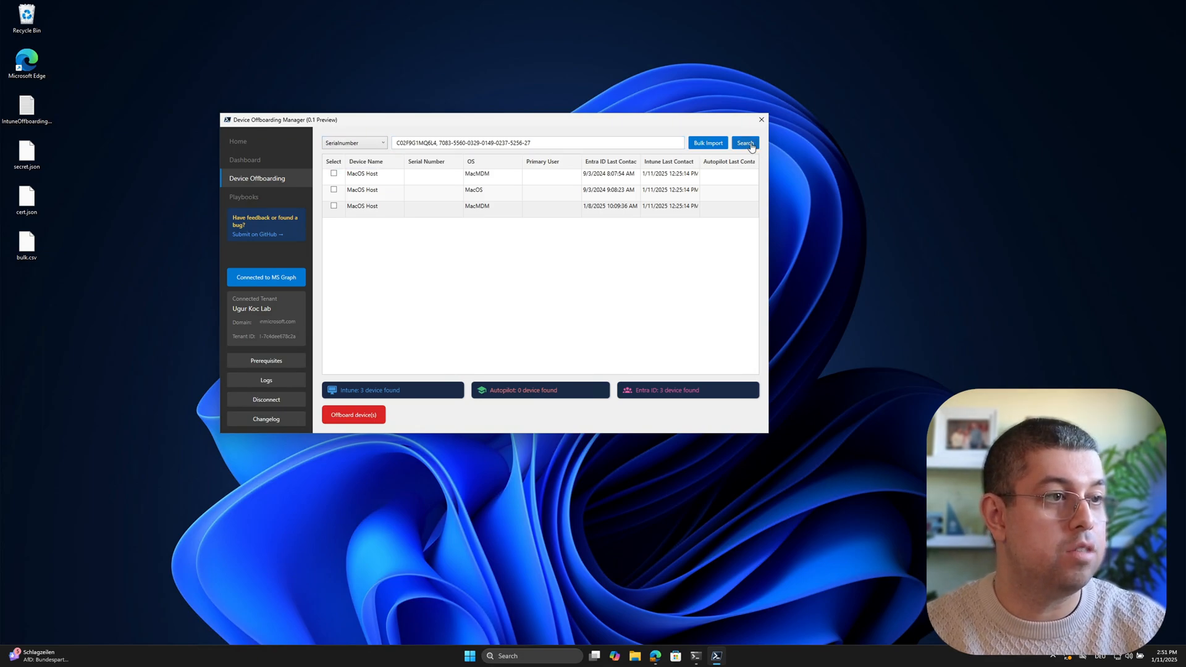
click(744, 143)
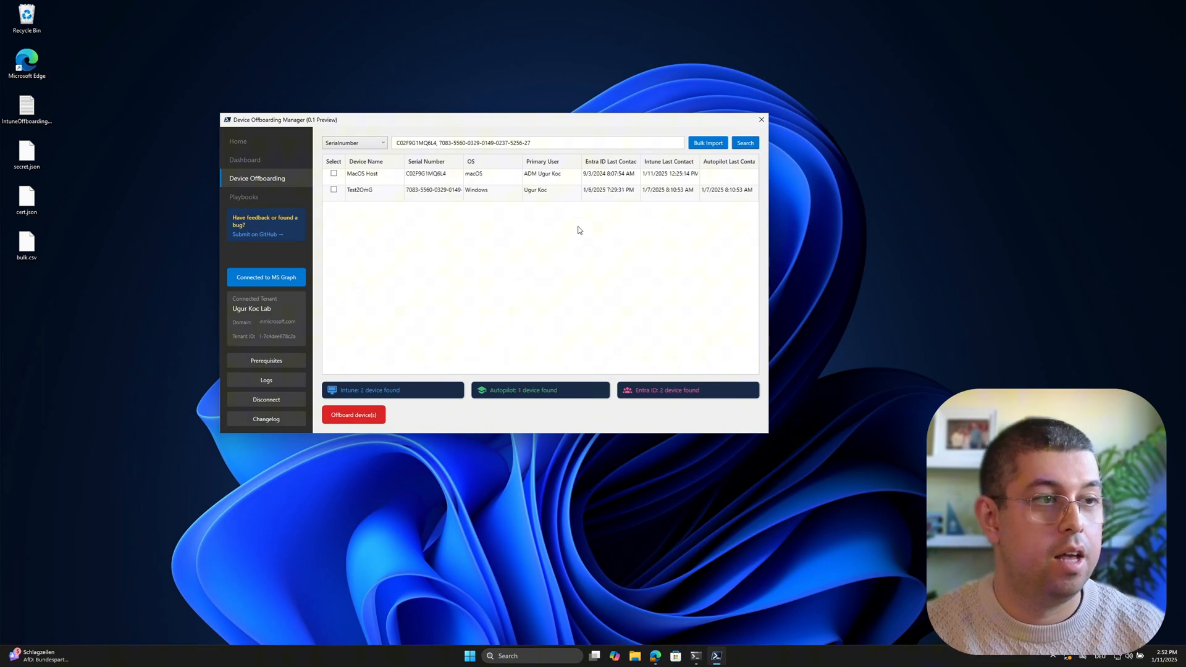
mouse_move(369, 199)
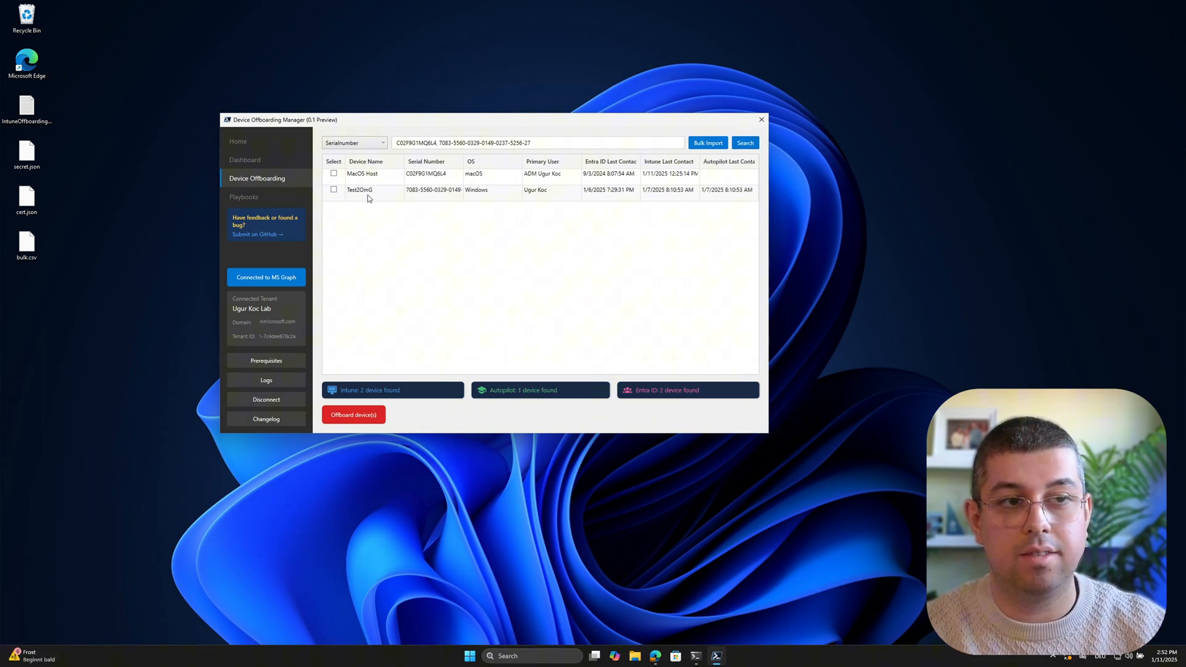
mouse_move(68, 156)
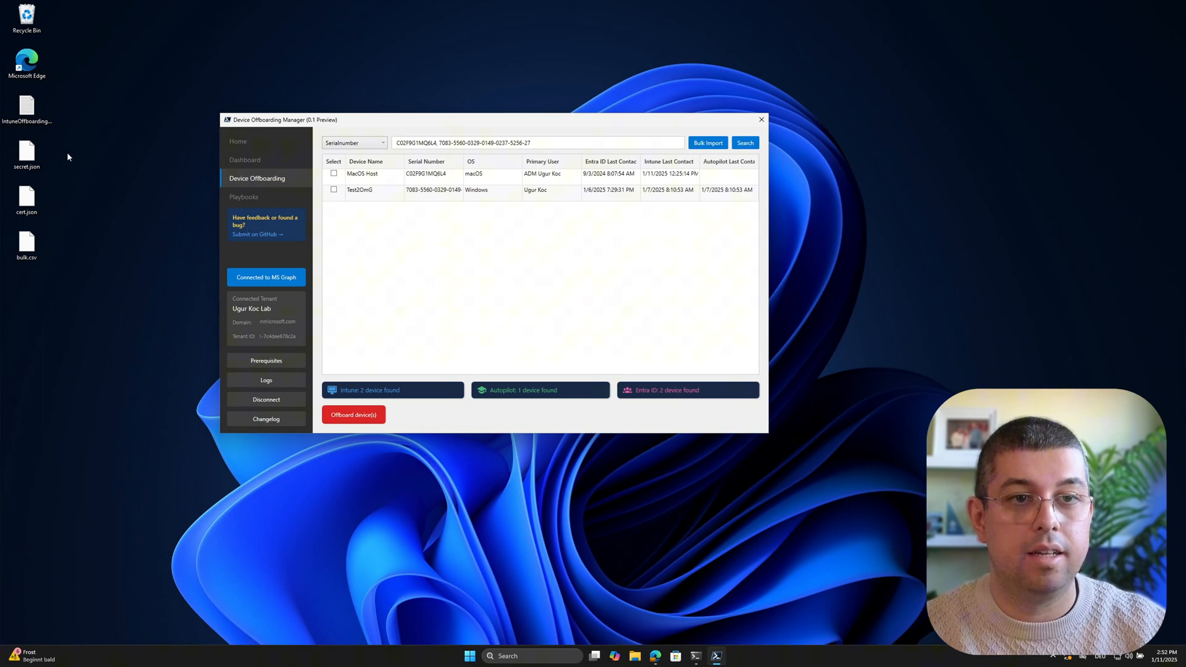
right_click(26, 242)
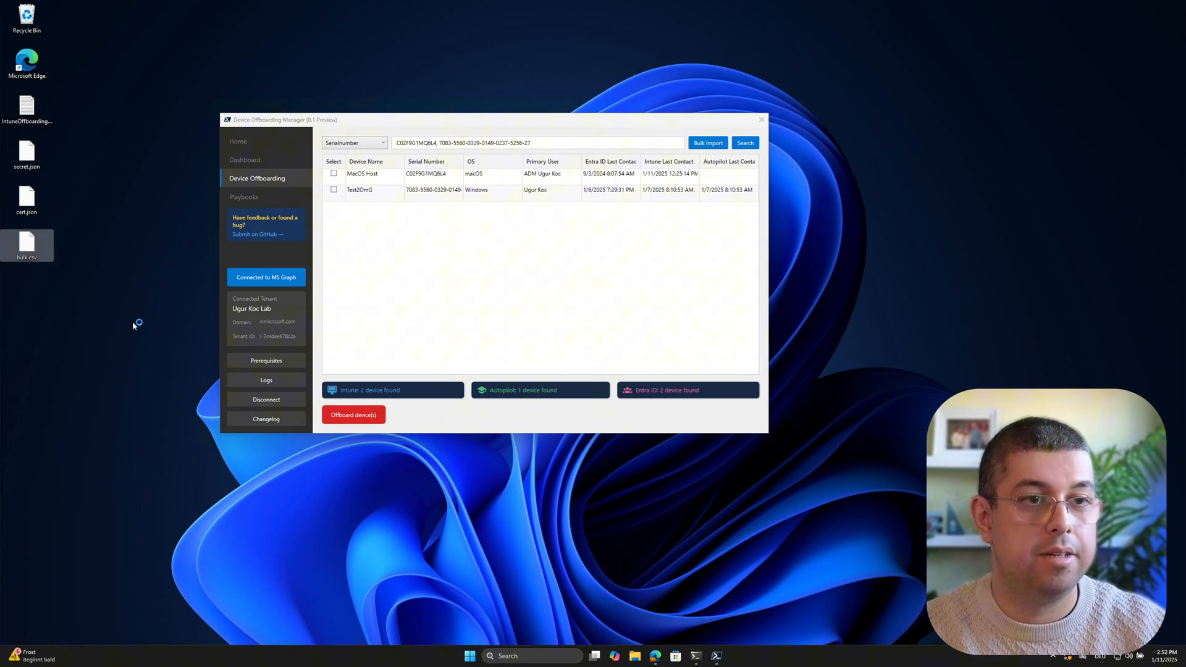
- Open bulk.csv in Notepad, view its two serial numbers, then close it
double_click(26, 242)
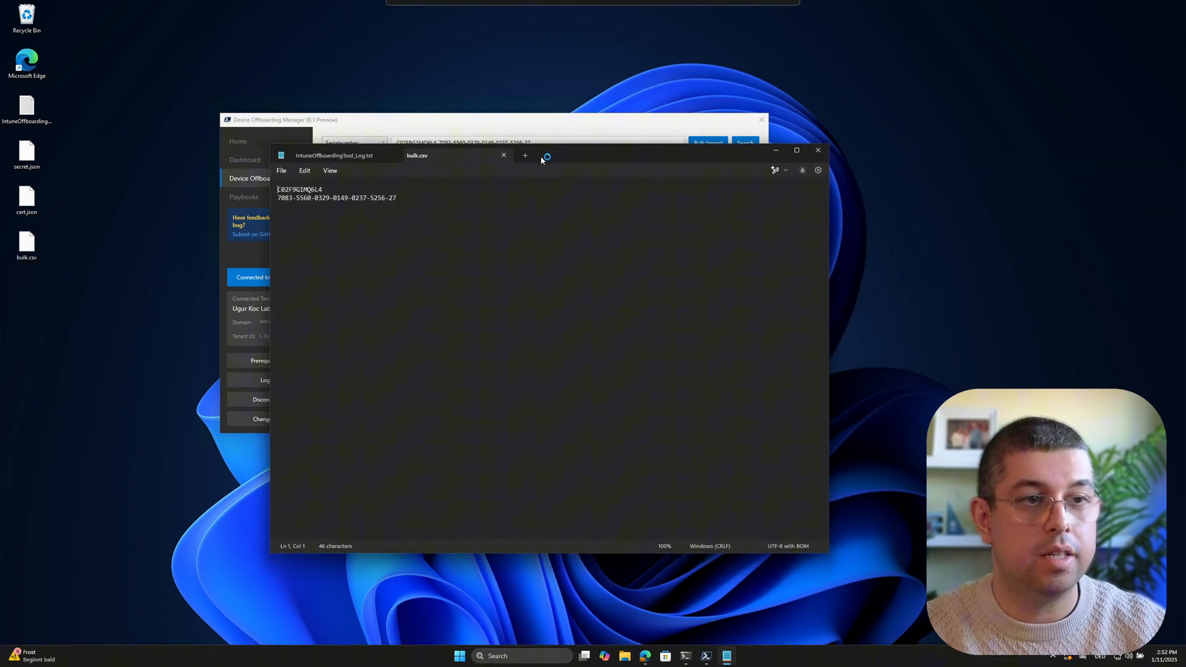
double_click(300, 189)
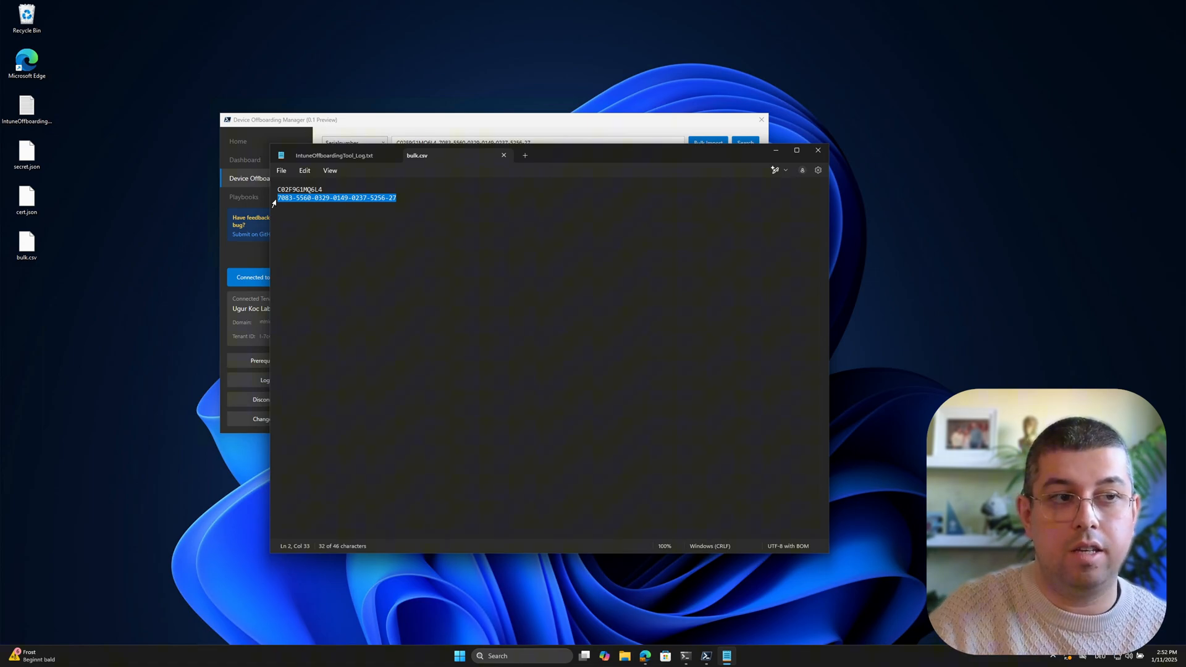
mouse_move(472, 208)
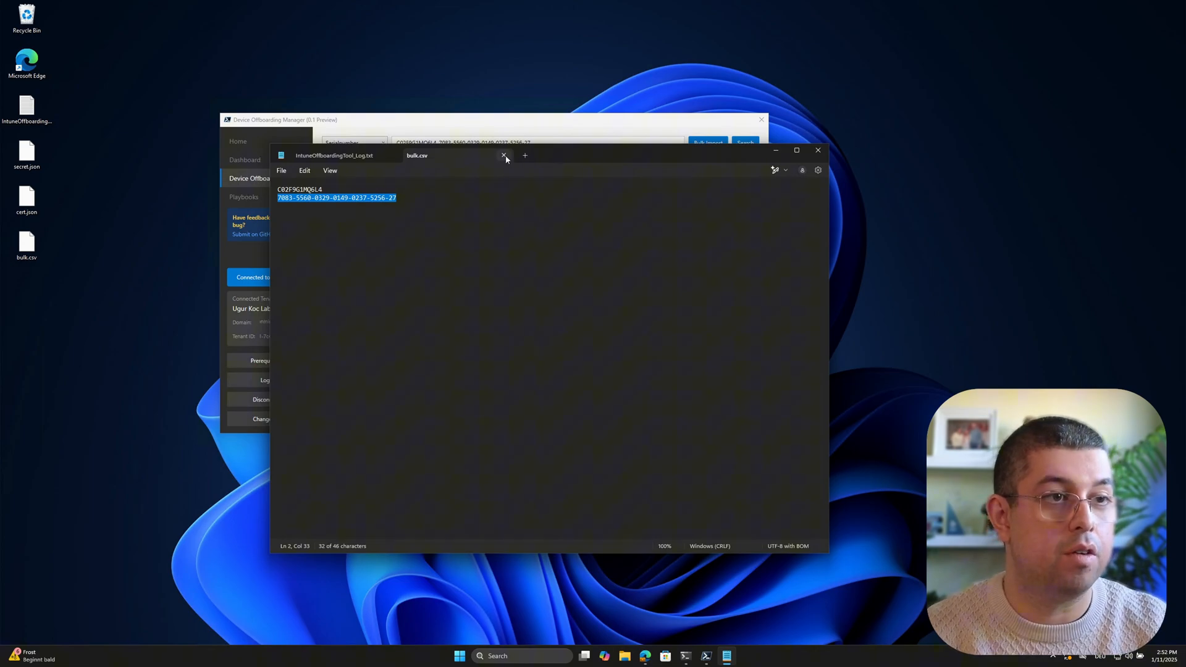
click(505, 155)
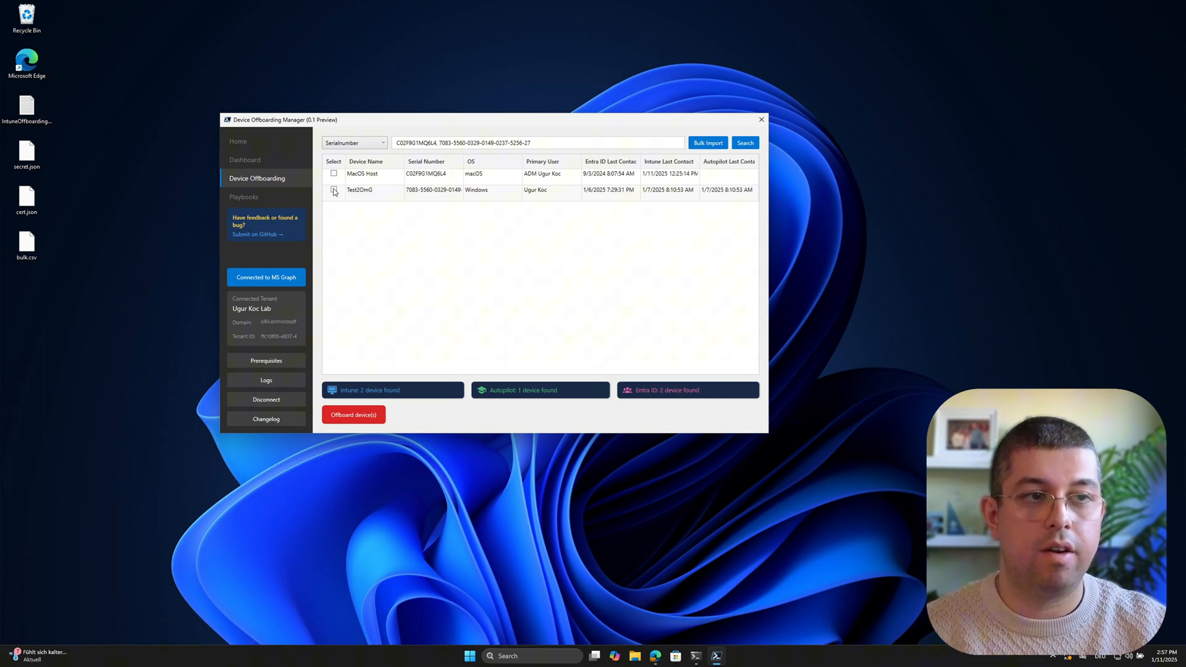
- Tick only Test20m0 for offboarding, leaving MacOS Host unticked
click(333, 173)
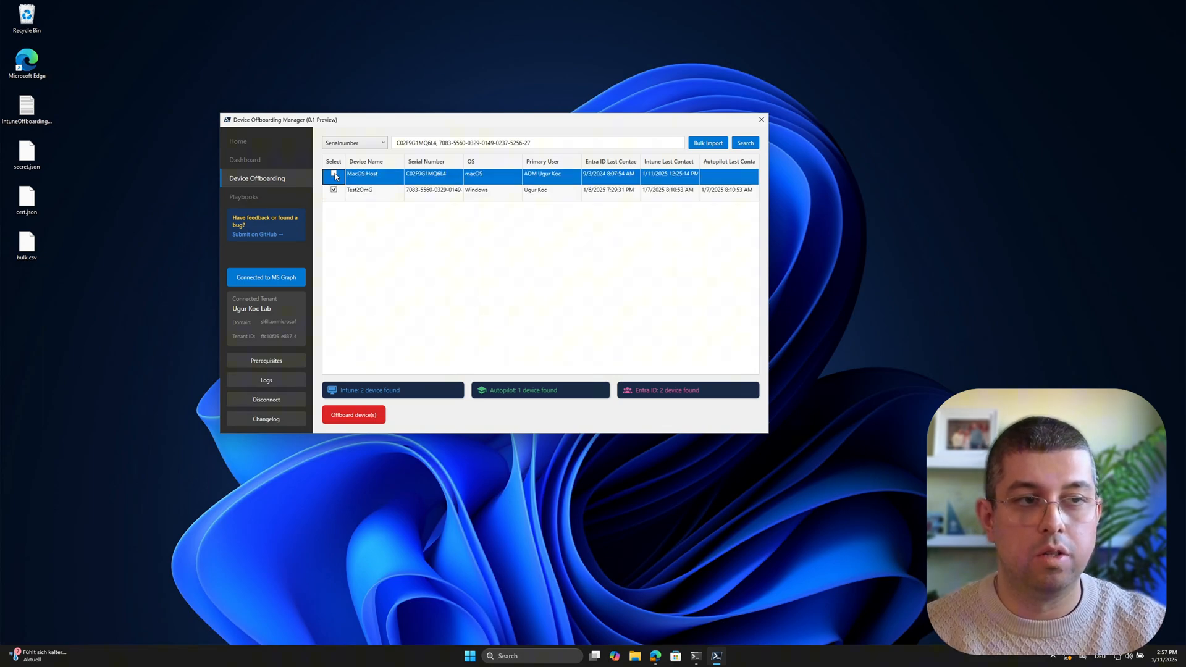
click(334, 174)
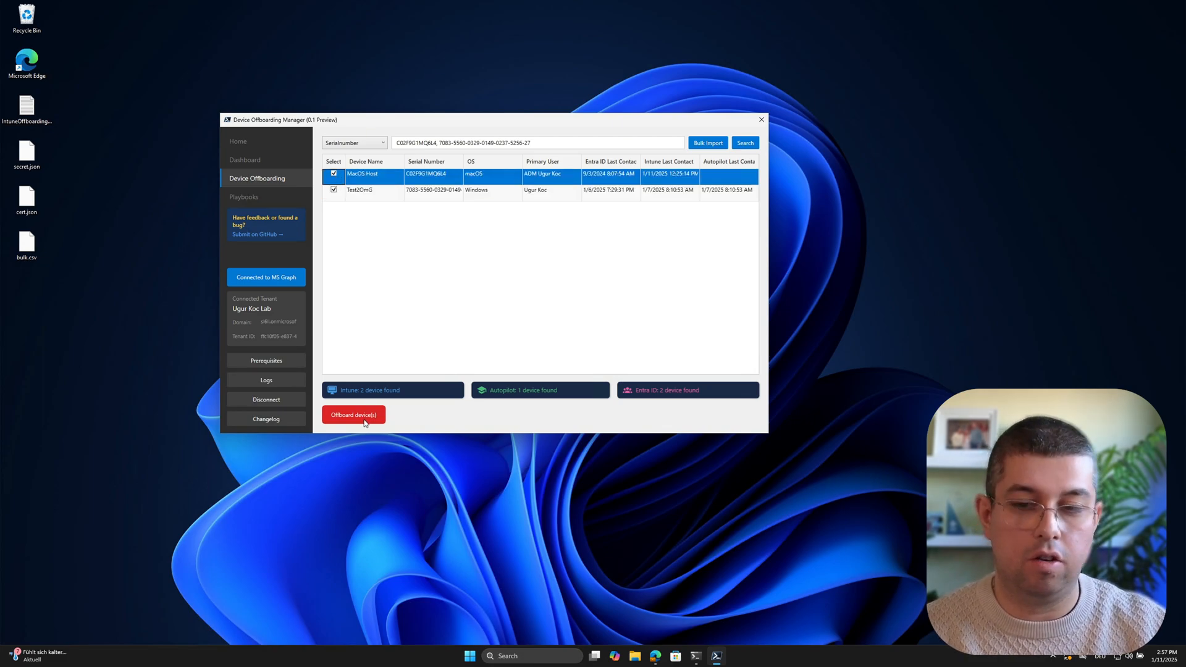
click(334, 174)
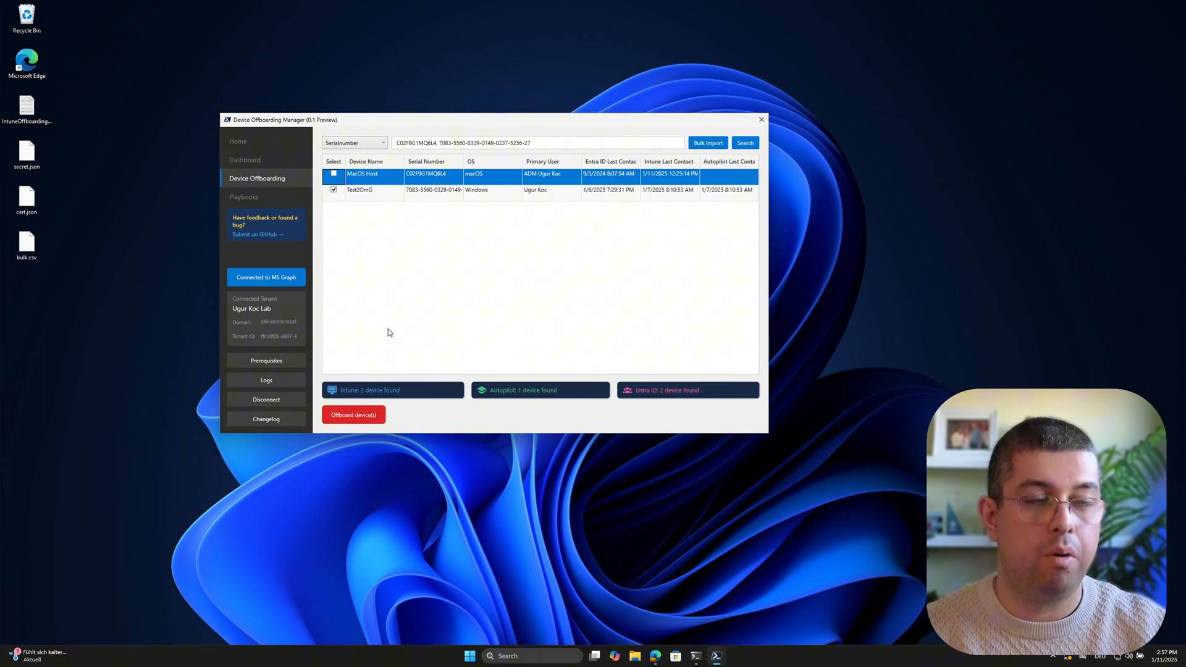
mouse_move(378, 196)
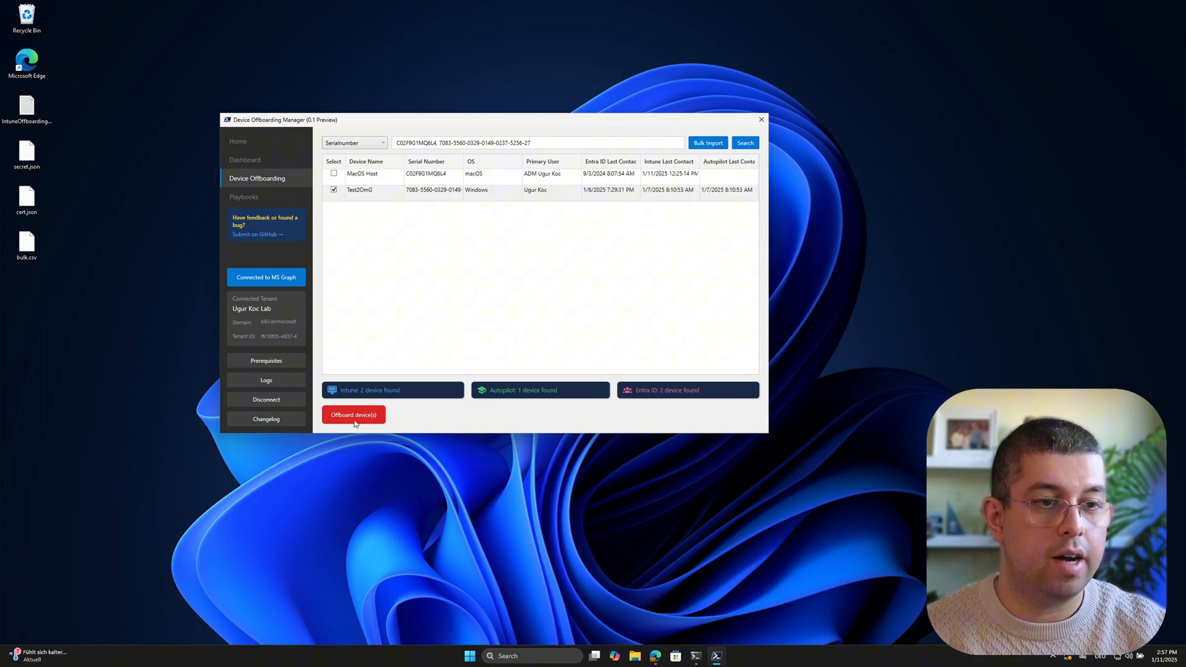
- Offboard Test20m0, copying its BitLocker recovery key and confirming removal
click(354, 414)
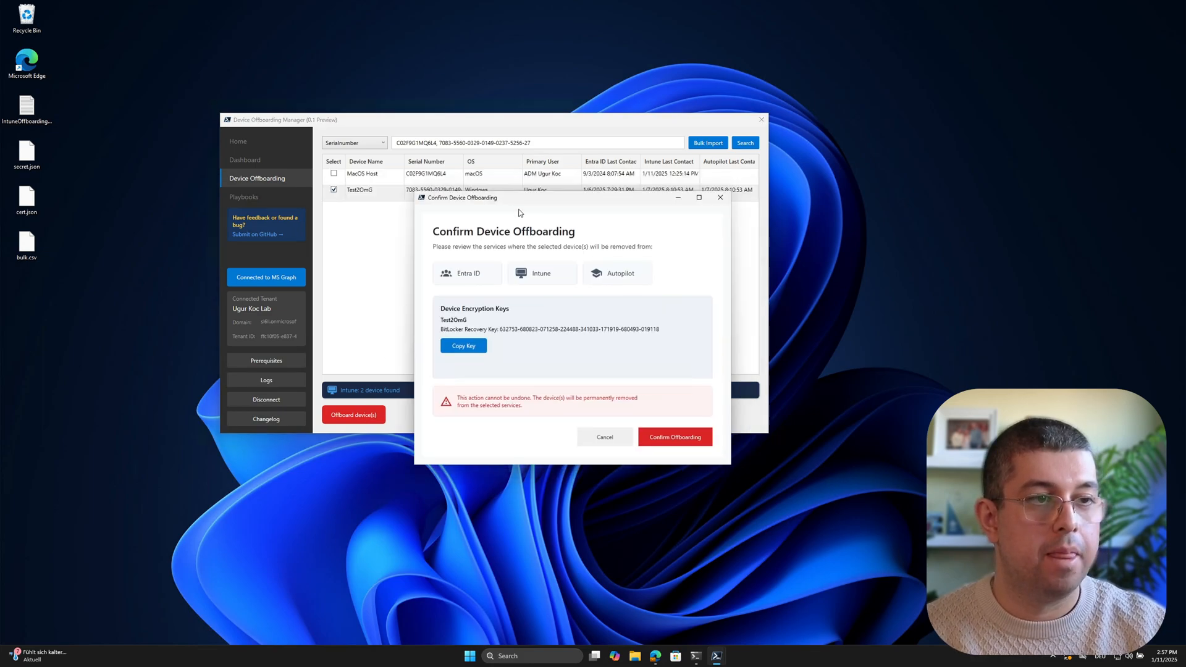
mouse_move(522, 233)
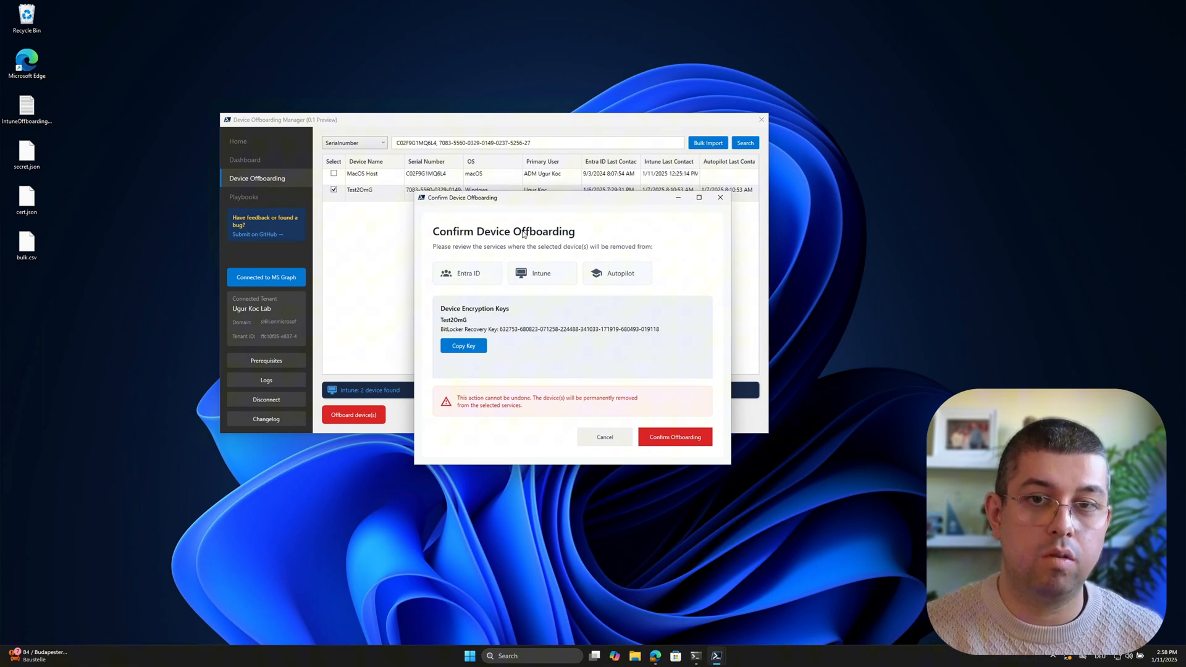
click(462, 346)
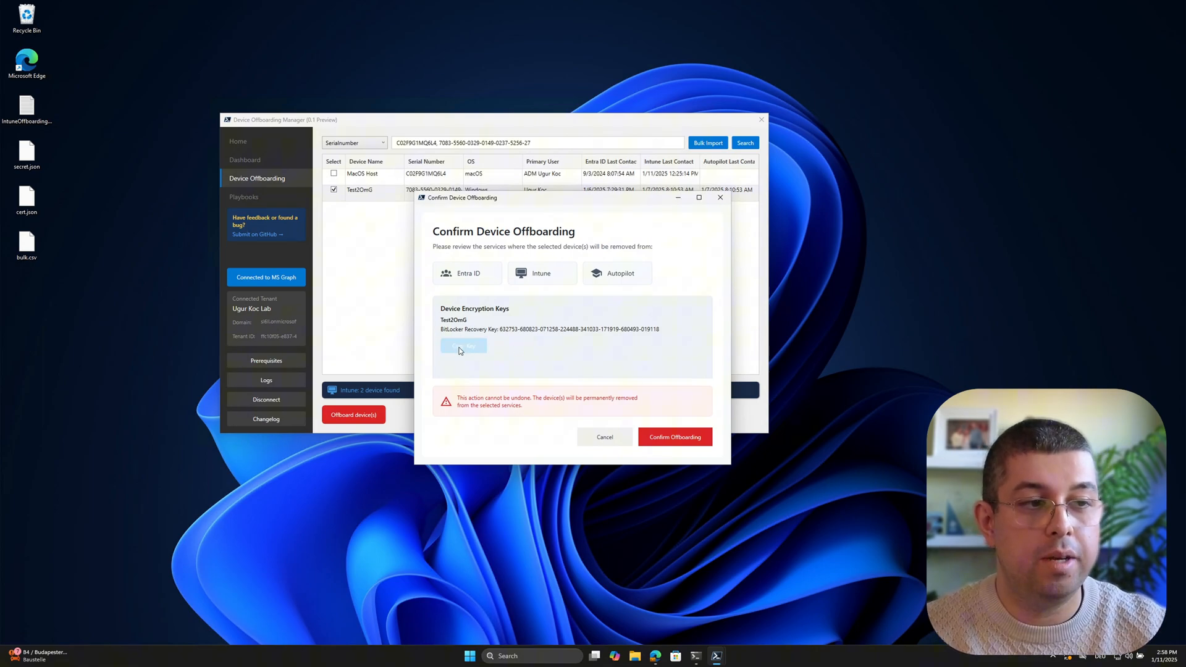
click(462, 346)
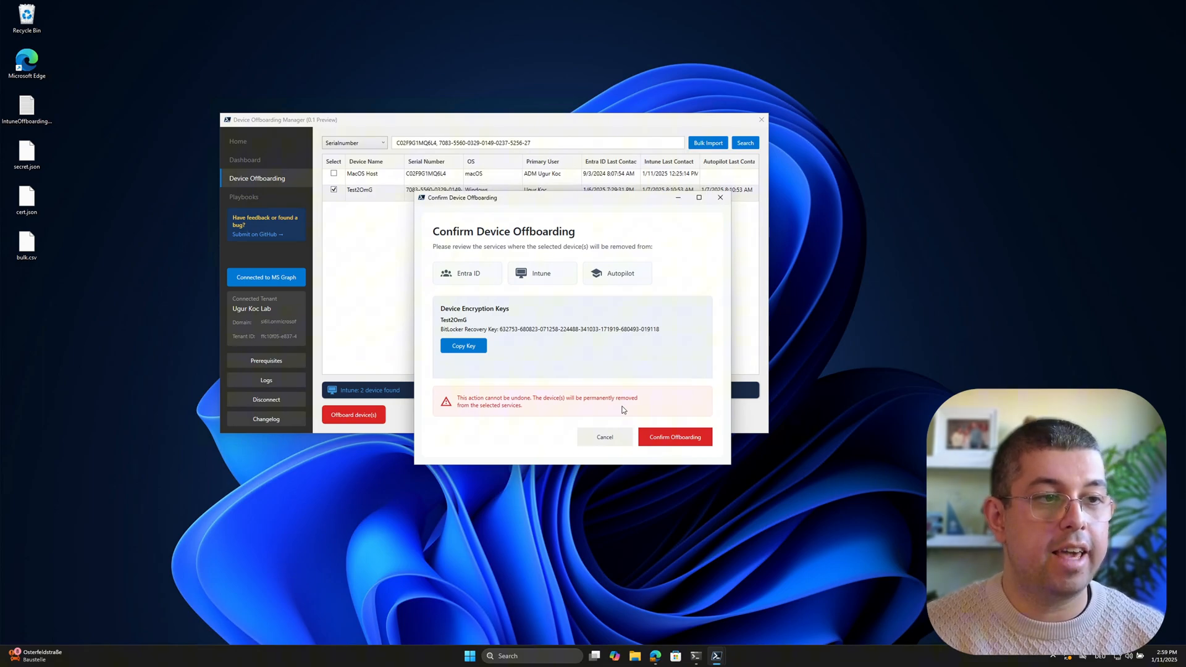
click(673, 436)
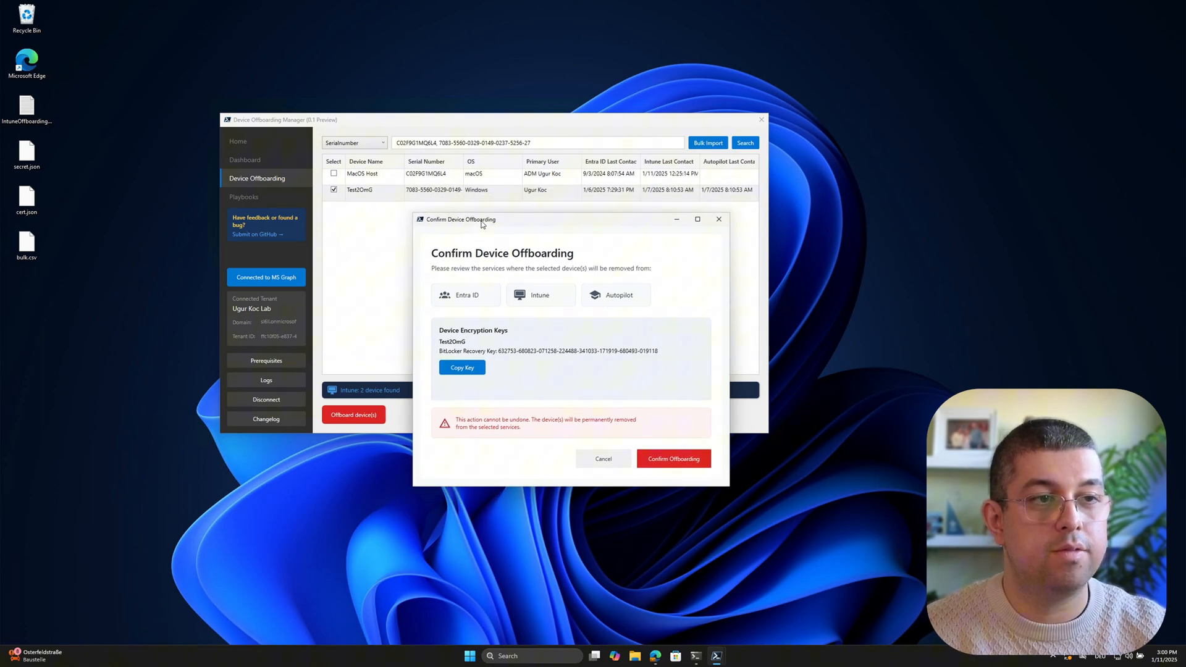
click(673, 458)
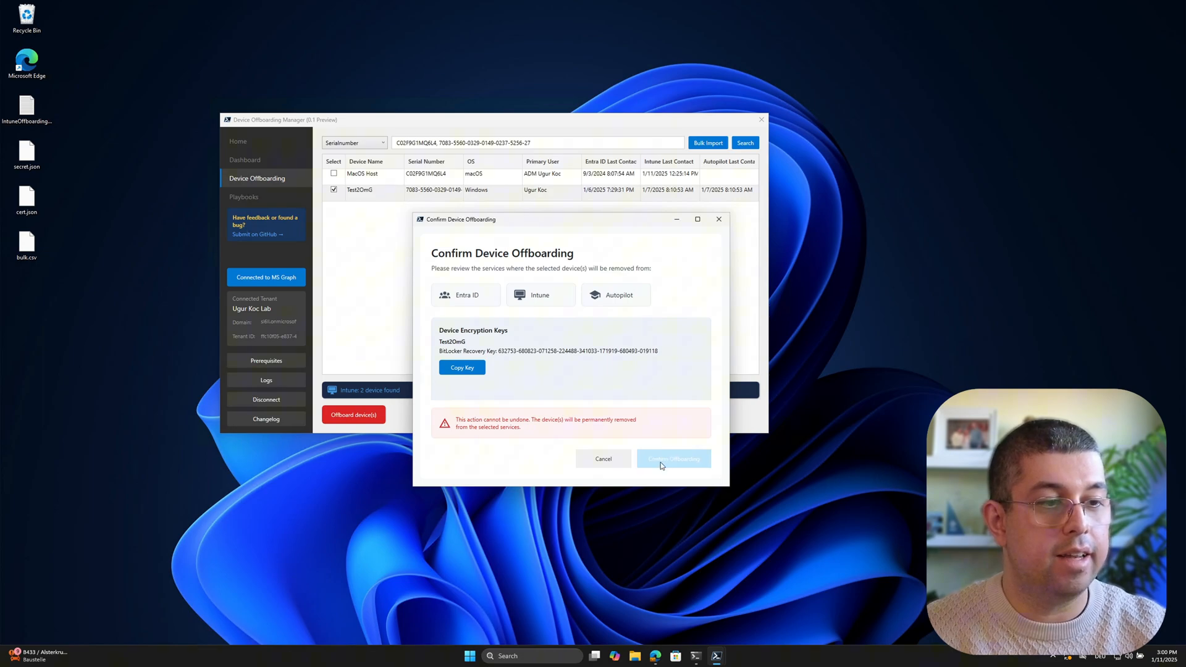
- Dismiss the Entra ID and Autopilot removal dialogs, leaving zero search matches
click(671, 458)
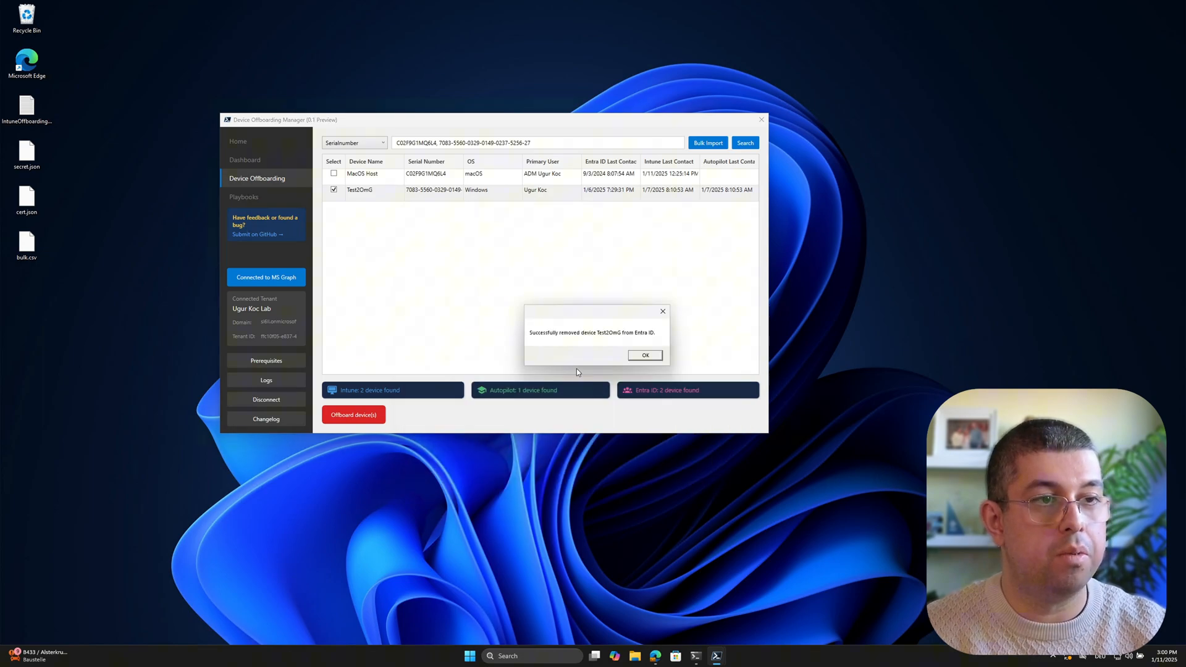
click(645, 355)
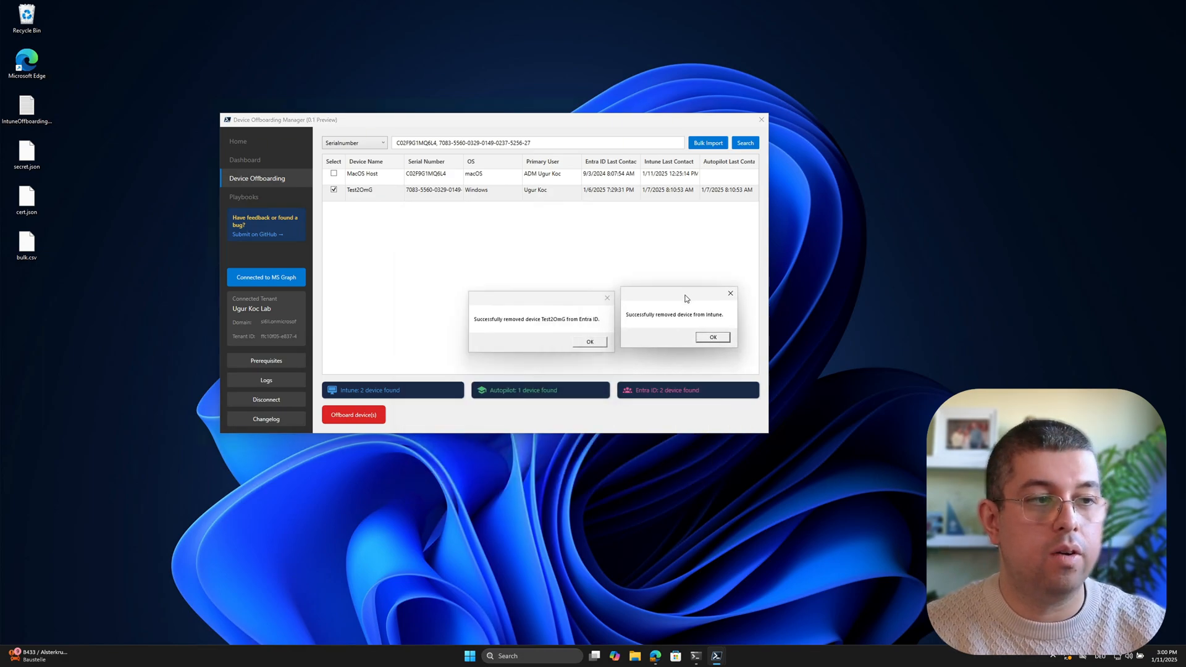
click(711, 336)
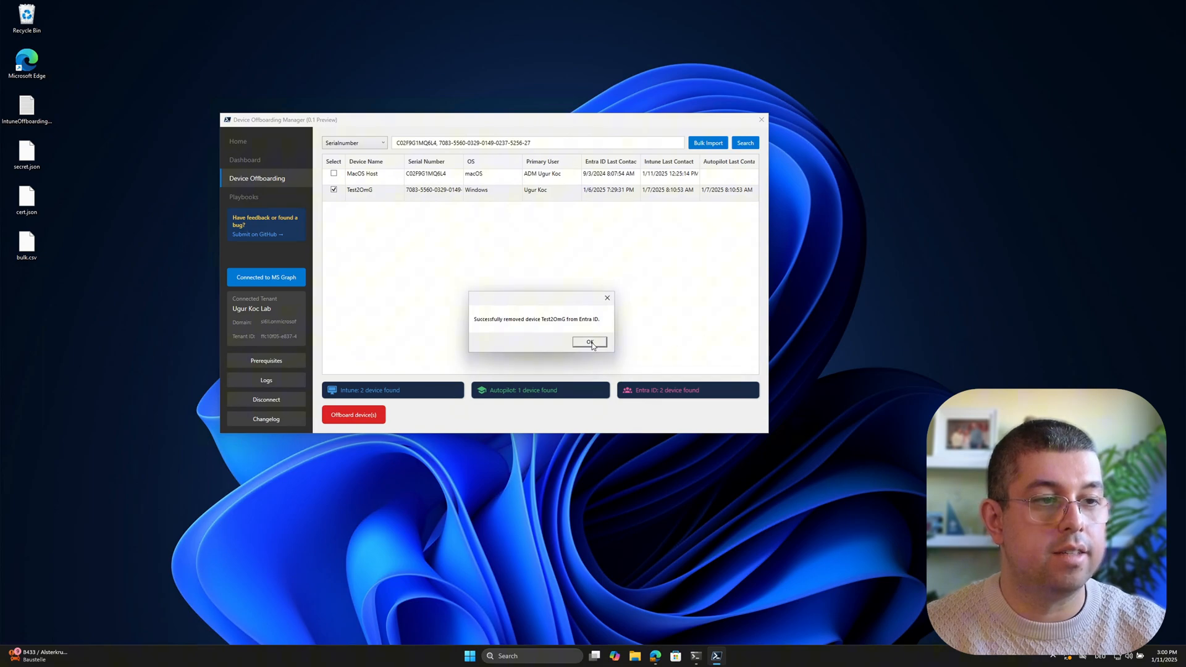
click(589, 341)
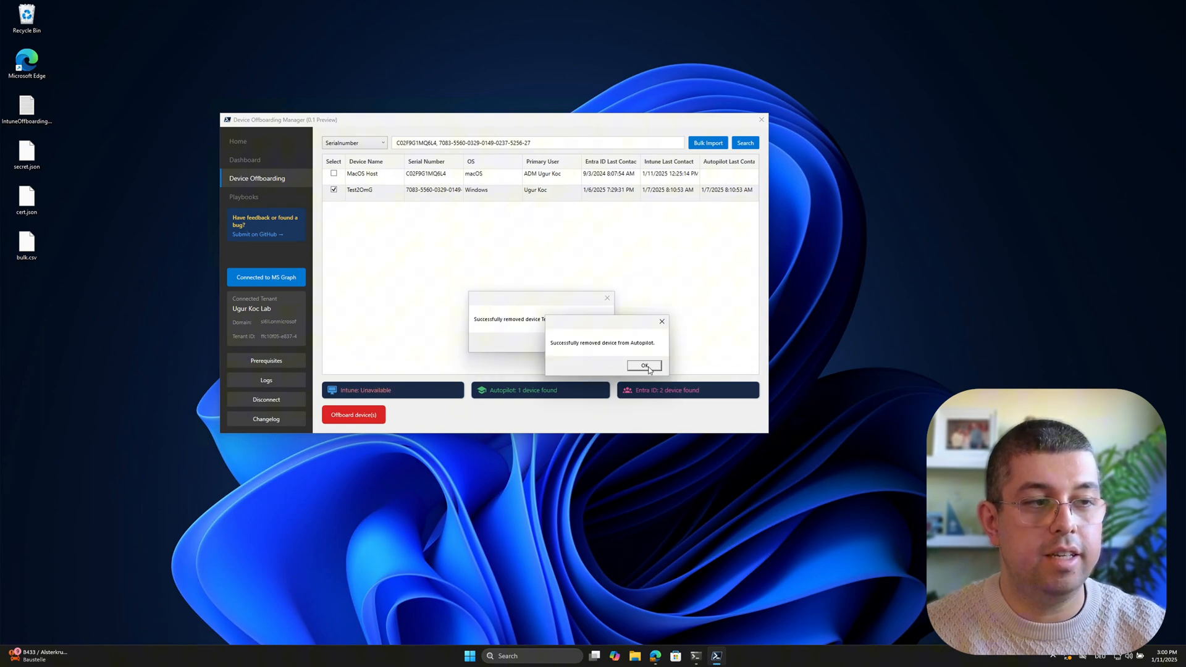
click(644, 365)
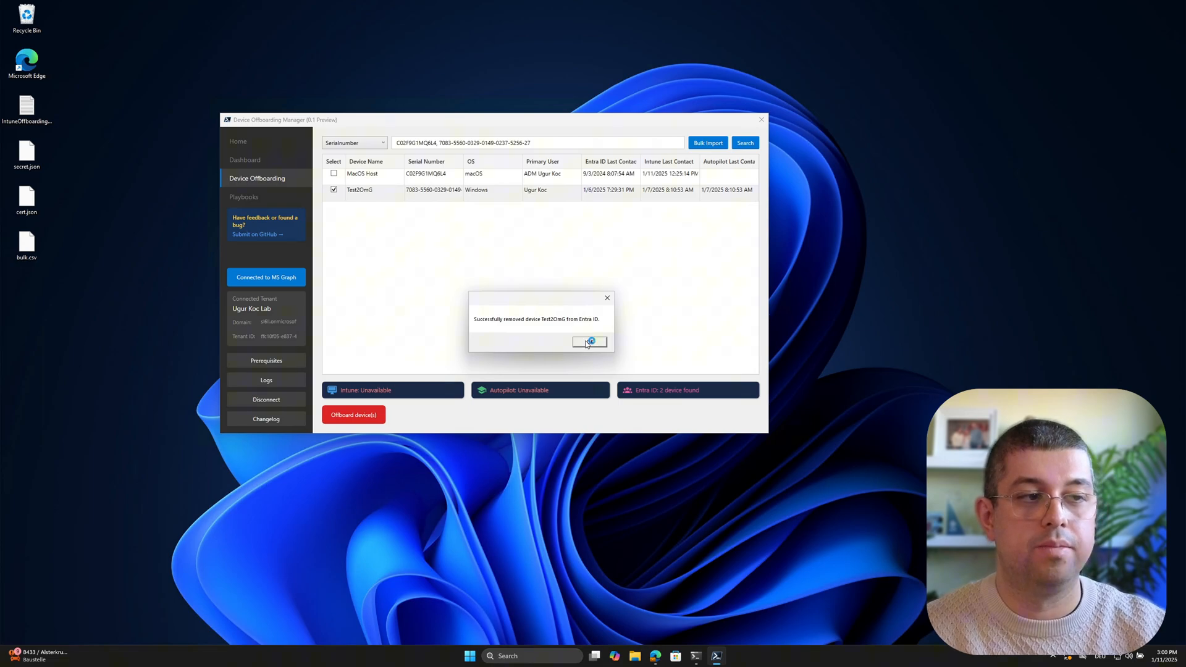
click(590, 342)
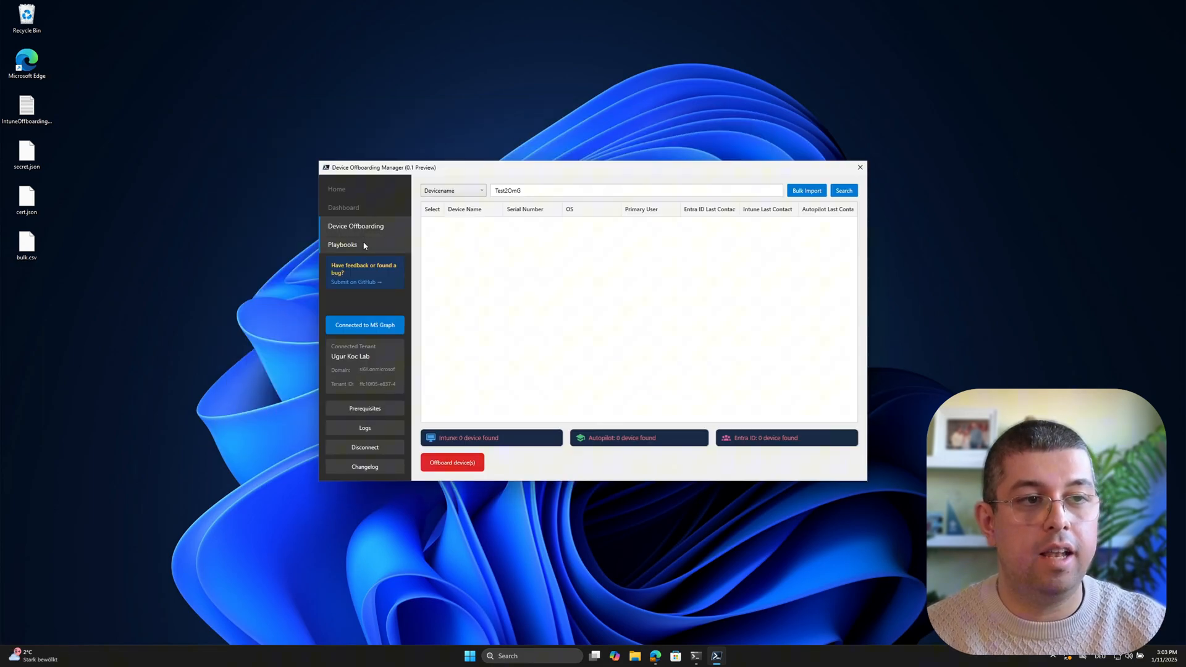
- Open the Playbooks page listing reports like Autopilot Devices Not in Intune
click(341, 244)
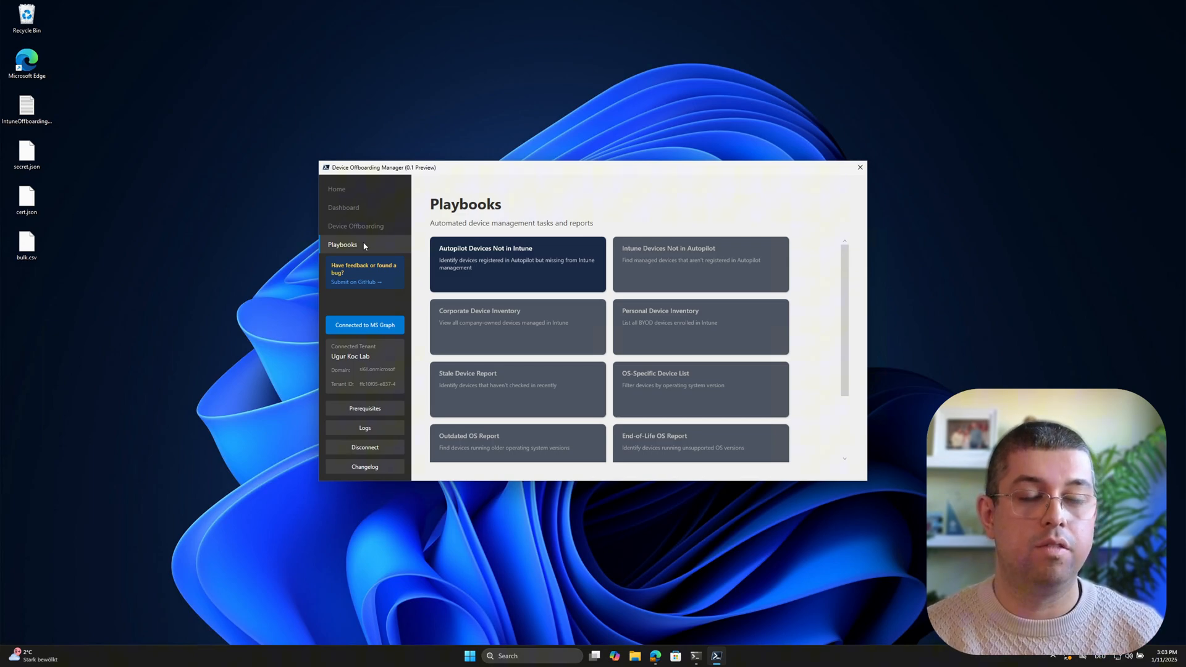
mouse_move(402, 246)
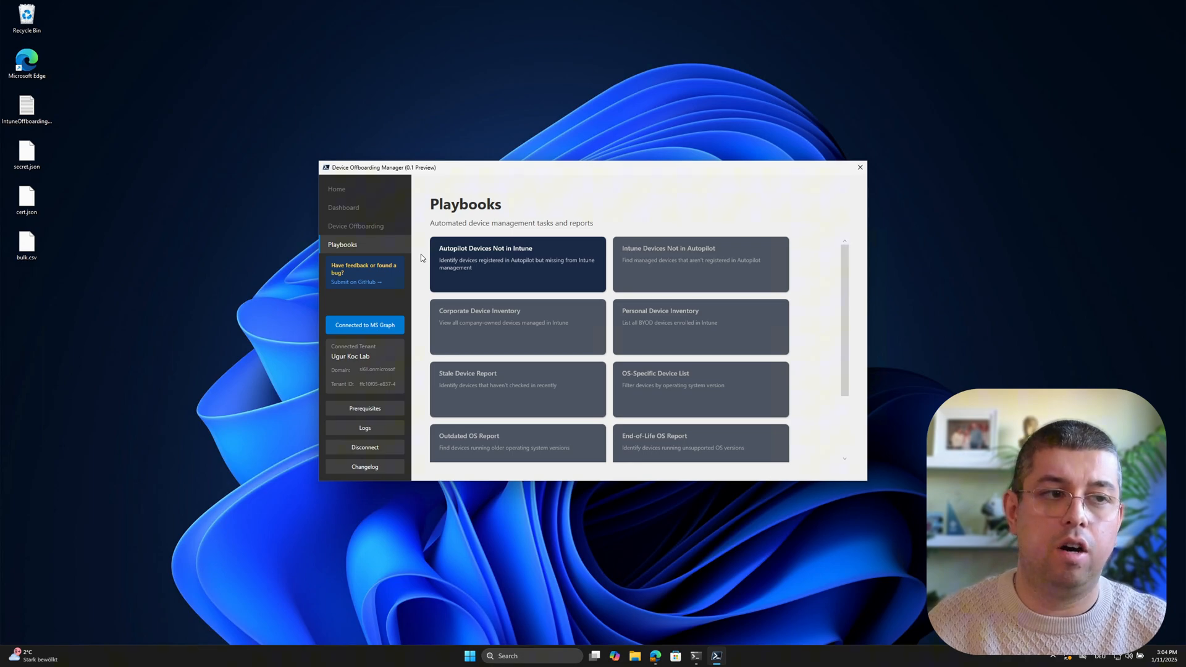
mouse_move(409, 263)
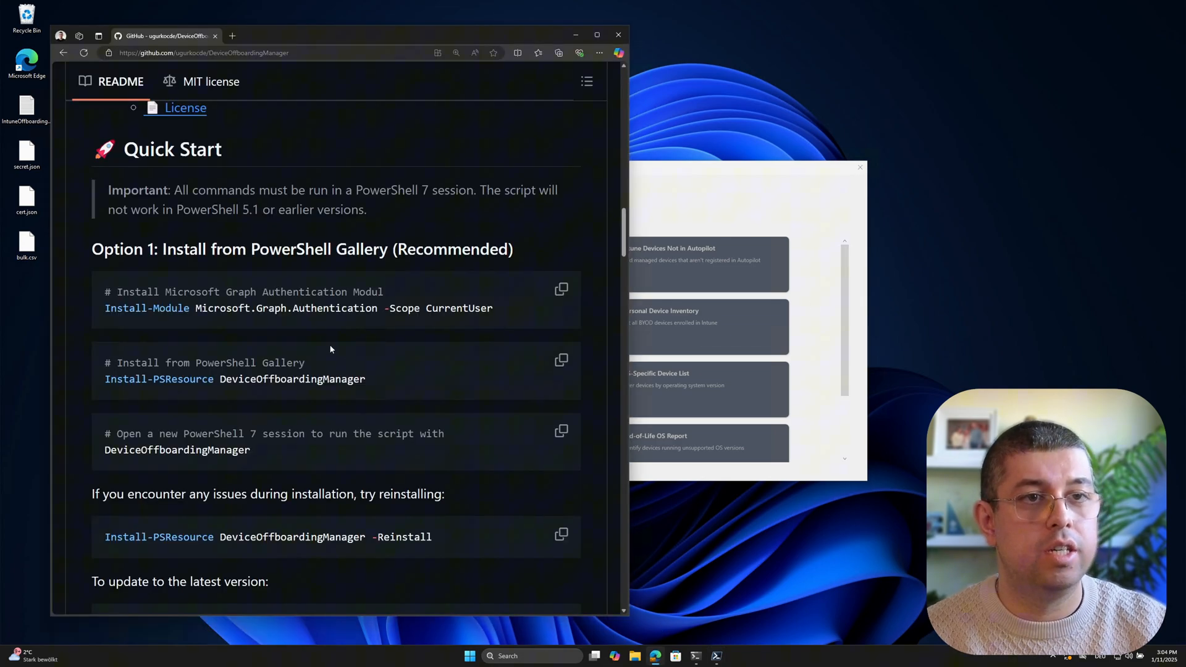
- Open Playbook_1.ps1 from the GitHub Playbooks folder and scroll through its code
scroll(up, 3)
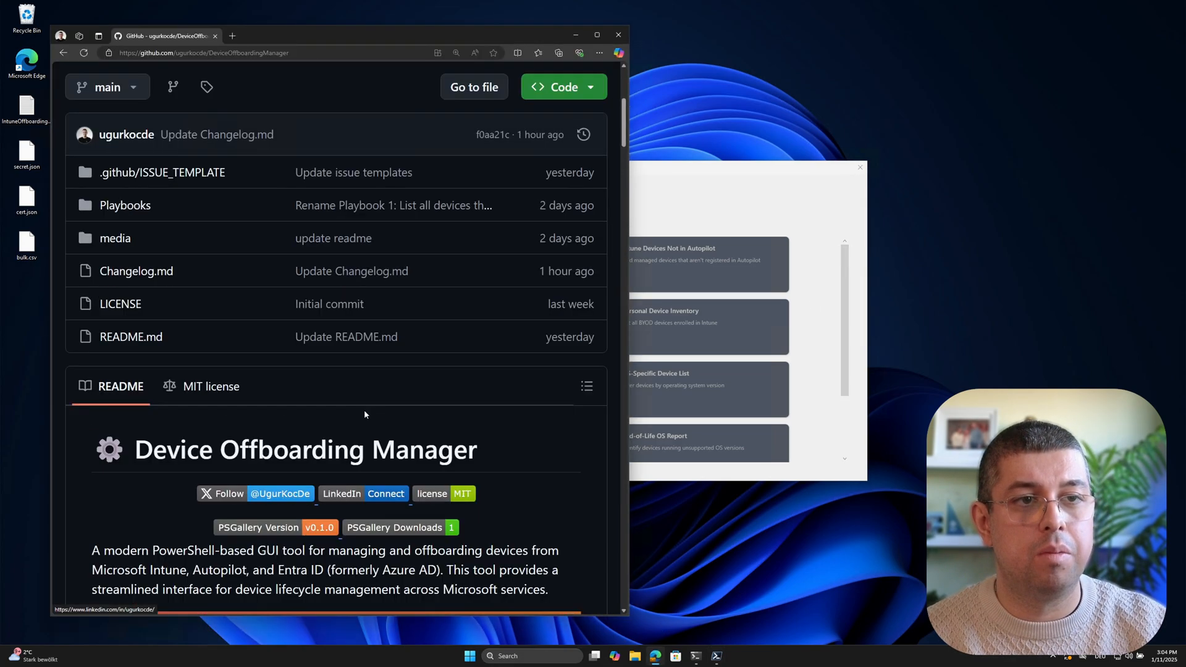
scroll(up, 3)
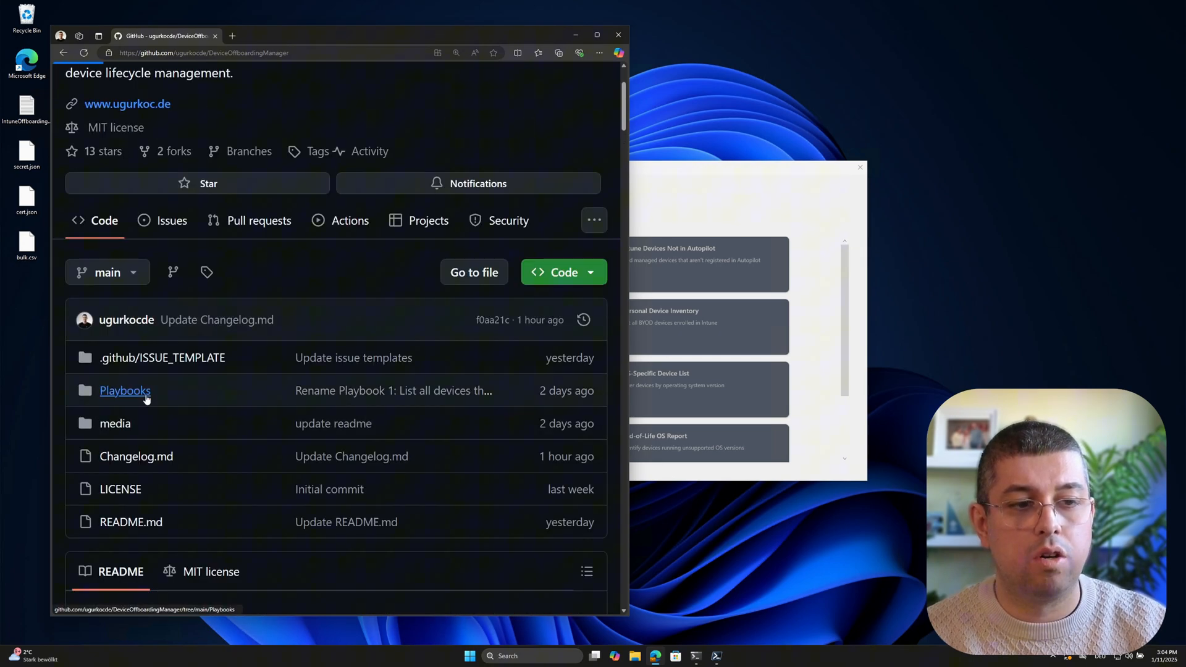
click(125, 390)
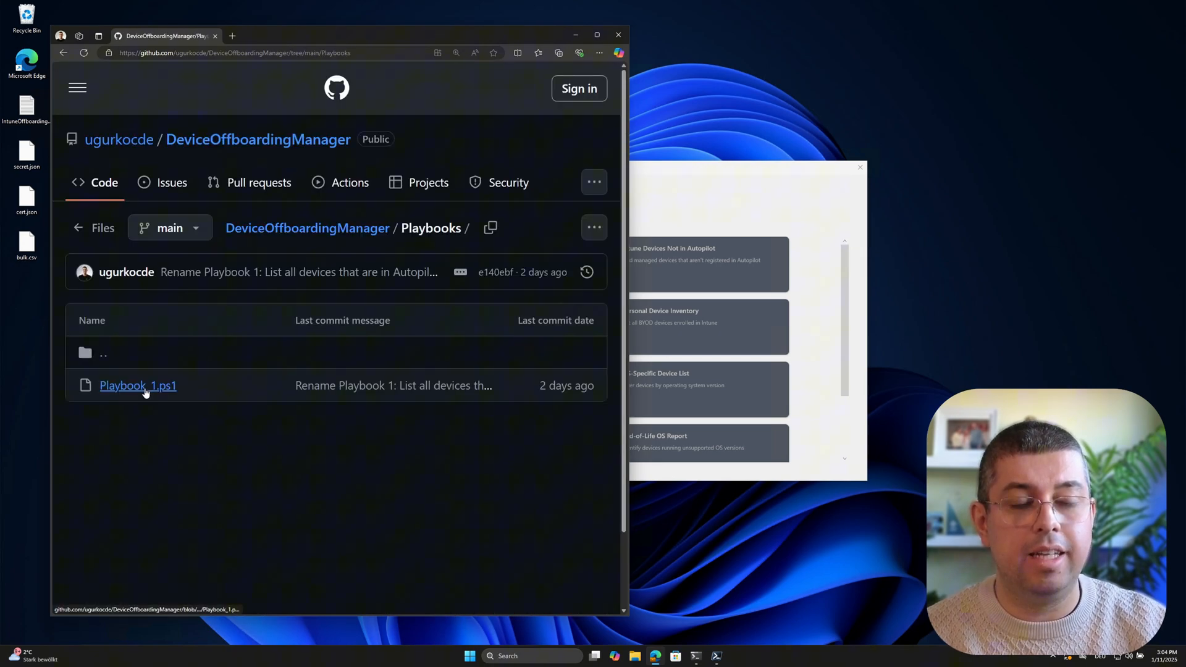
mouse_move(138, 385)
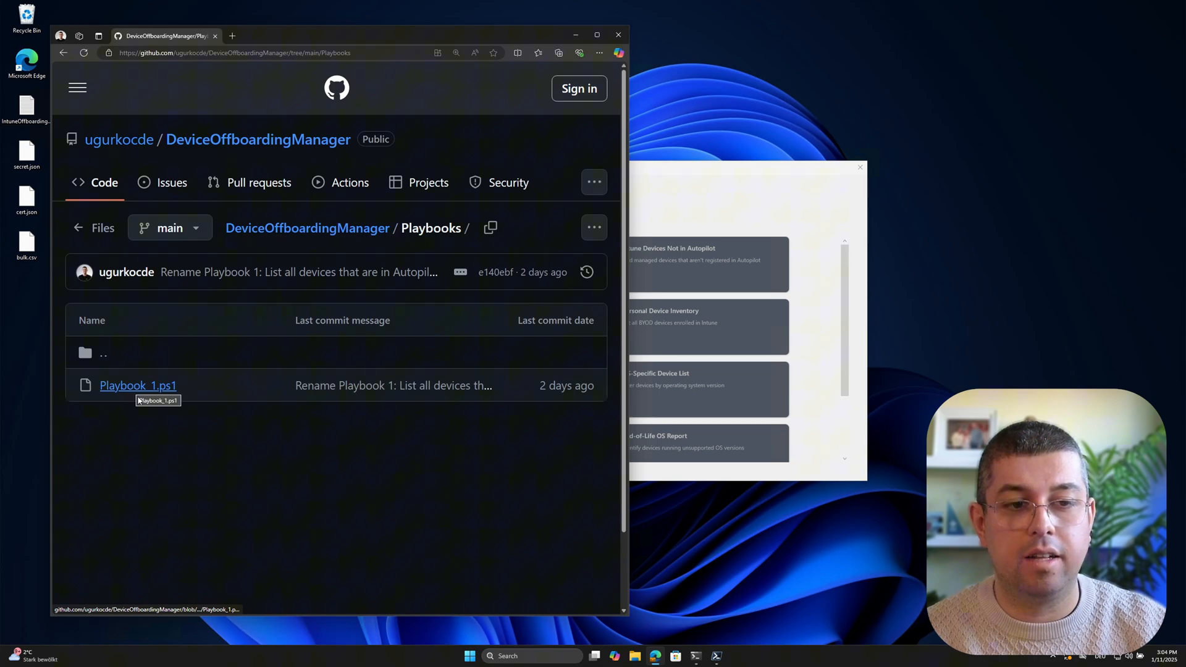
click(138, 385)
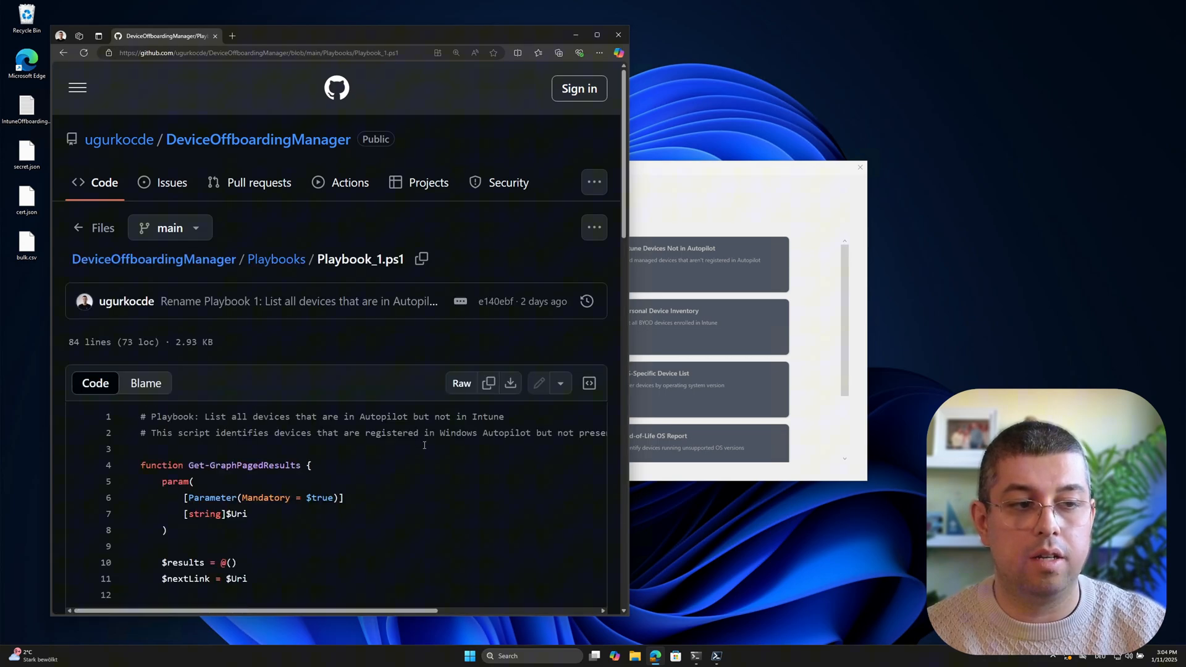
scroll(down, 3)
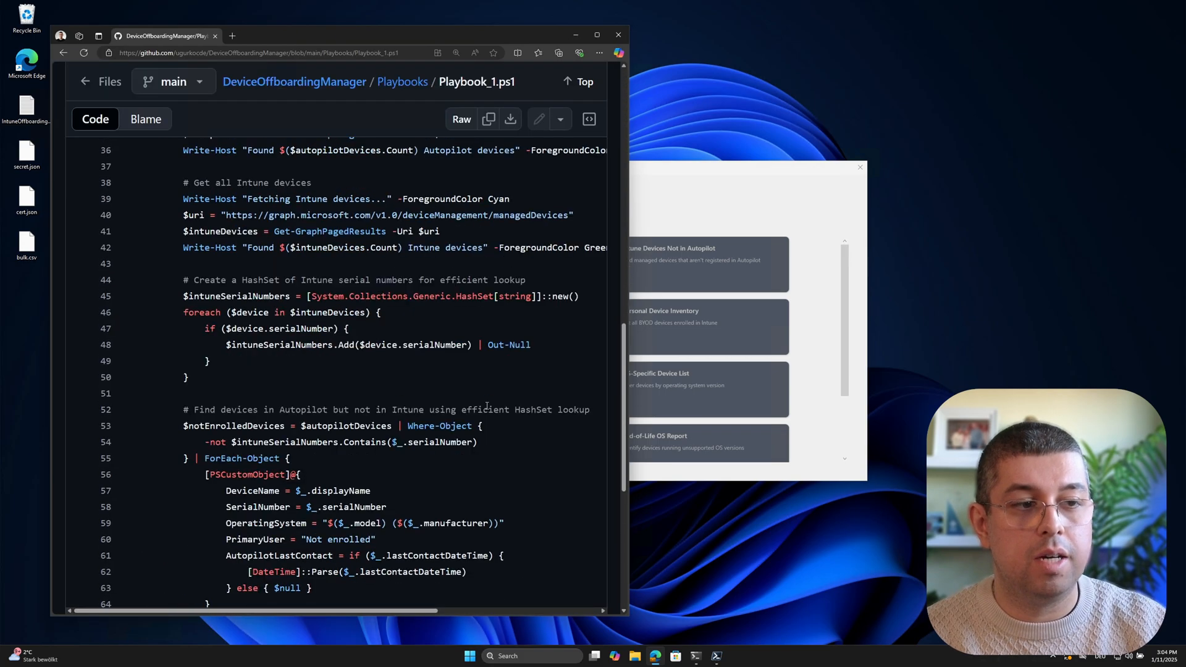
scroll(down, 3)
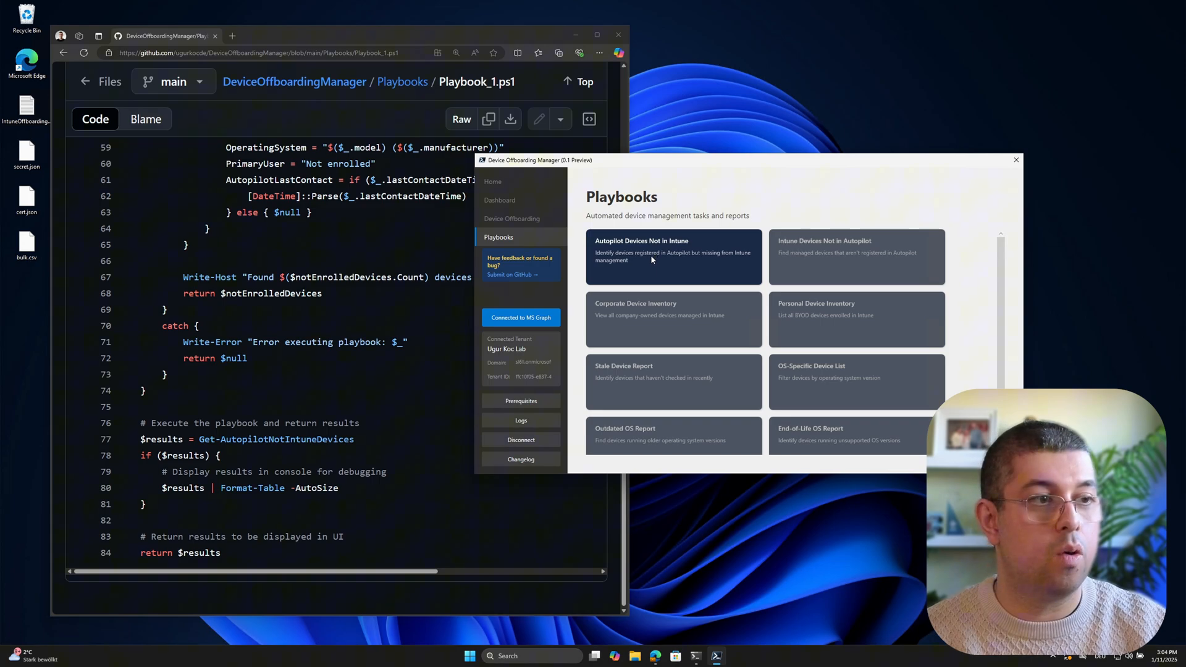
mouse_move(647, 255)
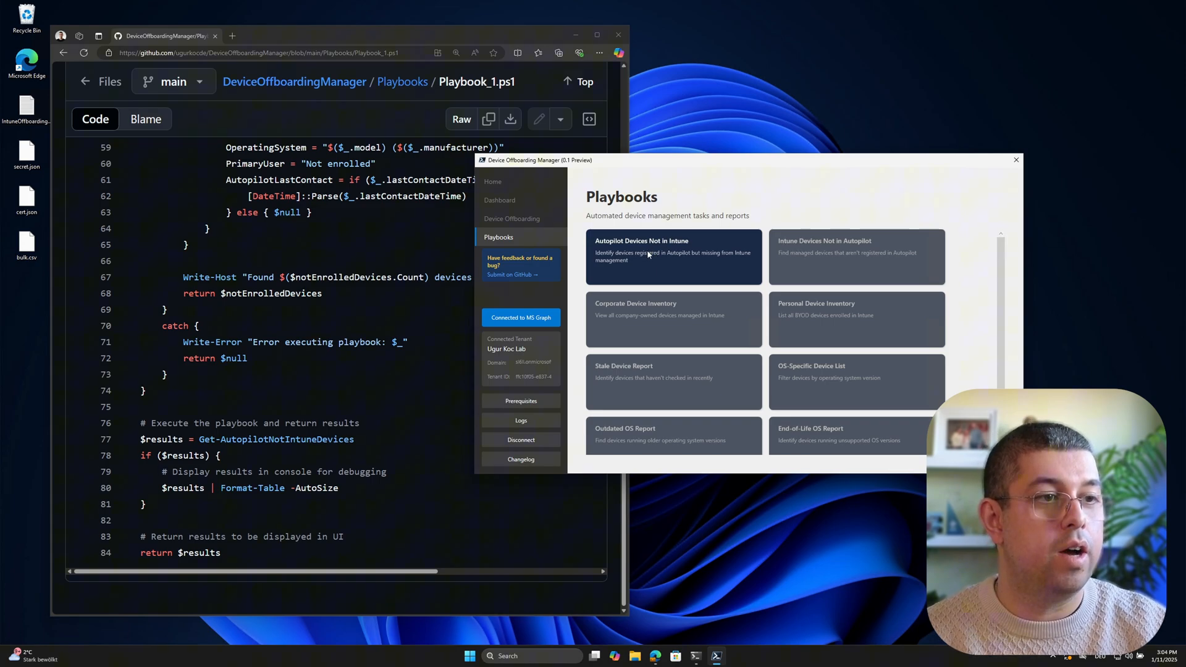
- Run the Autopilot Devices Not in Intune playbook, listing seven not-enrolled VMs
click(671, 253)
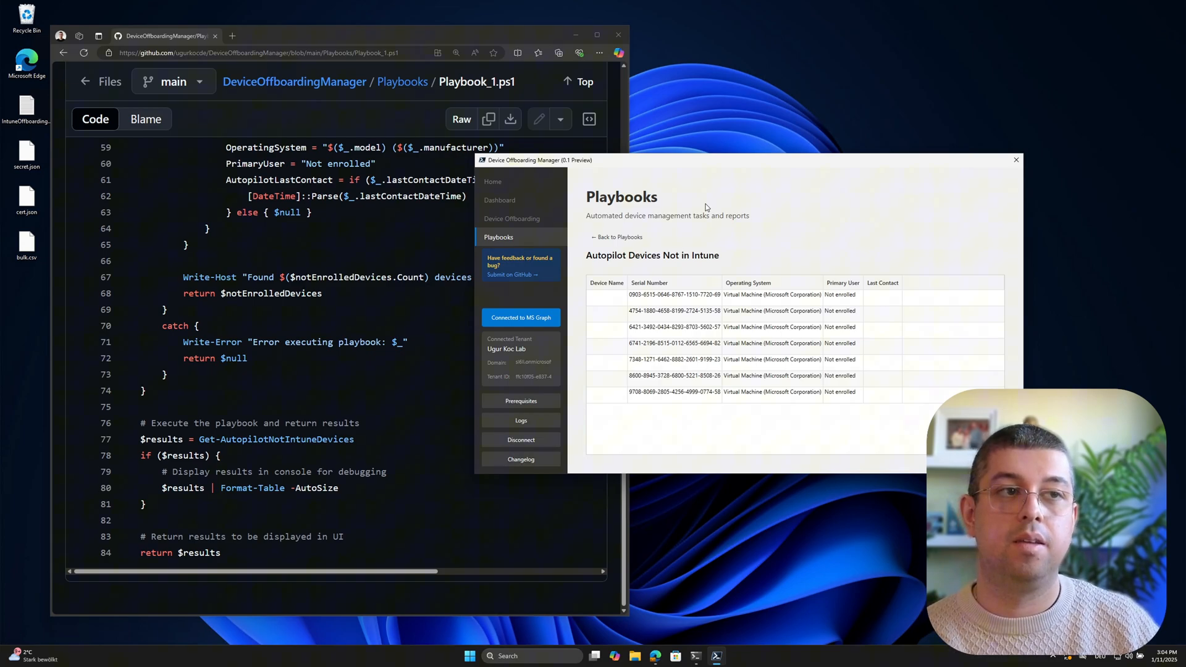
mouse_move(700, 209)
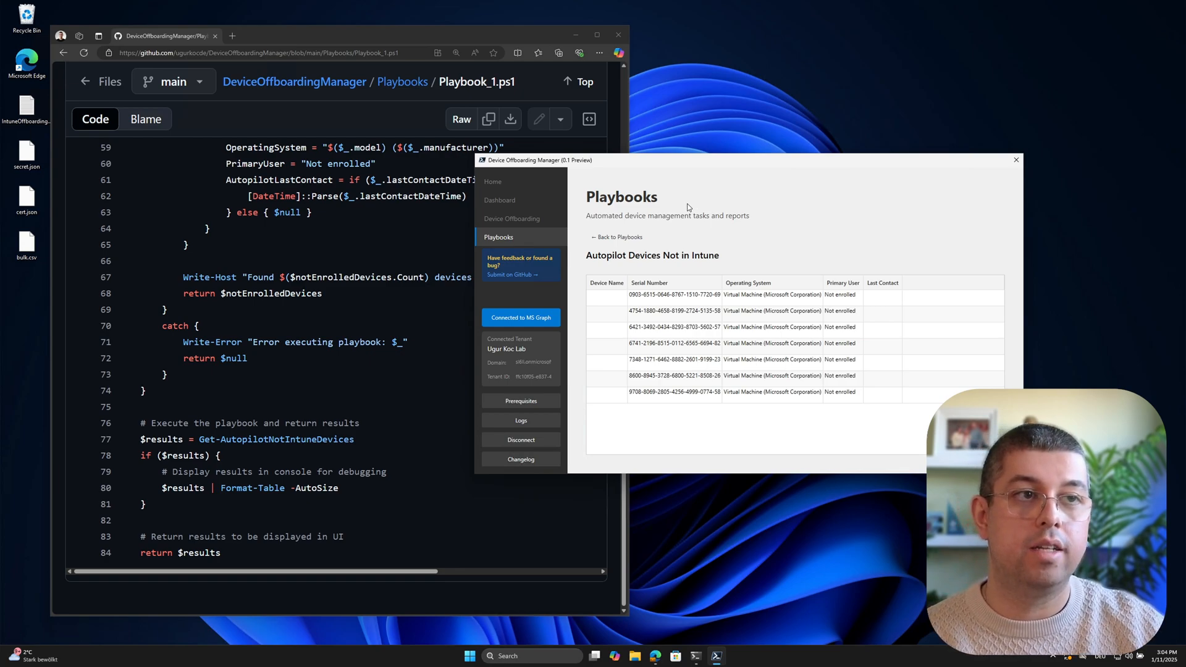
mouse_move(330, 299)
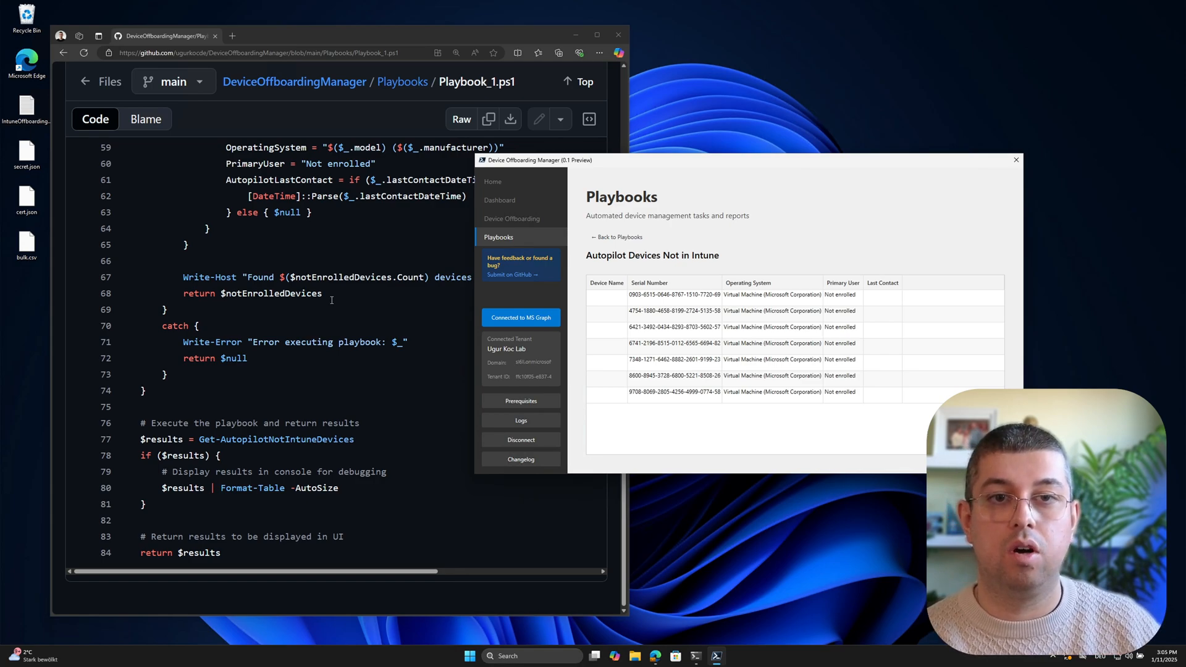
- Leave the seven not-enrolled Autopilot devices results and return to the Playbooks catalogue
click(615, 237)
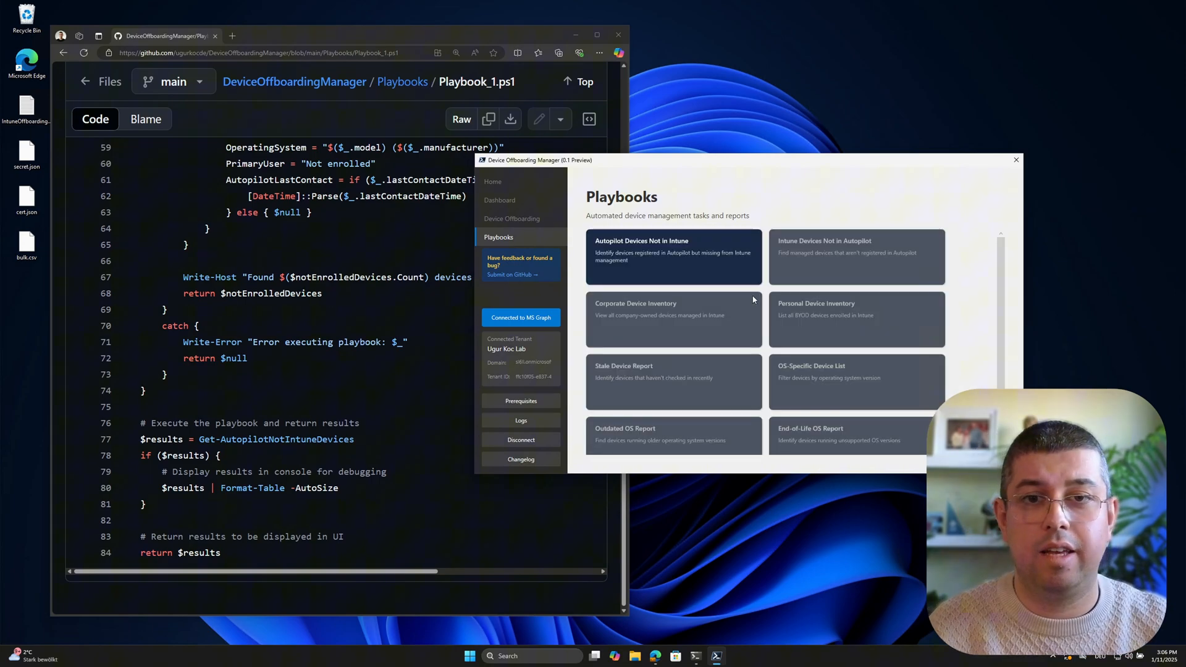
mouse_move(804, 277)
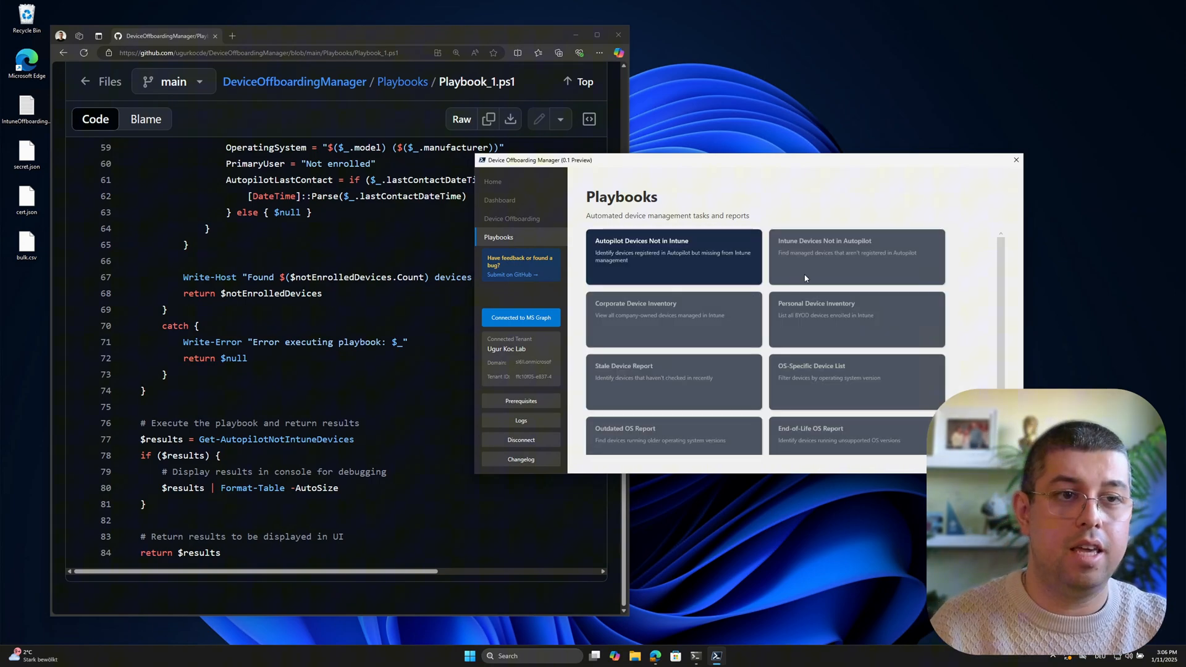
mouse_move(791, 350)
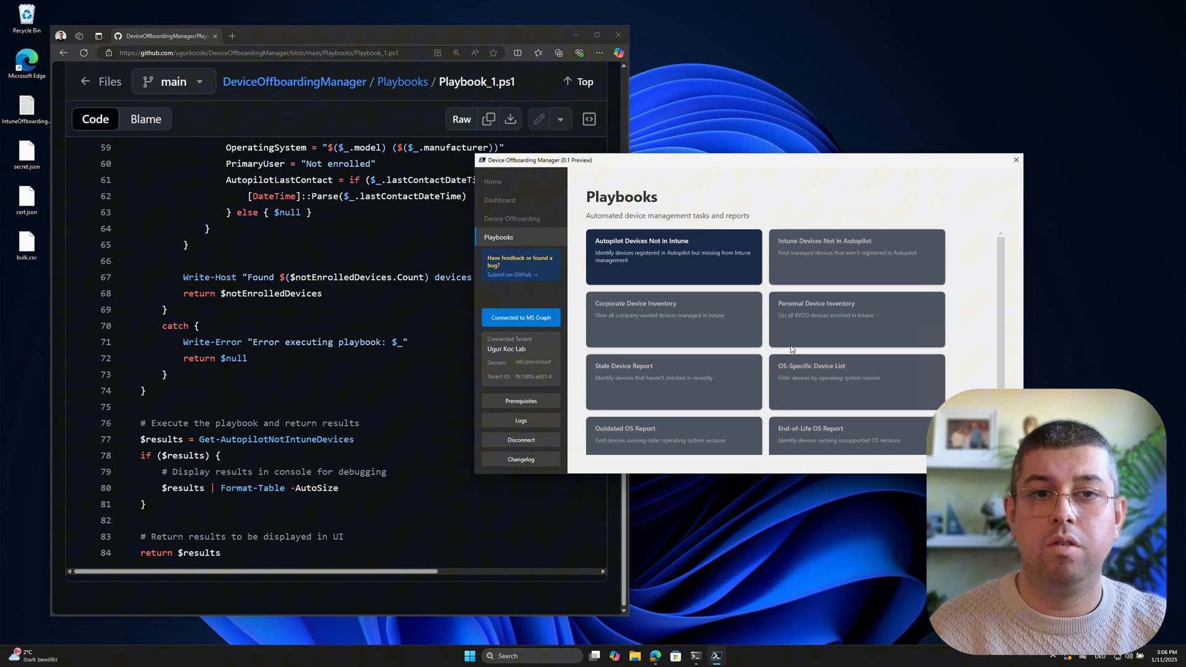
mouse_move(402, 81)
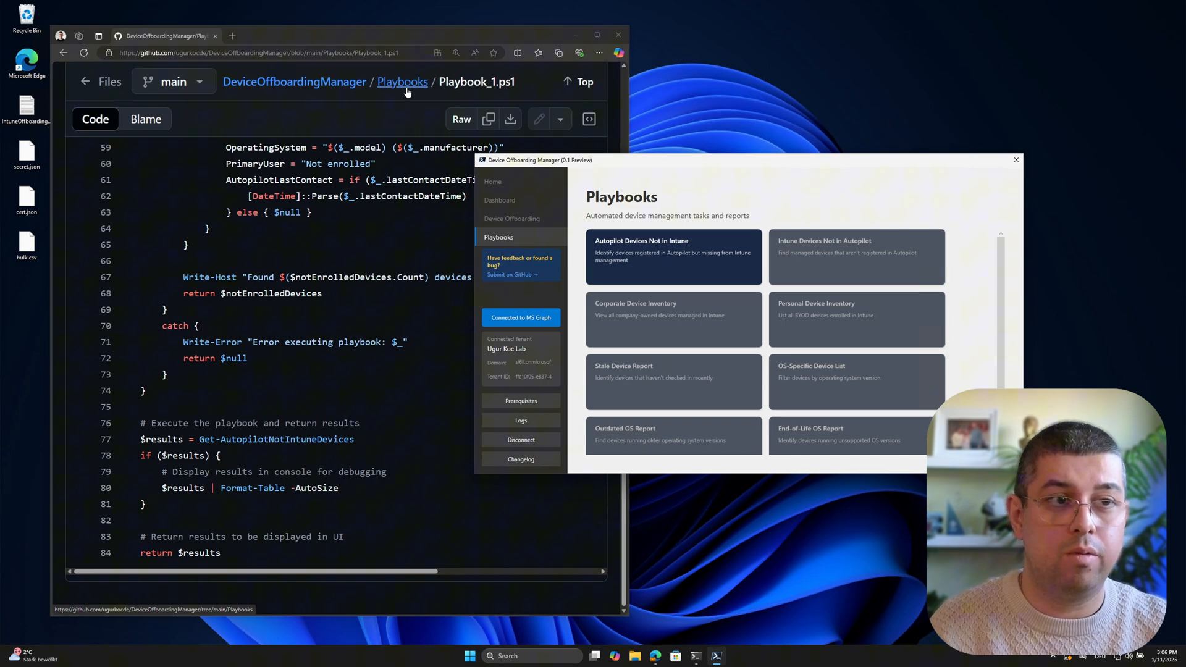
mouse_move(520, 181)
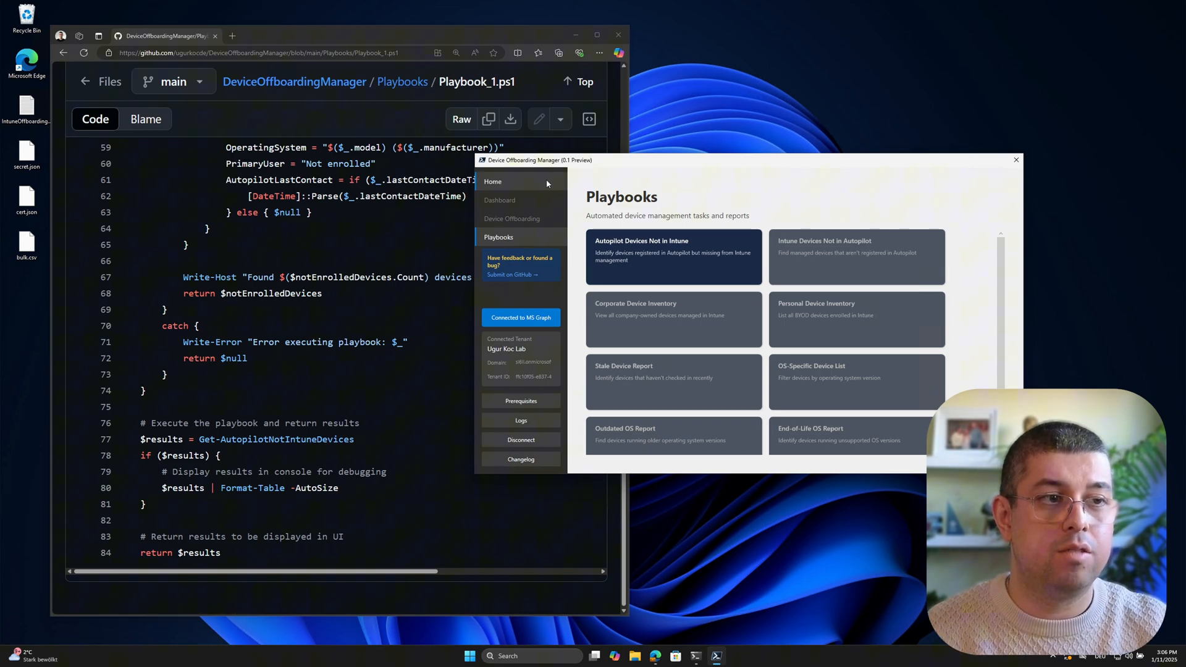